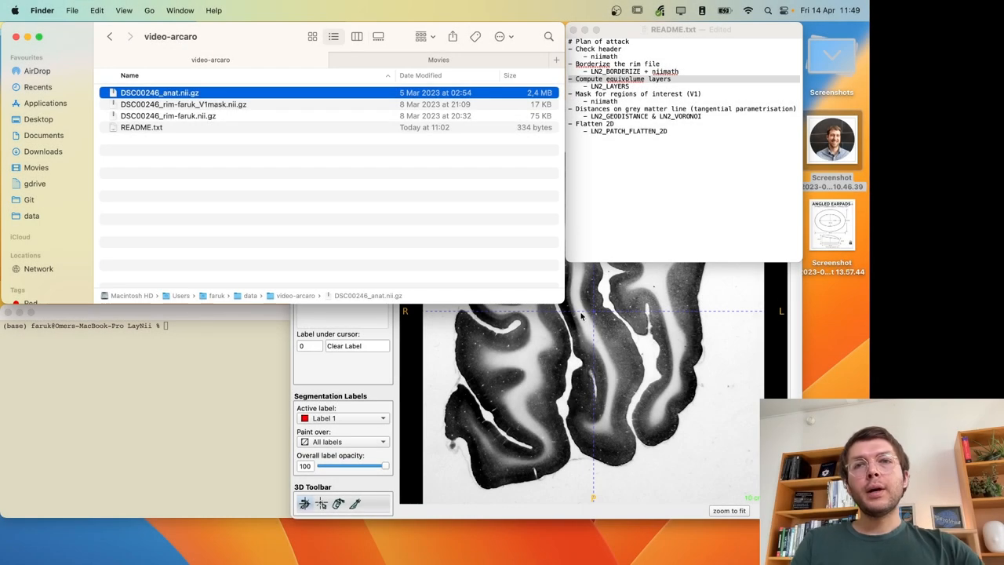
mouse_move(473, 251)
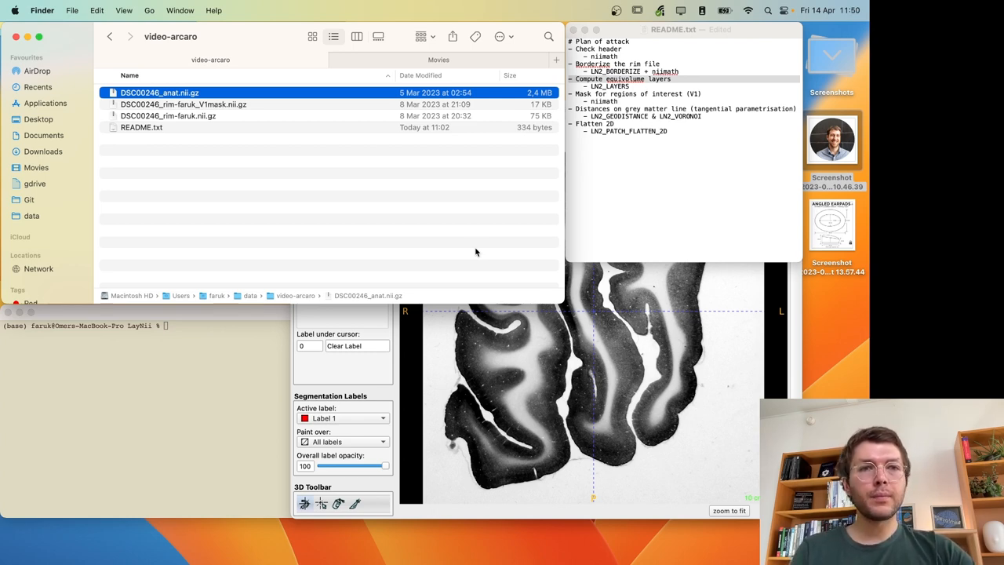
mouse_move(834, 100)
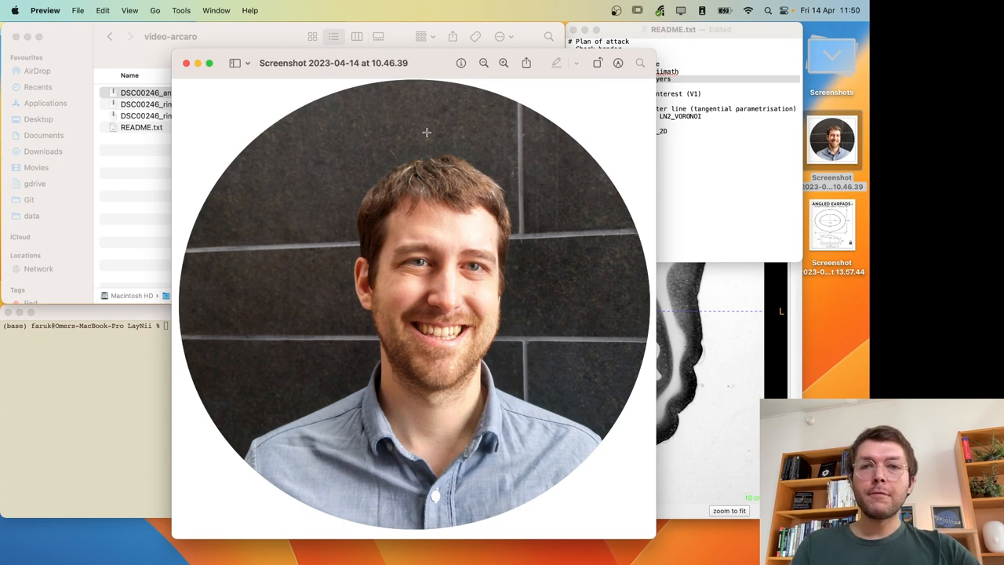
mouse_move(423, 187)
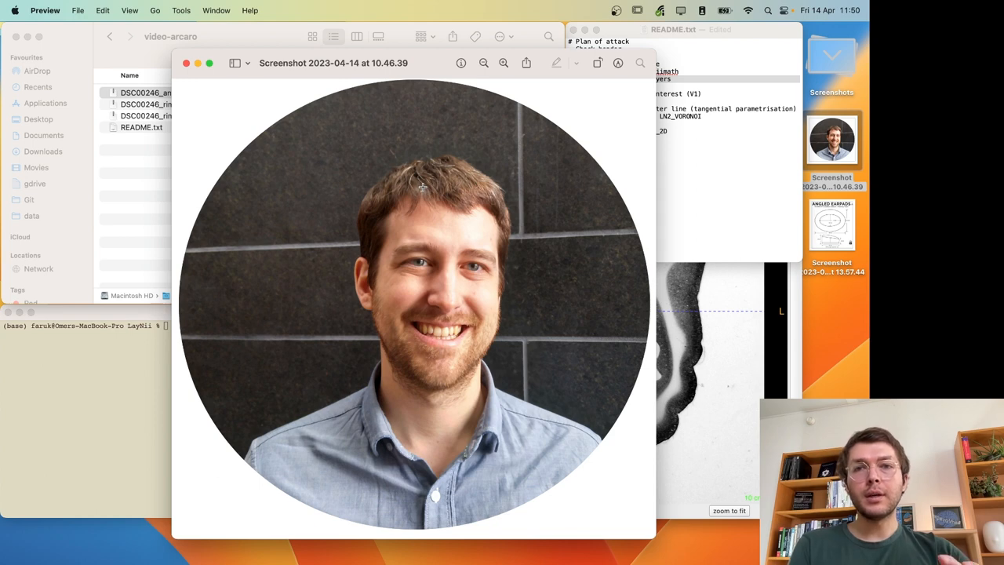
mouse_move(246, 81)
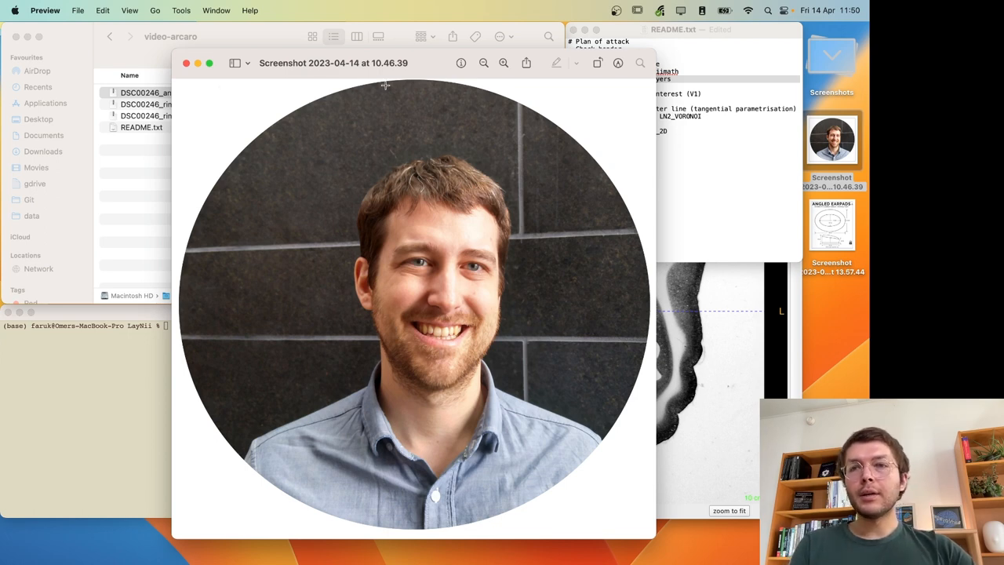
mouse_move(345, 251)
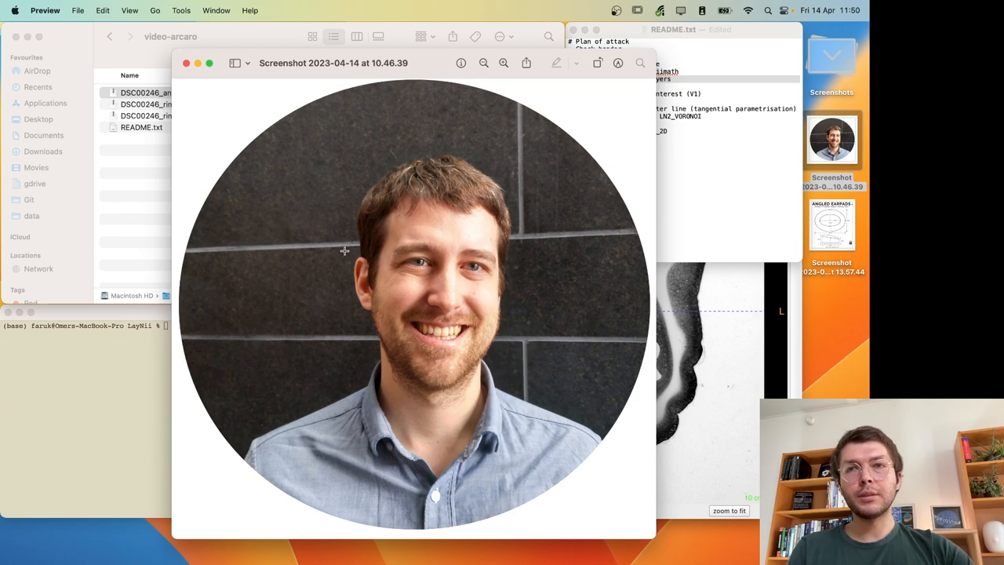
mouse_move(408, 188)
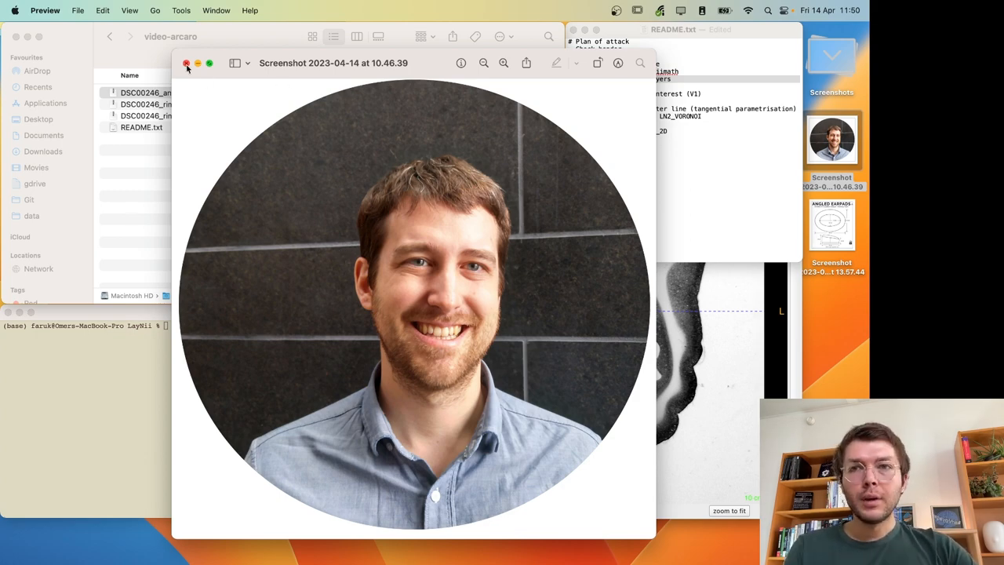
- Browse the Arcaro Lab homepage in Firefox down to its postdoc hiring announcement
click(187, 63)
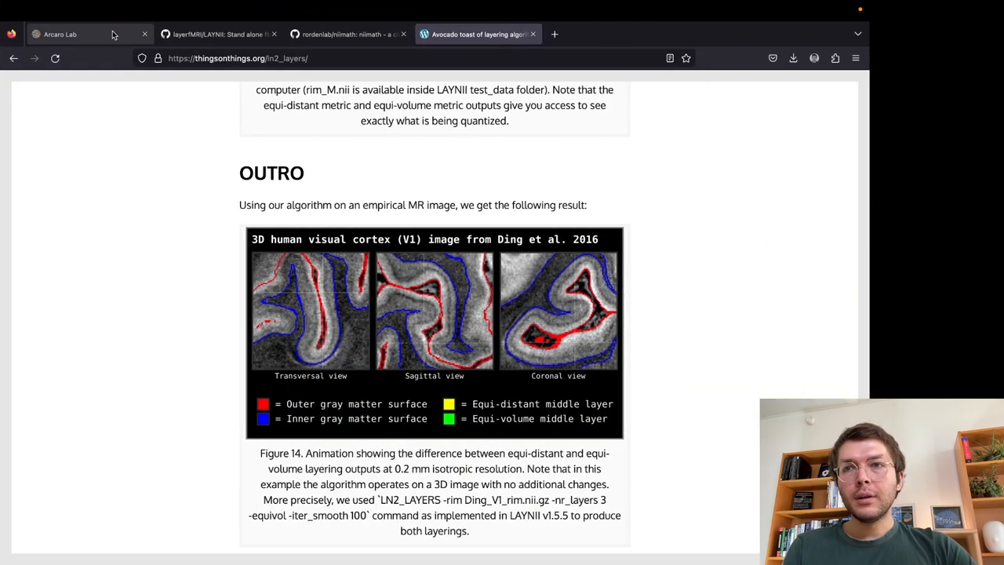
click(86, 35)
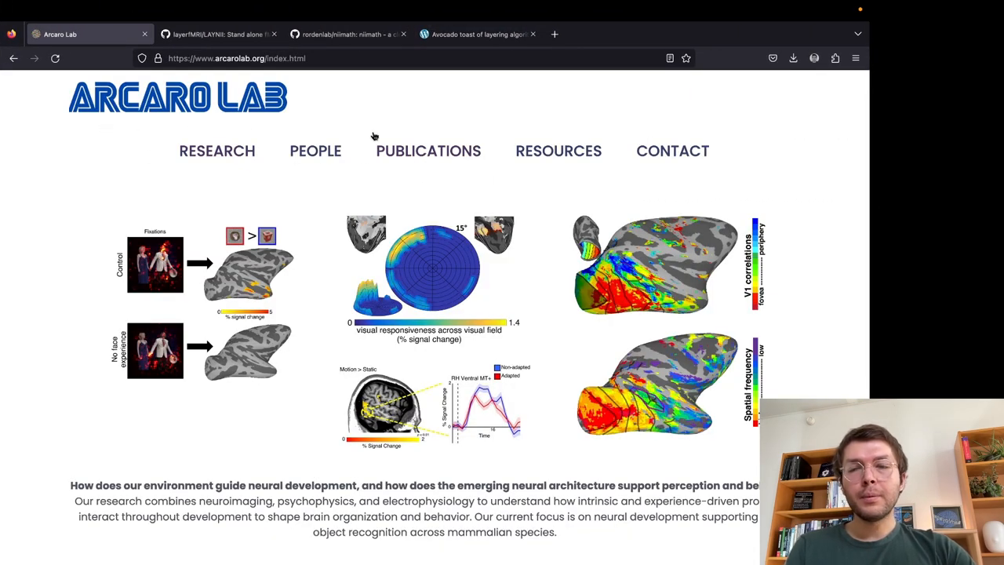
mouse_move(631, 270)
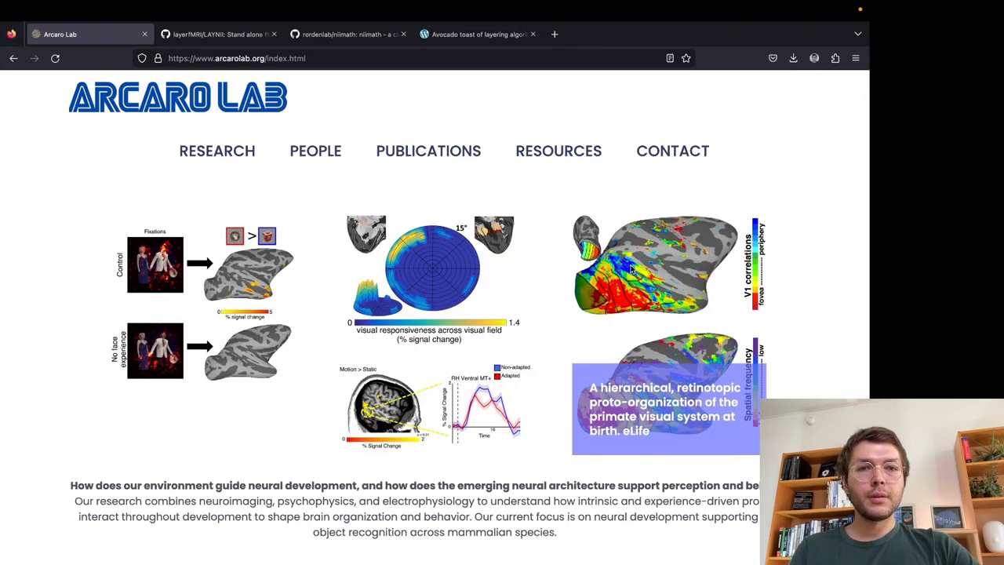
scroll(down, 3)
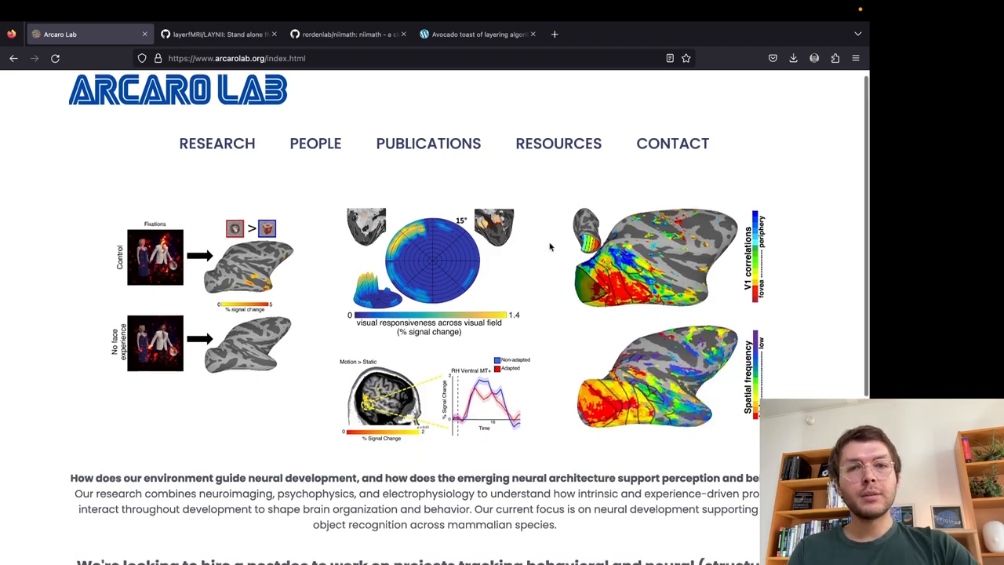
scroll(down, 3)
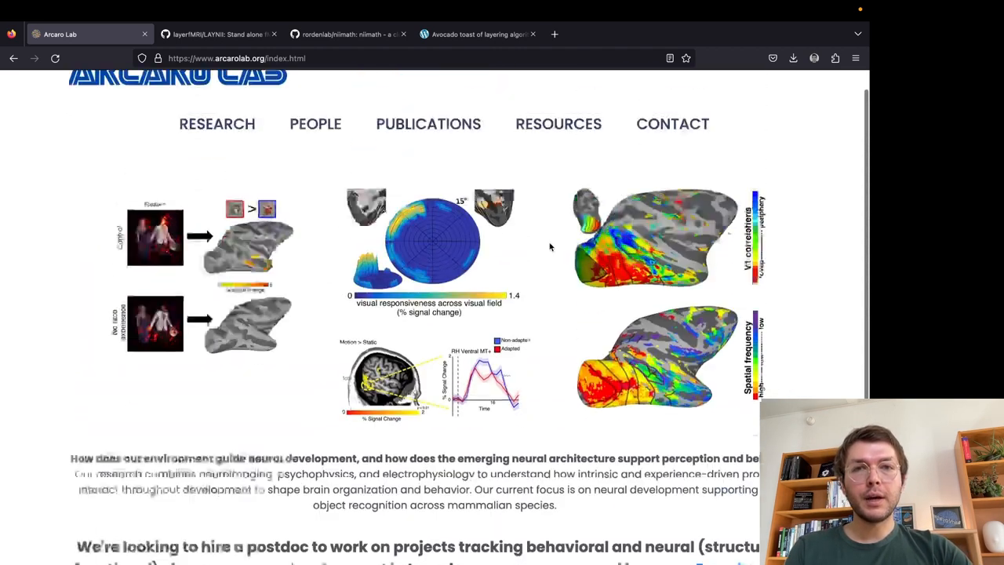
scroll(down, 3)
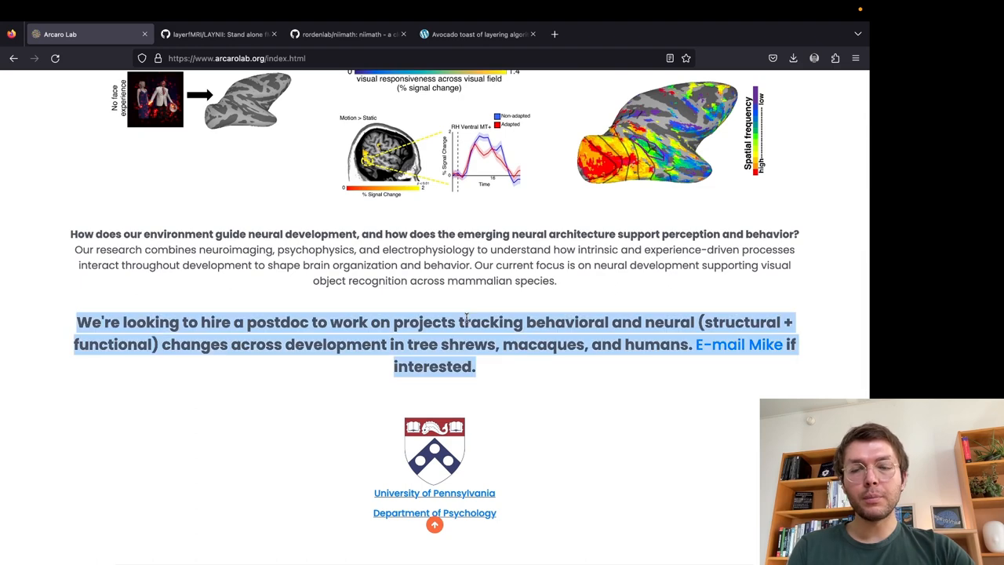
mouse_move(539, 297)
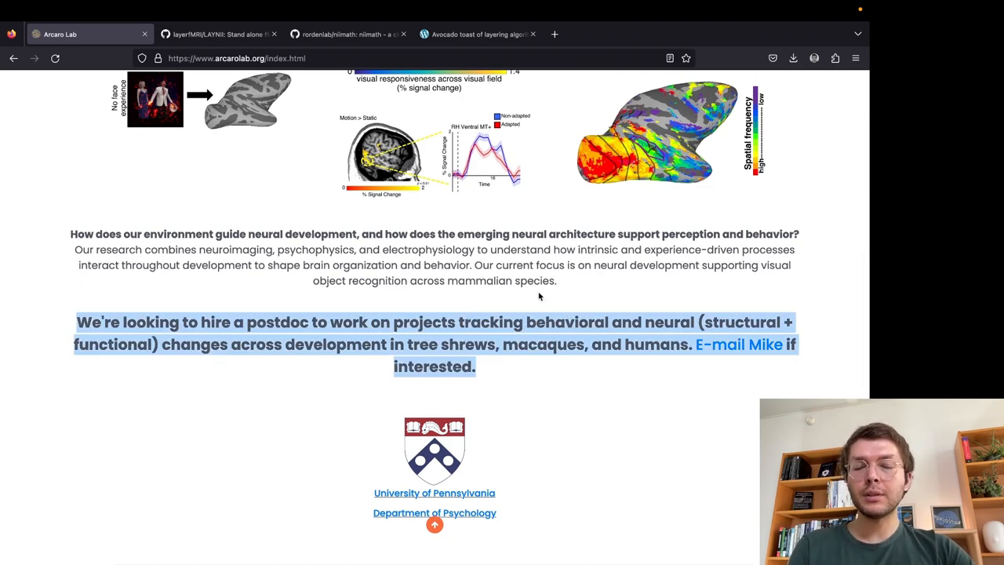
scroll(up, 3)
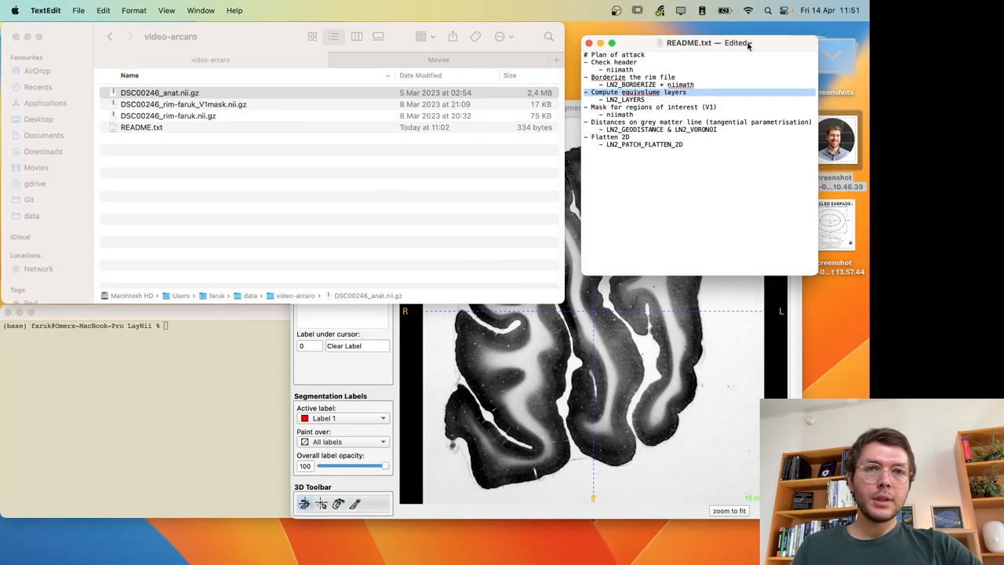
- Move the README.txt TextEdit window to the top right beside the folder's file list
drag(698, 42, 683, 28)
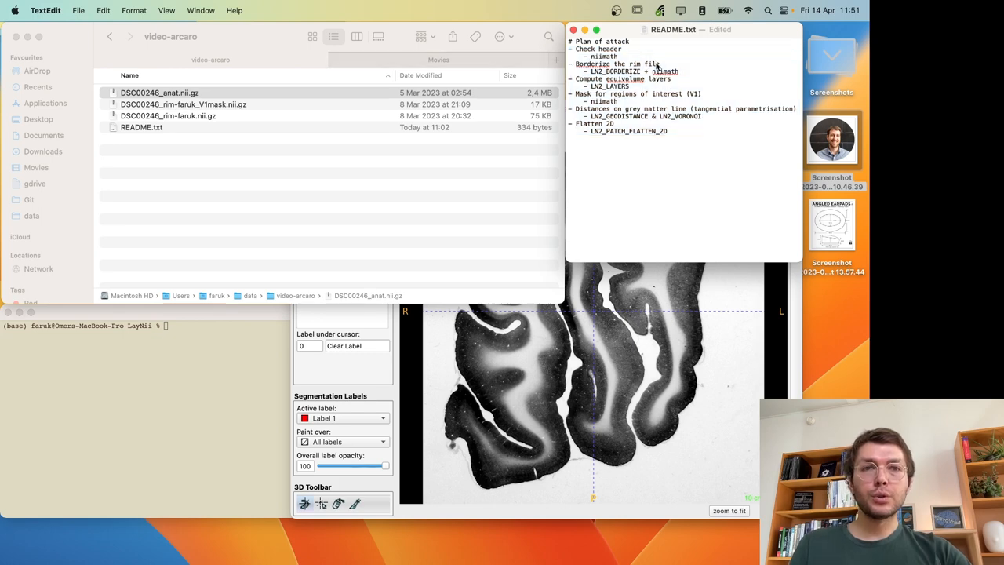
mouse_move(597, 314)
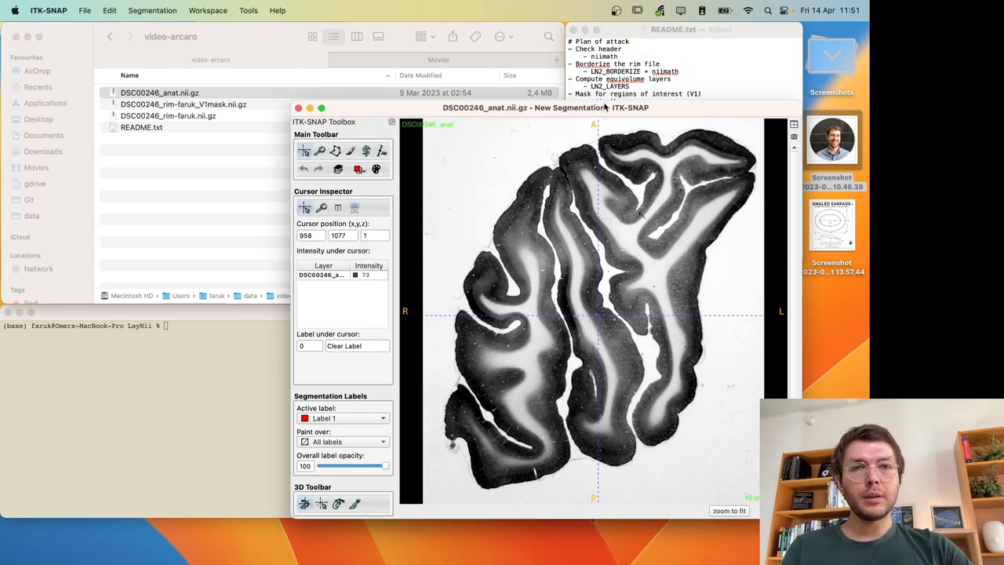
- Move the ITK-SNAP window aside and jump the view to the top cortical folds of the slice
drag(545, 107, 467, 74)
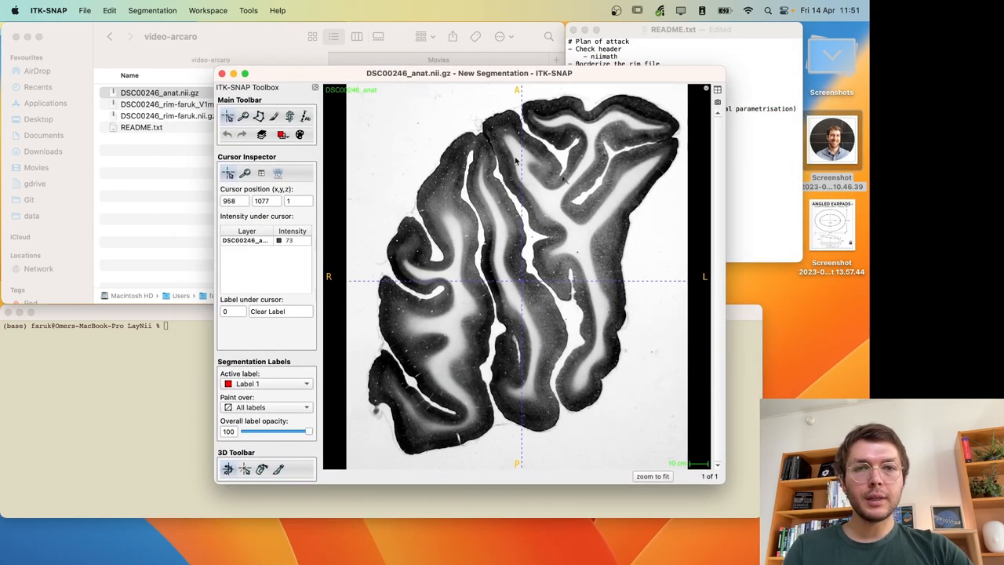
mouse_move(540, 226)
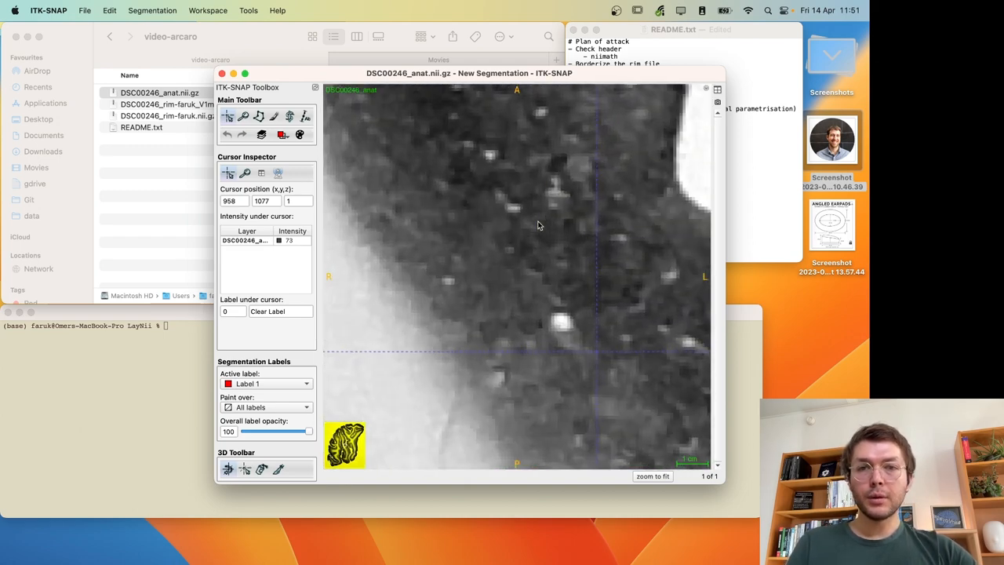
click(653, 476)
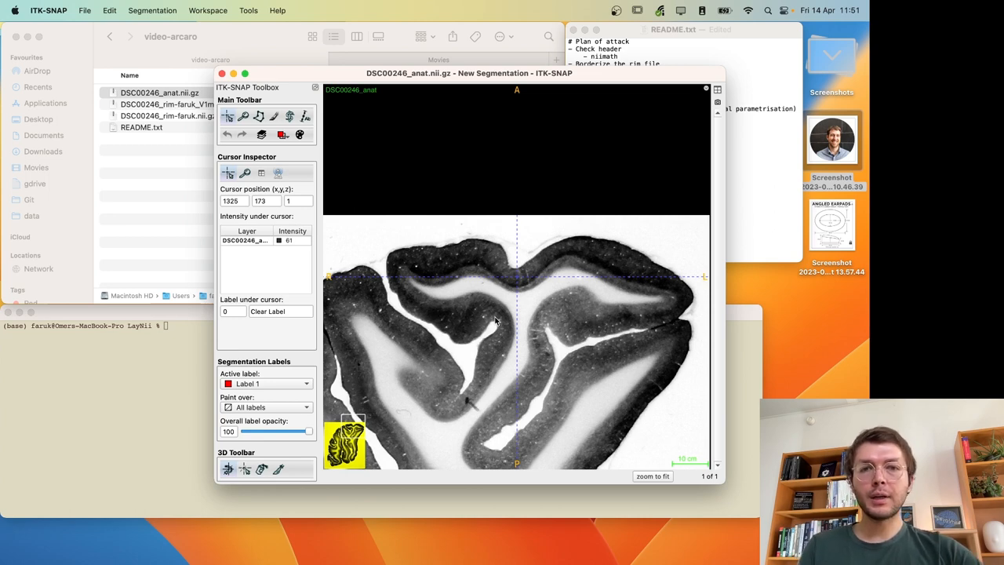
mouse_move(542, 301)
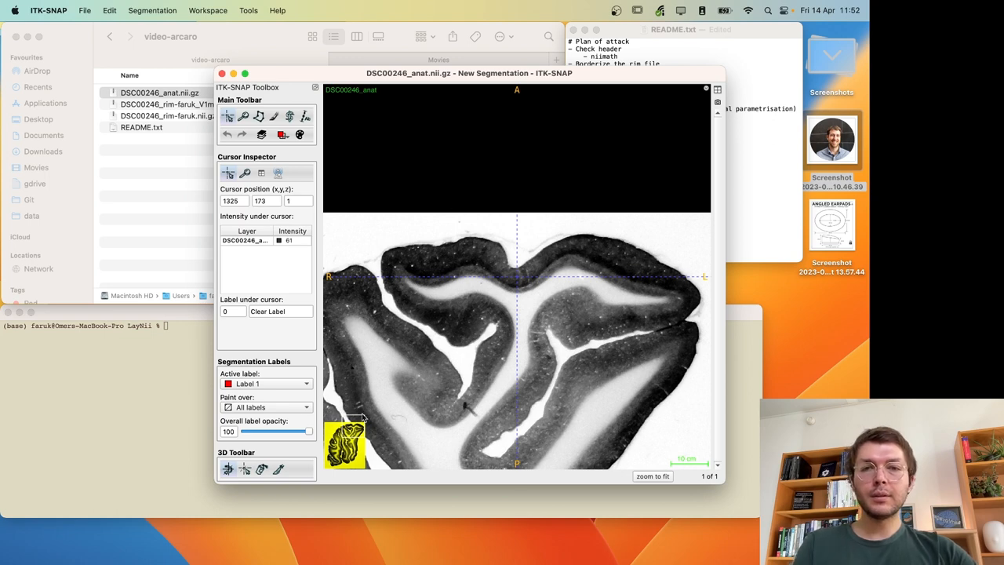
mouse_move(592, 155)
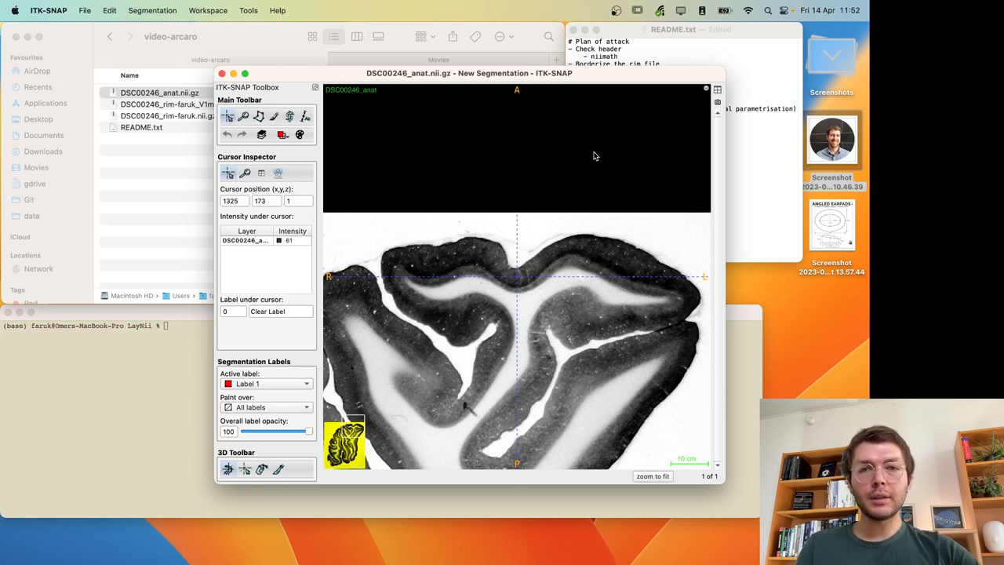
mouse_move(527, 309)
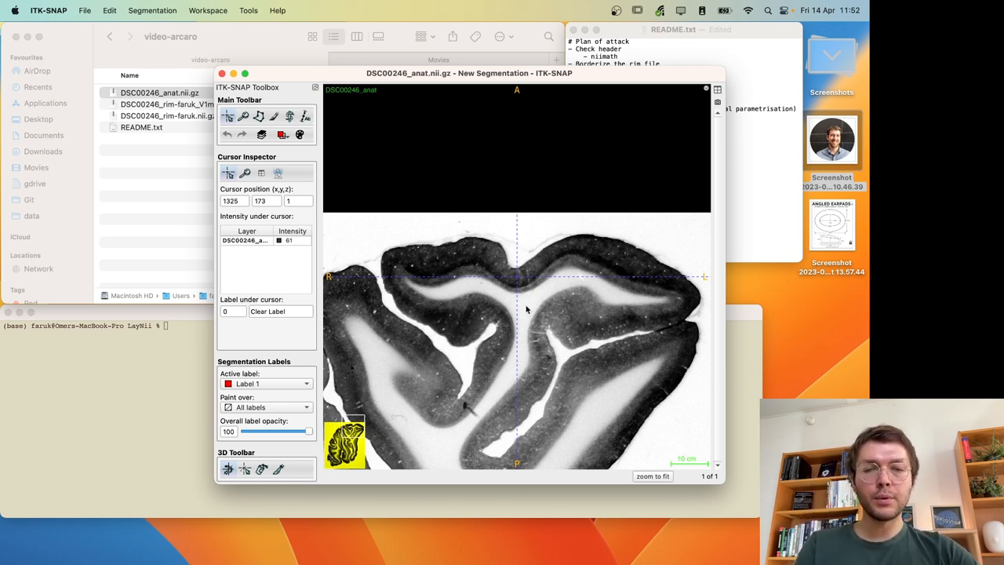
mouse_move(549, 289)
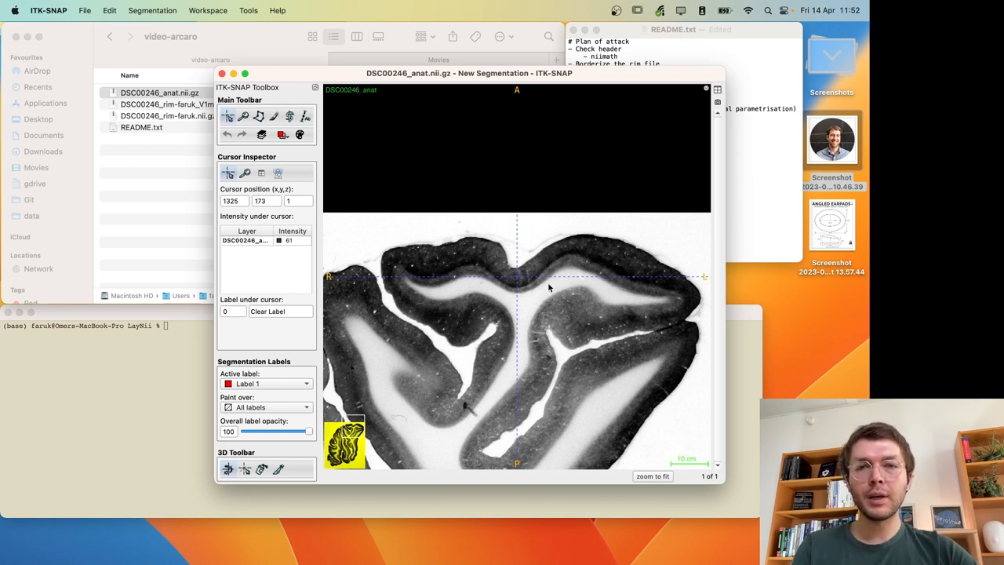
mouse_move(398, 289)
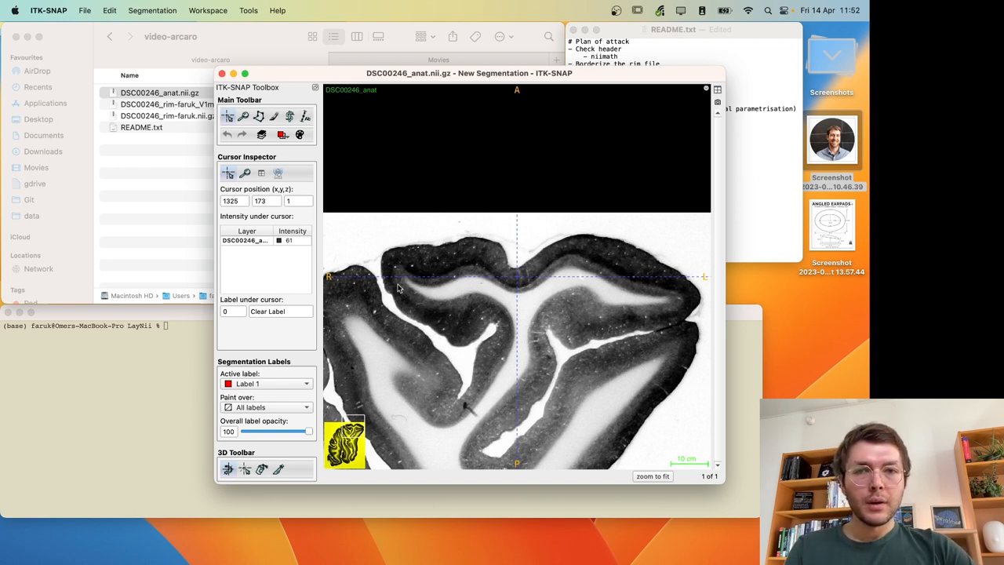
mouse_move(395, 275)
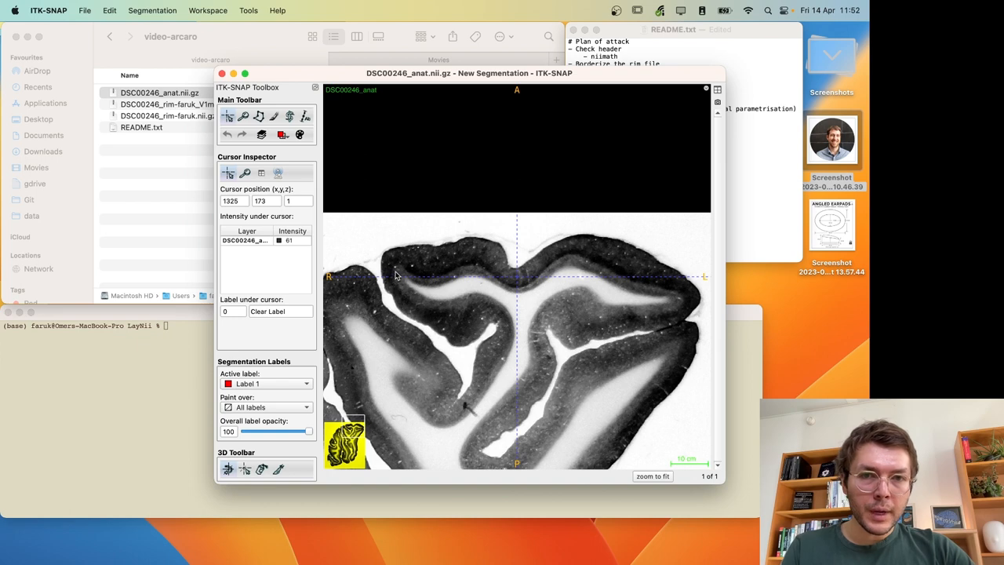
mouse_move(662, 276)
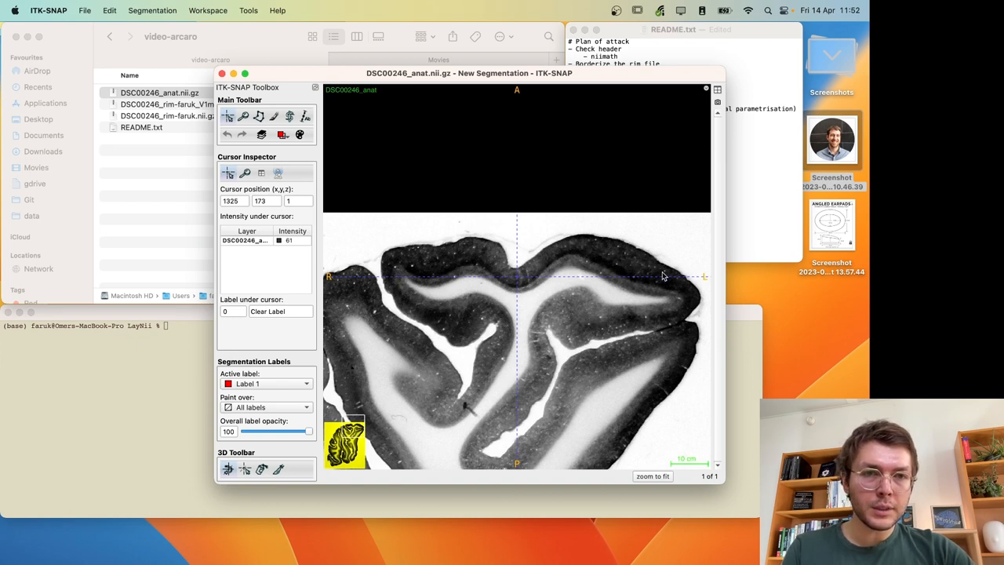
mouse_move(406, 267)
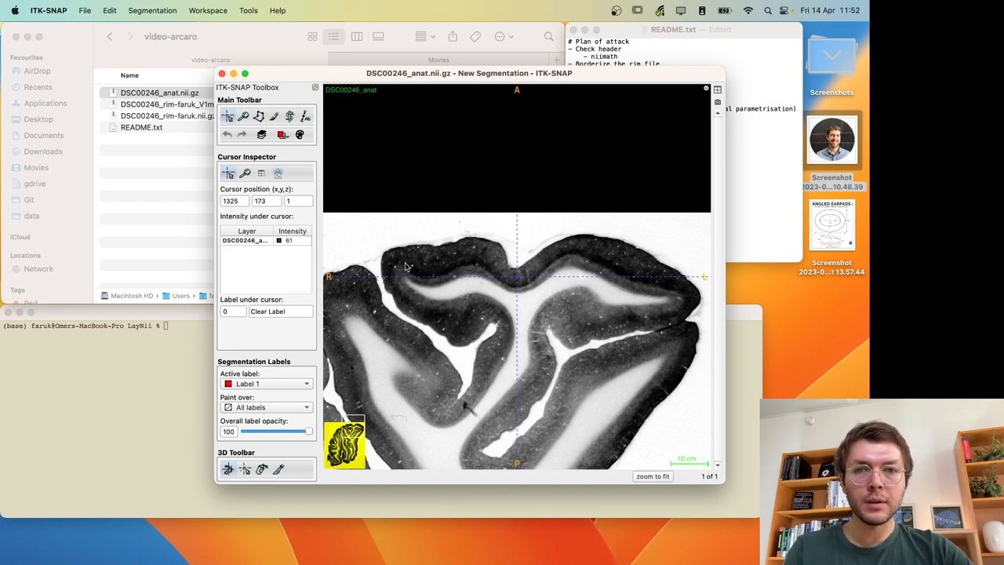
mouse_move(702, 260)
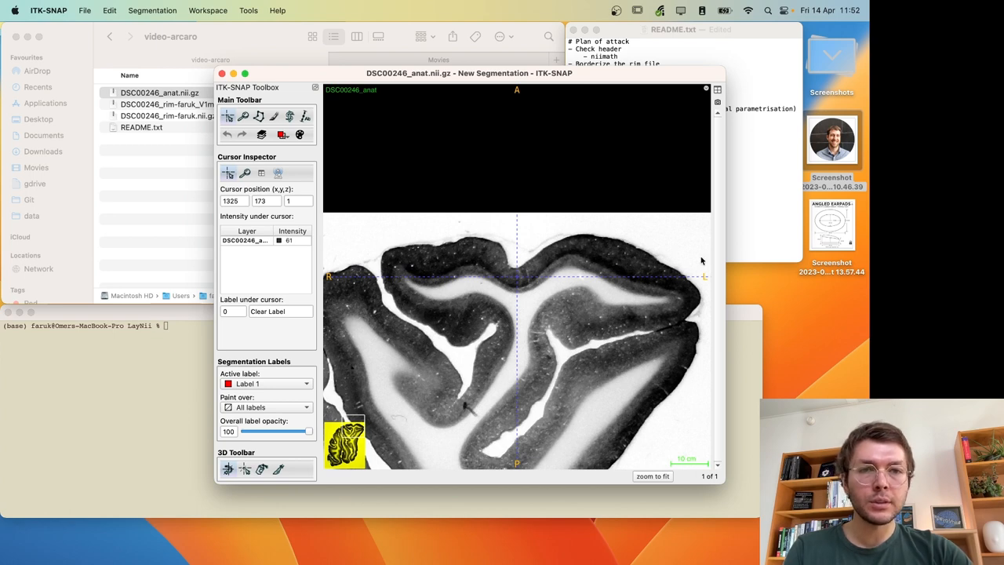
mouse_move(597, 276)
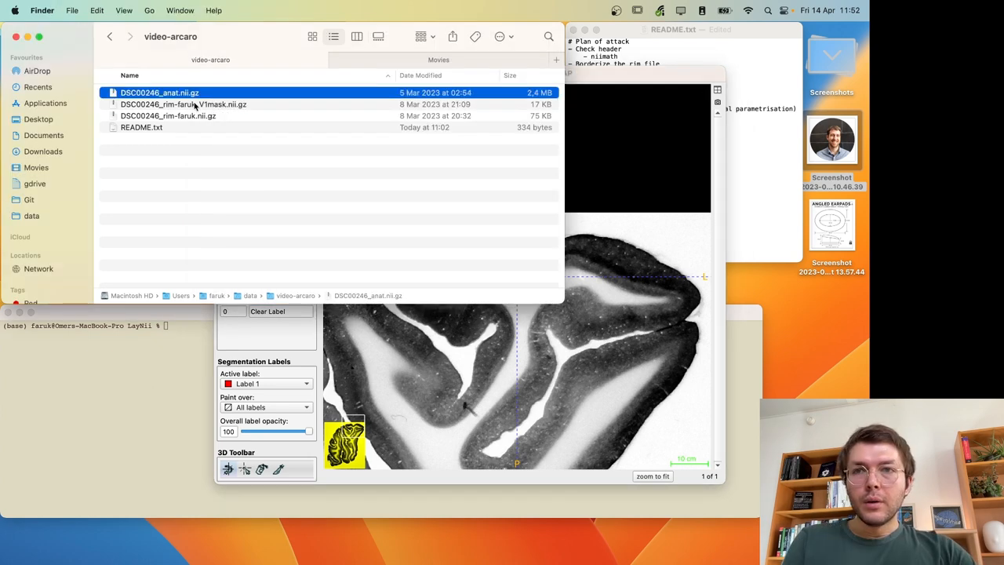
- Load DSC00246_rim-faruk_V1mask.nii.gz as the segmentation layer over the anatomy
click(183, 104)
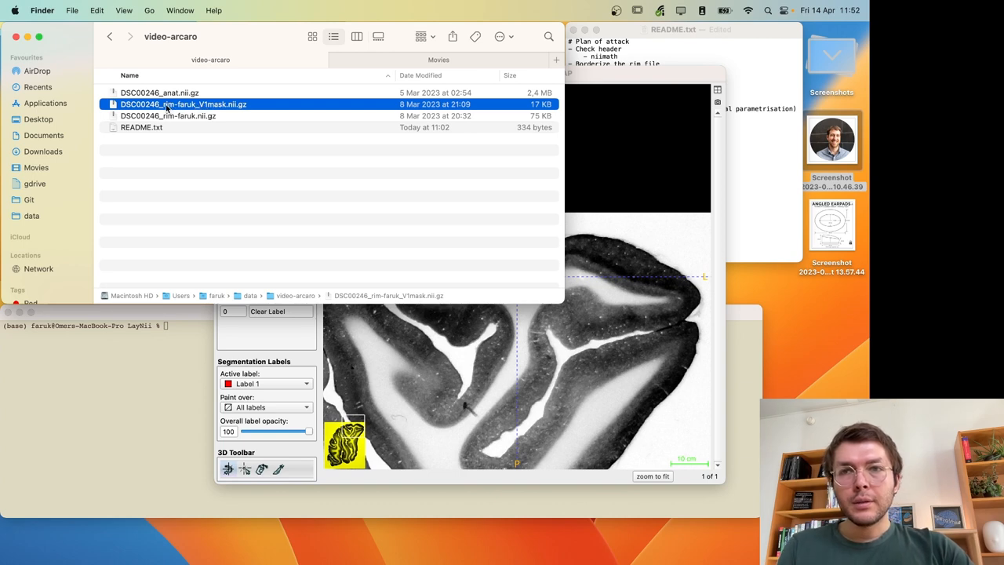
double_click(183, 103)
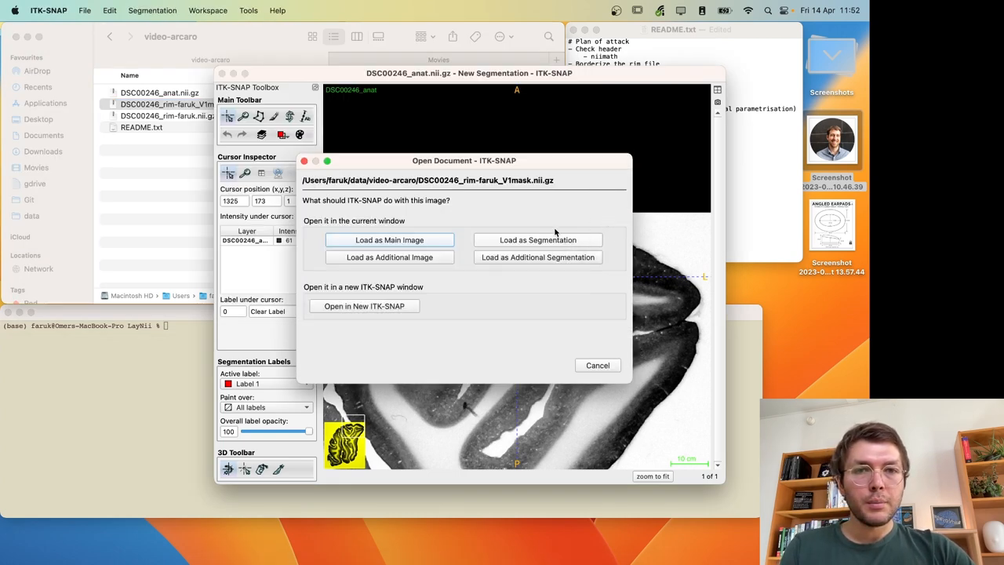
click(536, 238)
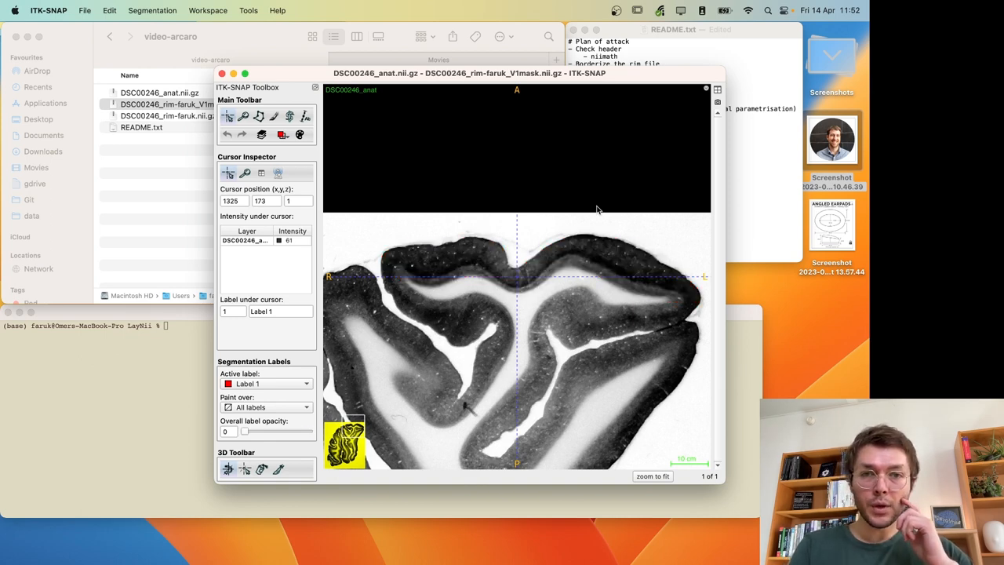
- Load DSC00246_rim-faruk.nii.gz as the segmentation in place of the V1 mask
click(168, 116)
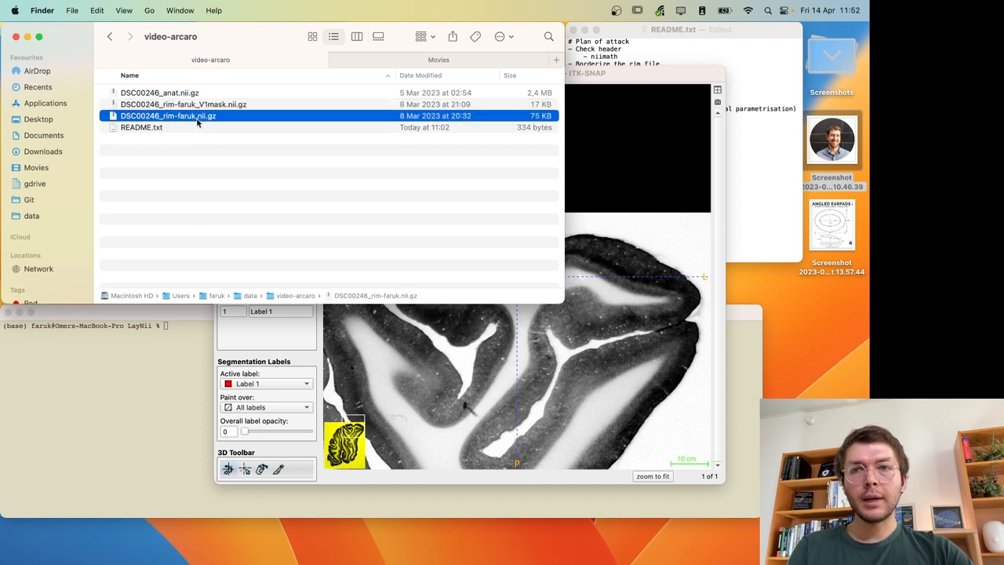
double_click(166, 116)
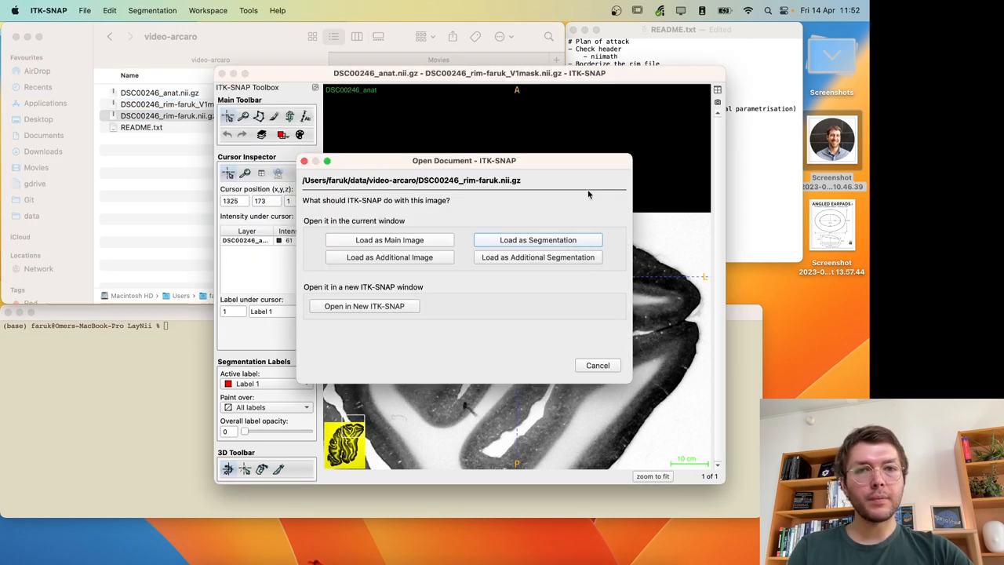
click(536, 239)
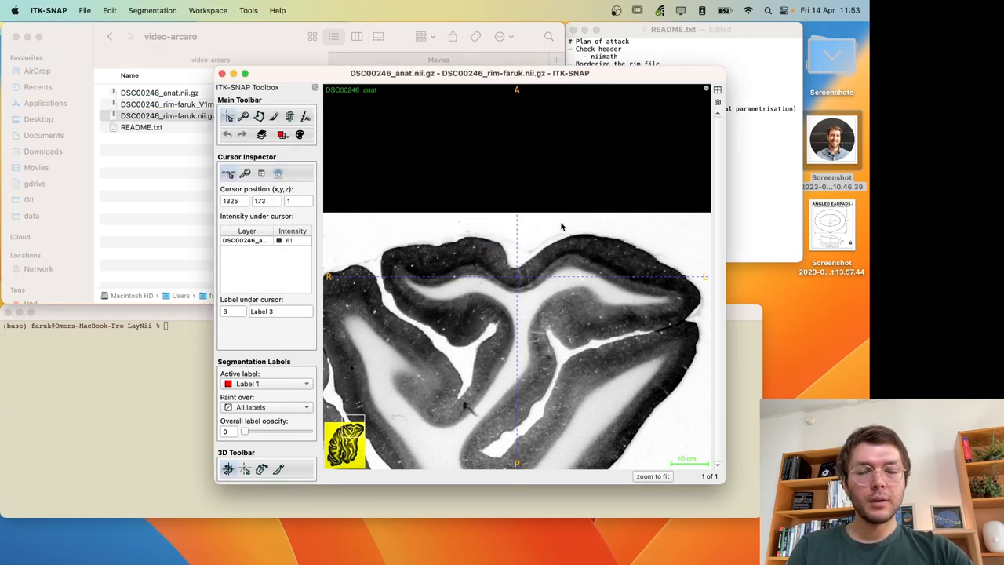
- Pan across the cortex and raise label opacity to inspect the rim's coloured labels
drag(245, 431, 307, 431)
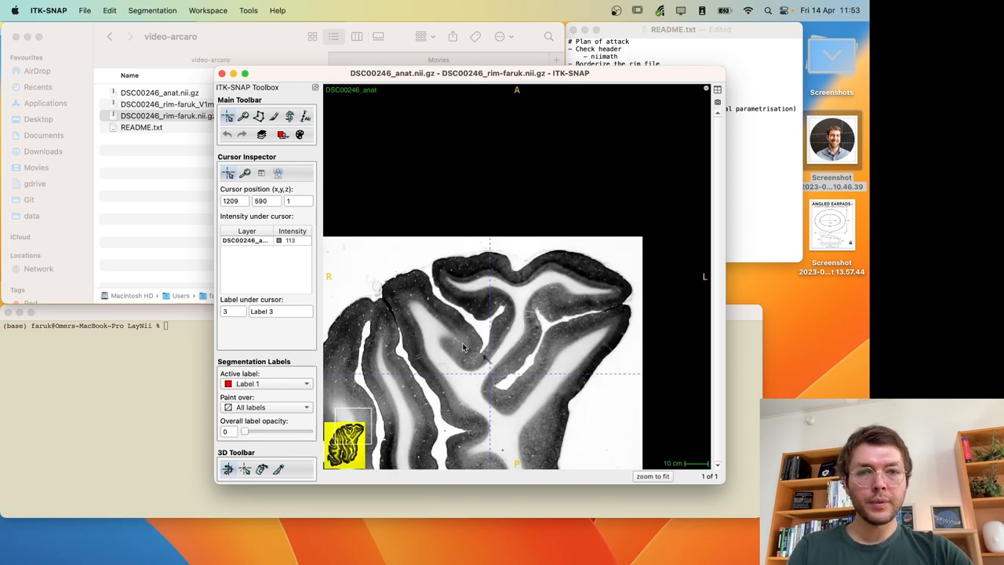
drag(245, 431, 311, 431)
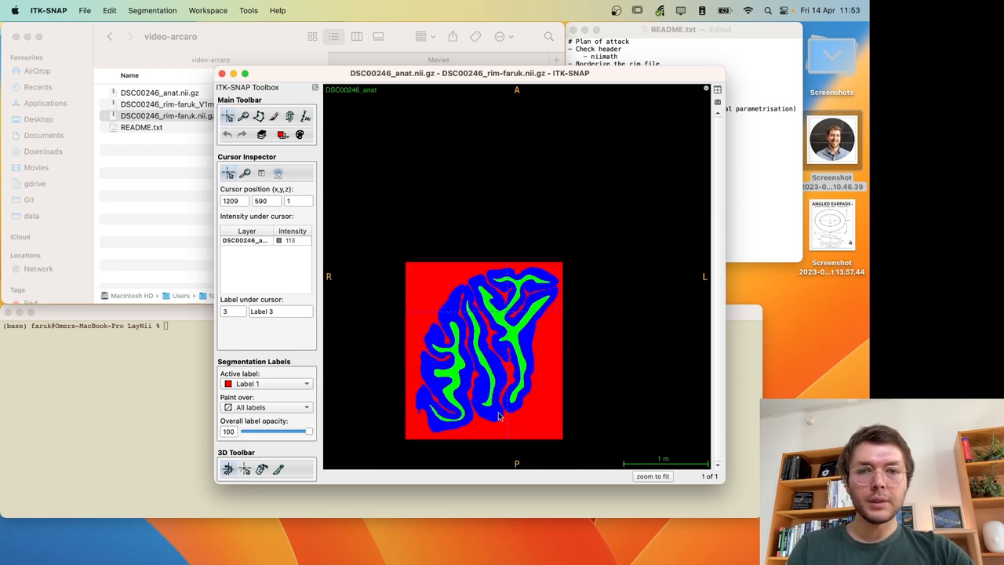
mouse_move(571, 414)
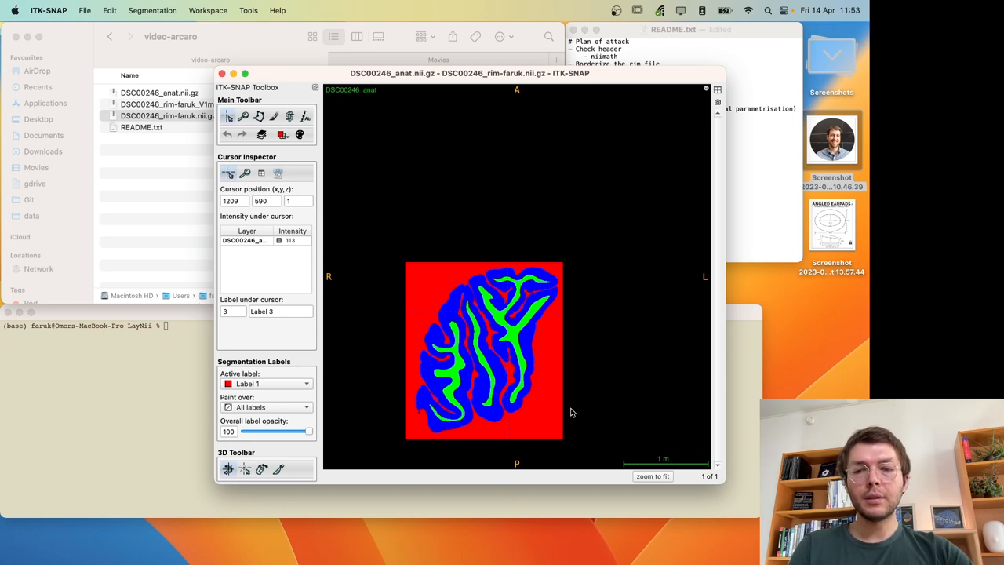
mouse_move(516, 276)
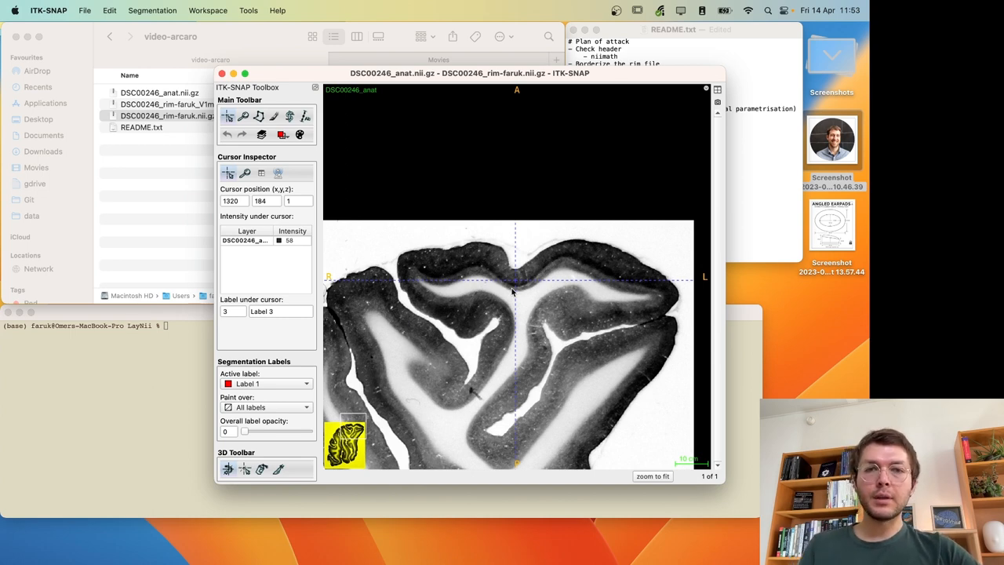
drag(245, 431, 301, 431)
text(./LN2_)
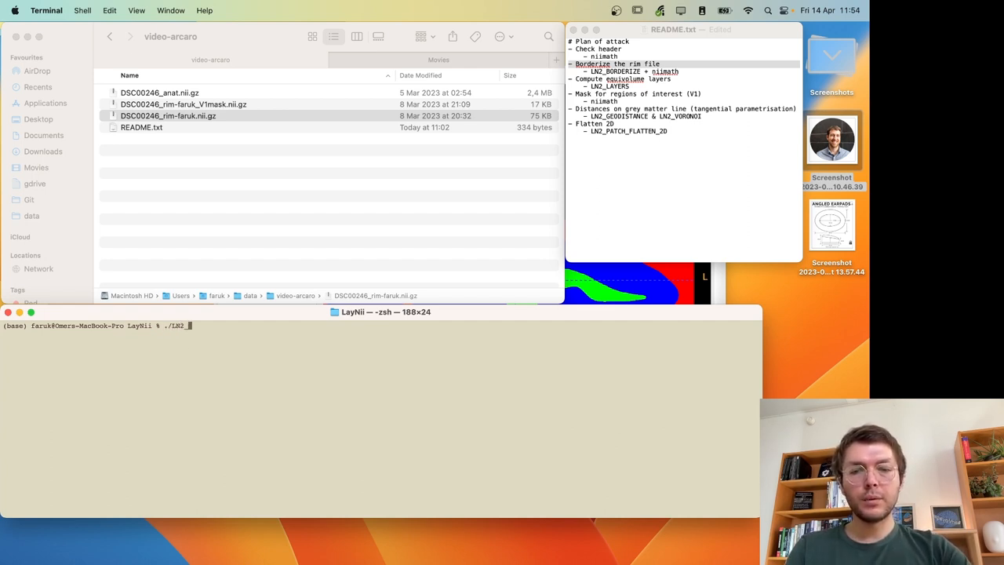
- Run ./LN2_BORDERIZE on the rim file with -jump 3 to write a rim borders file
key(Return)
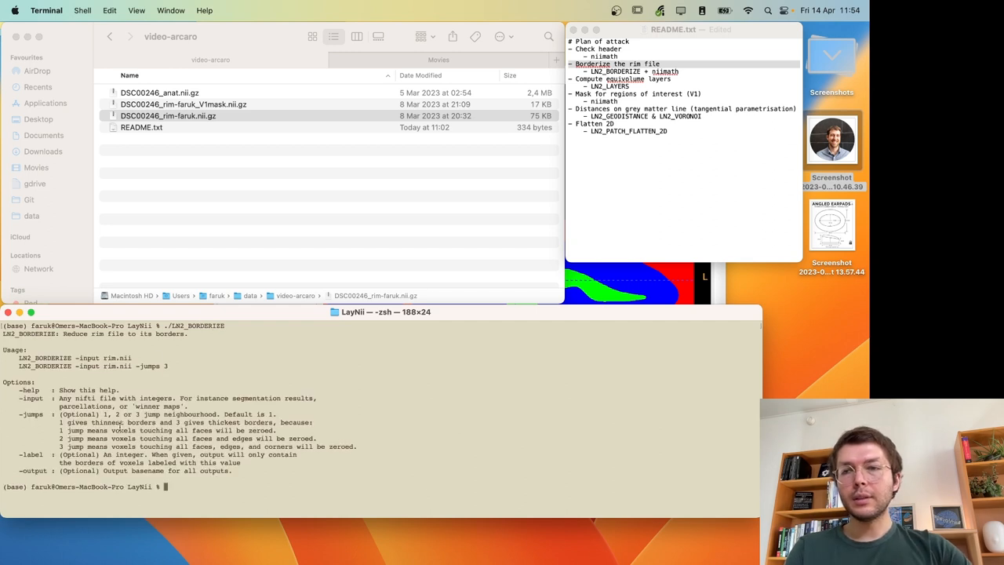
text(./LN2_BORDERIZE)
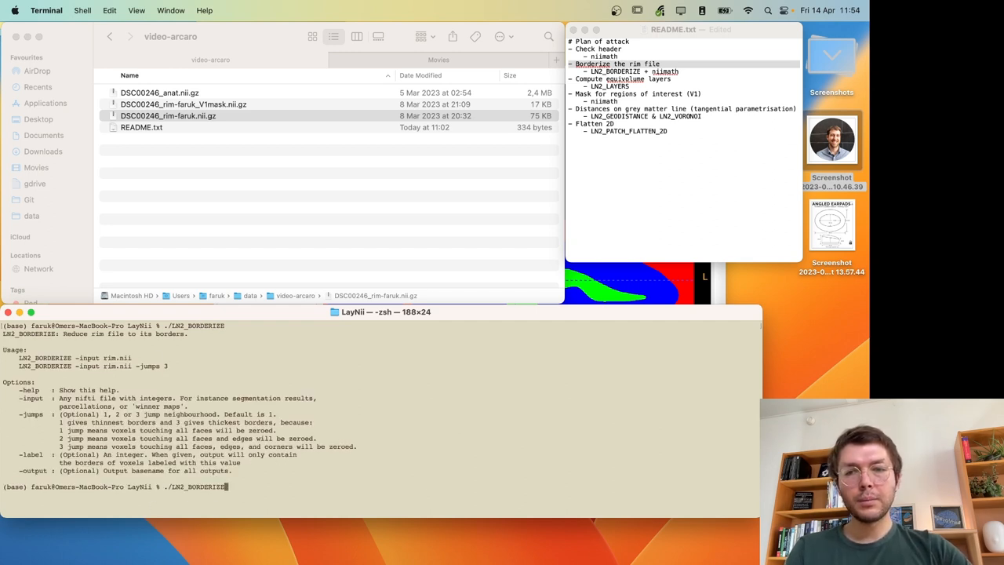
text(-in)
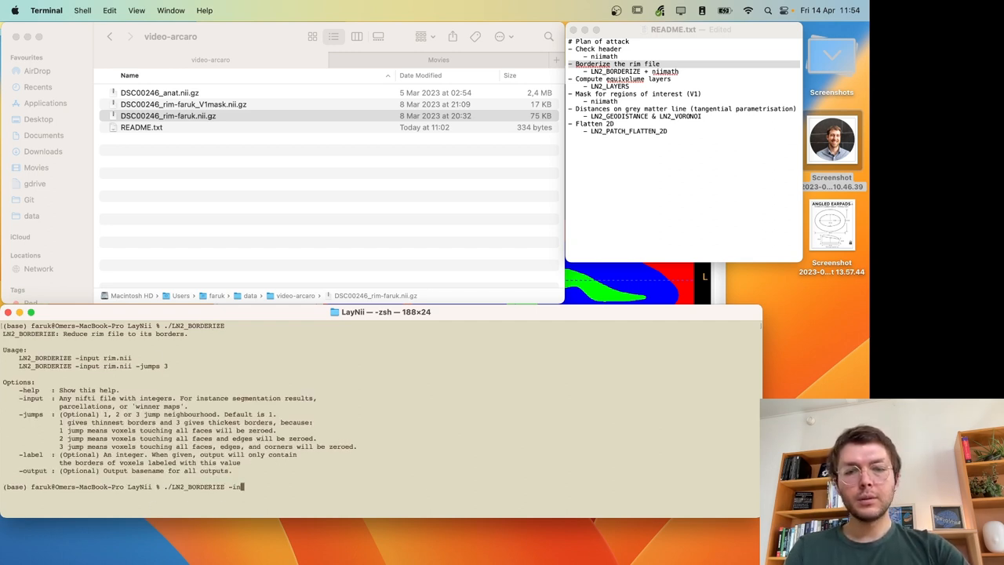
click(168, 116)
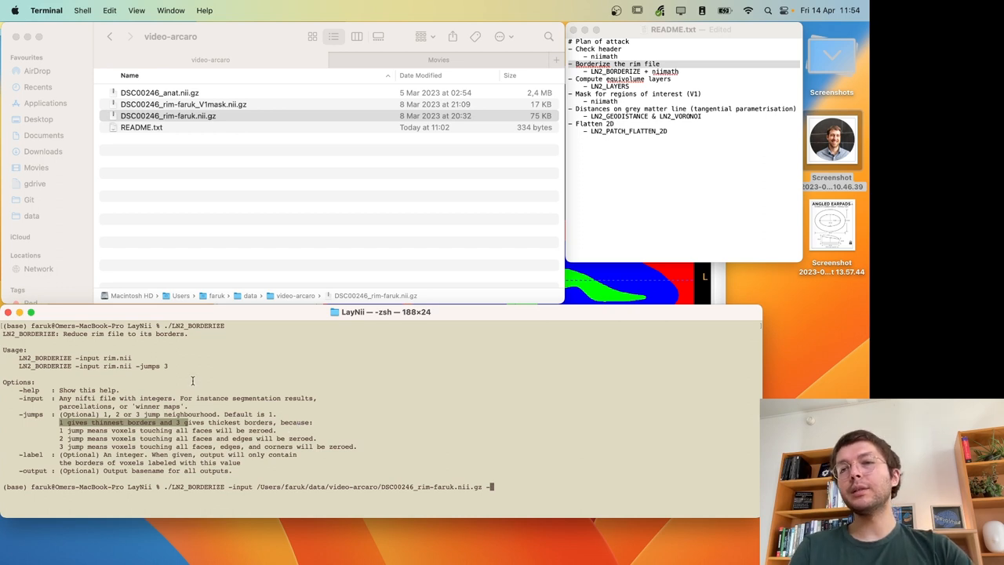
mouse_move(172, 402)
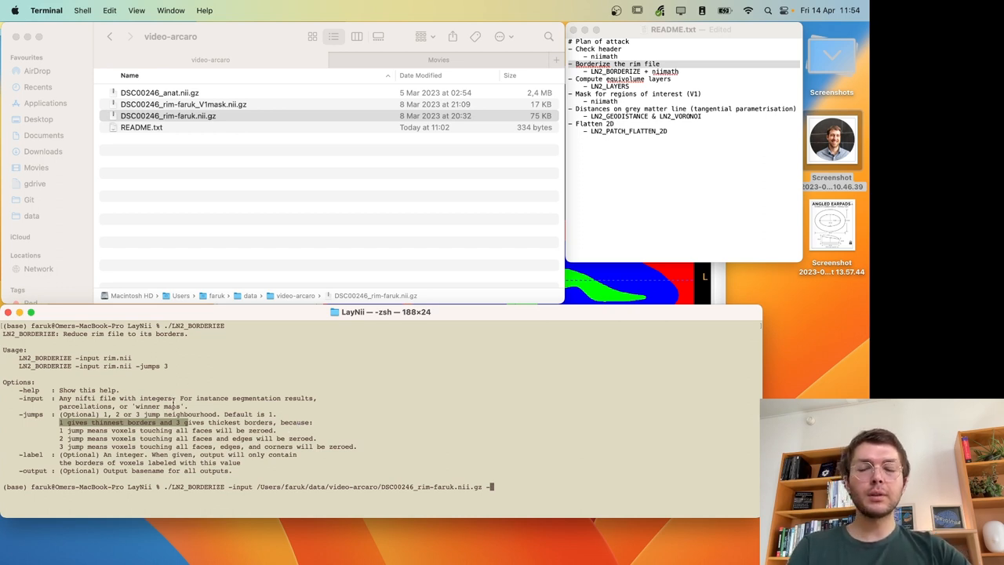
mouse_move(294, 424)
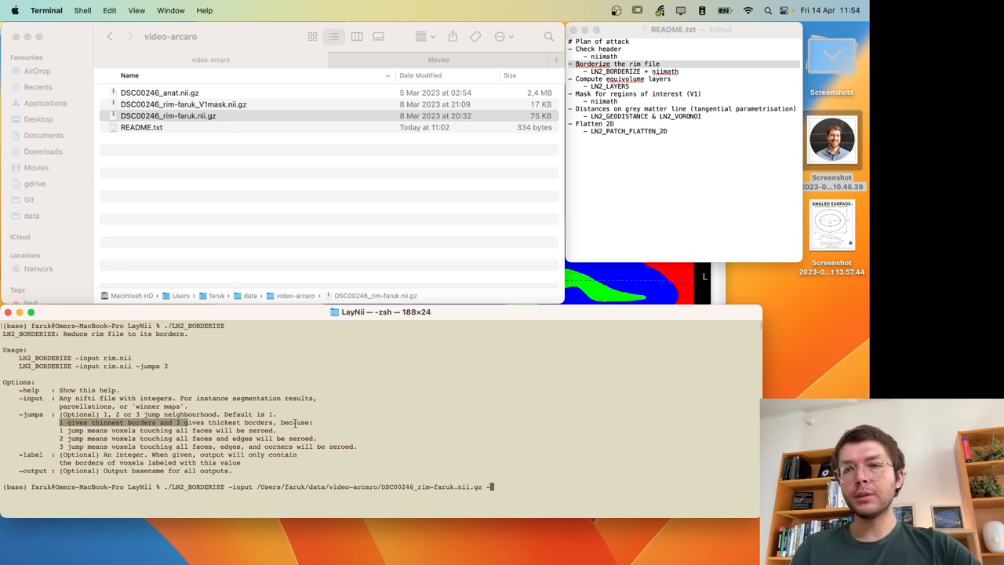
text(-jump)
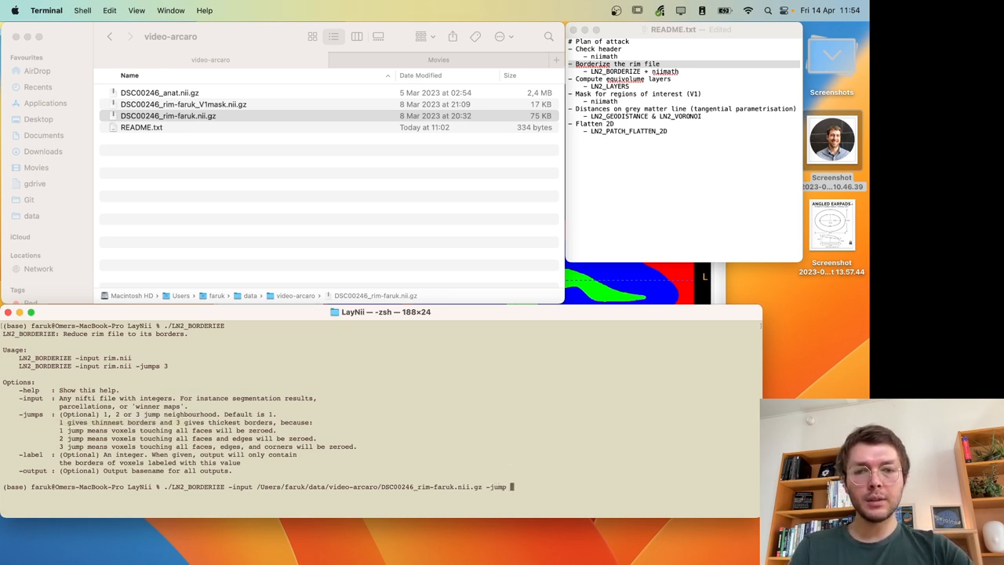
key(Return)
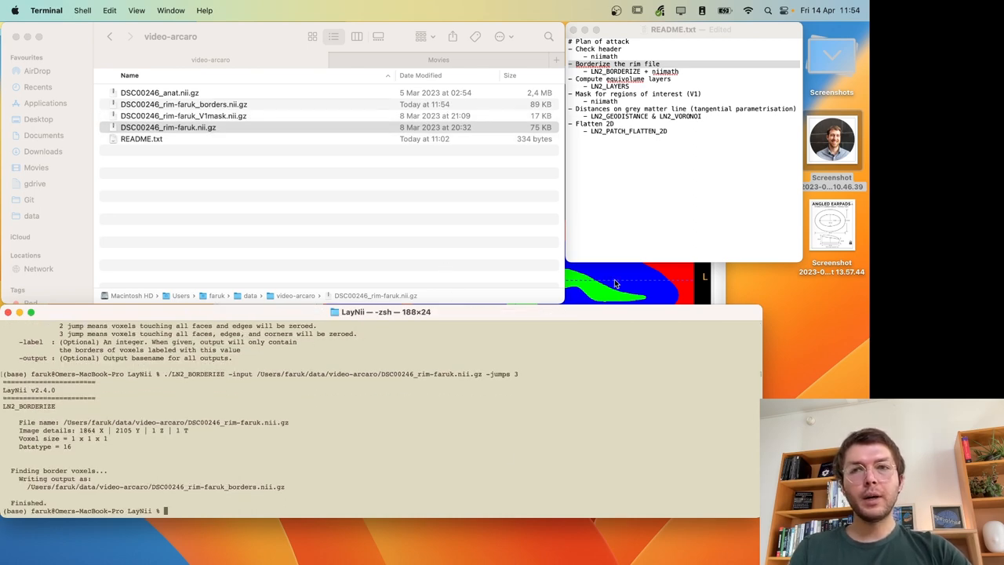
- Load DSC00246_rim-faruk_borders.nii.gz as segmentation and zoom into its thin border labels
double_click(183, 103)
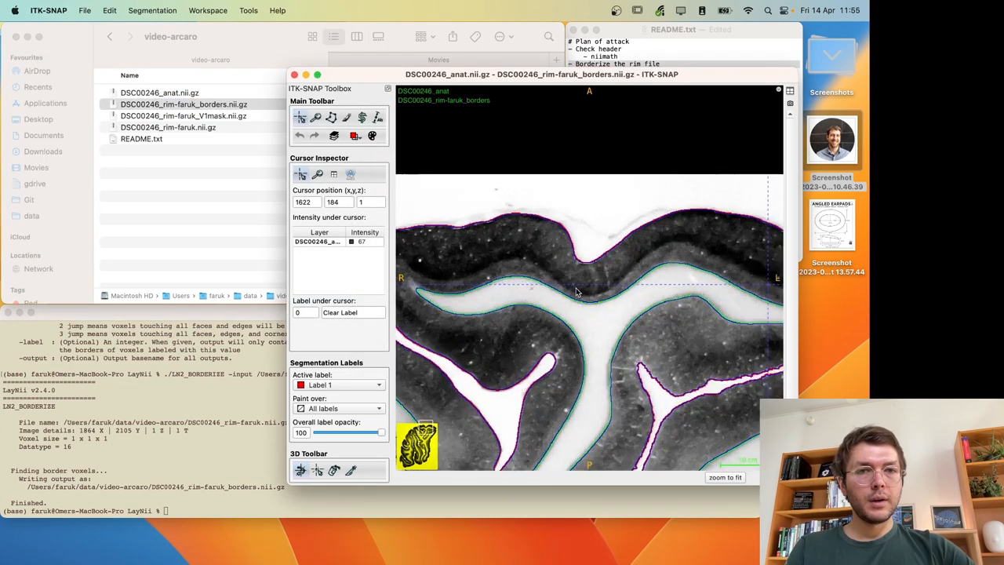
scroll(up, 3)
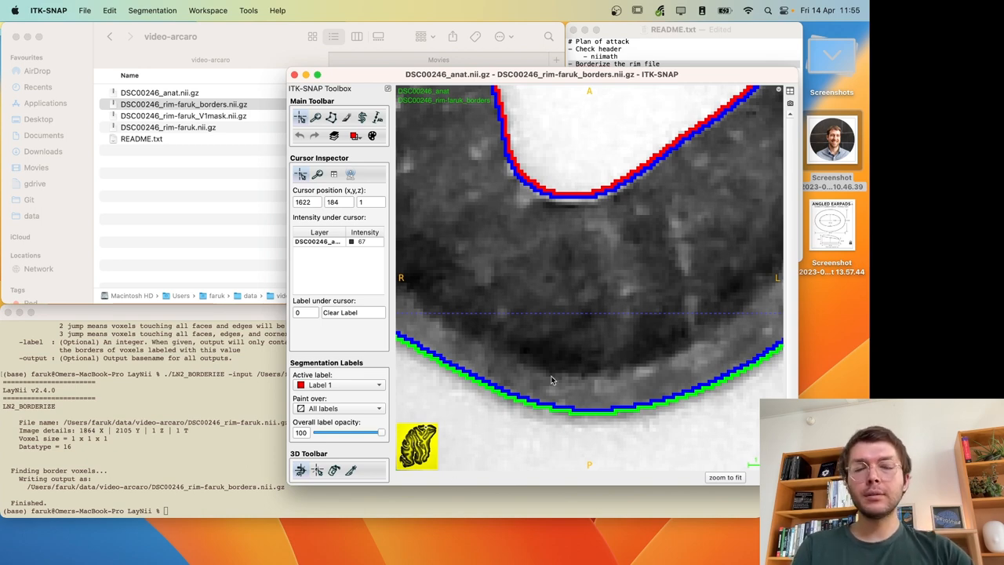
mouse_move(589, 360)
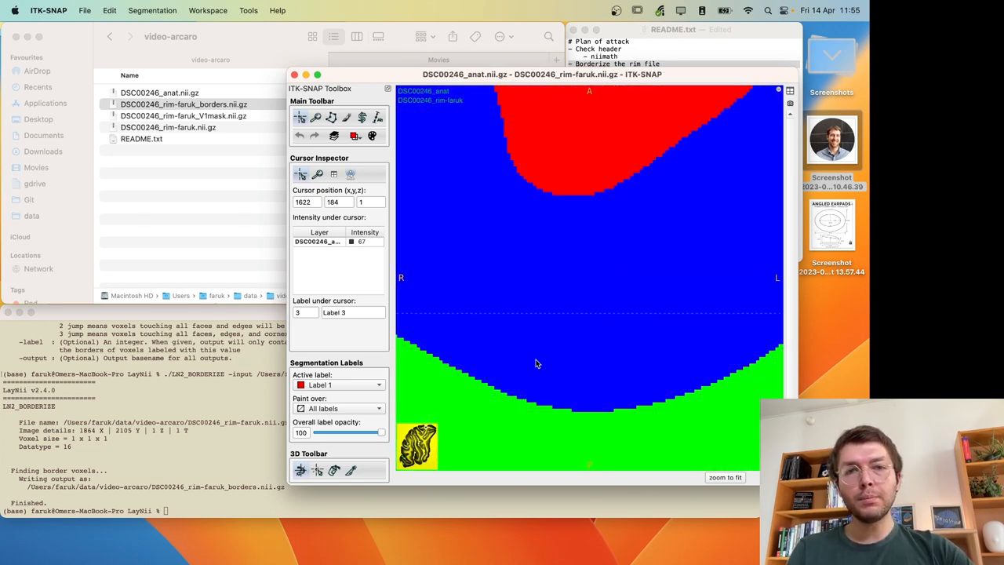
mouse_move(684, 296)
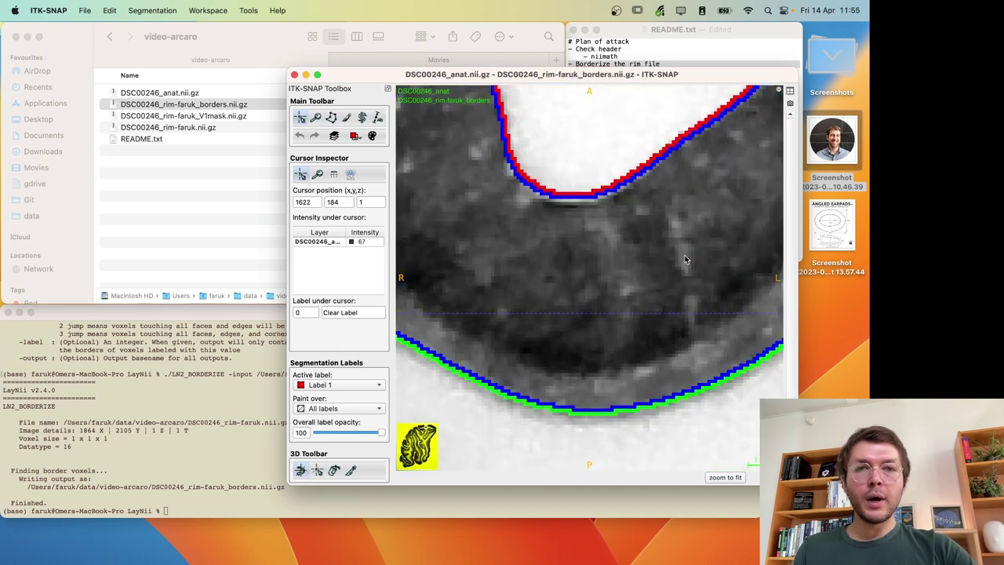
mouse_move(503, 411)
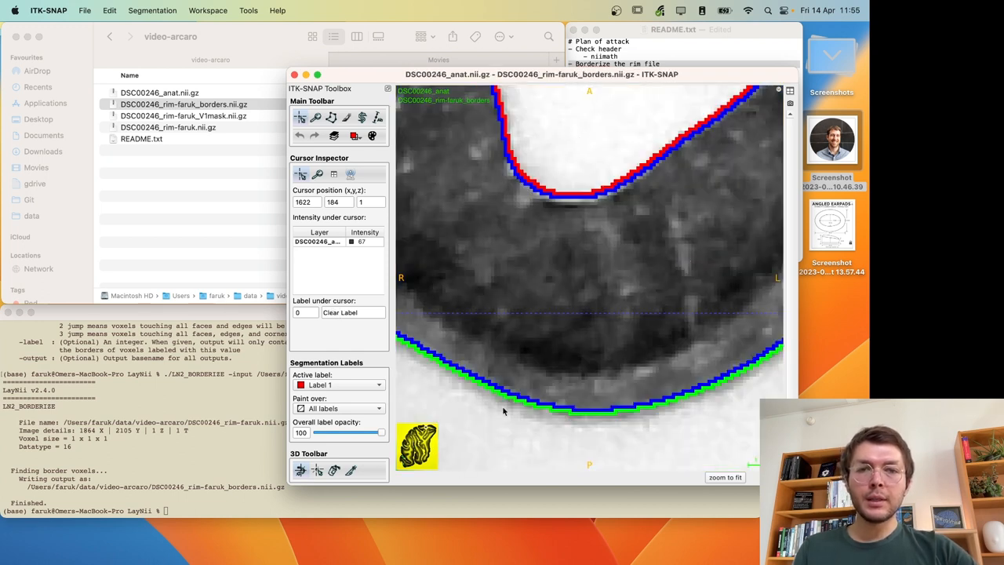
mouse_move(550, 374)
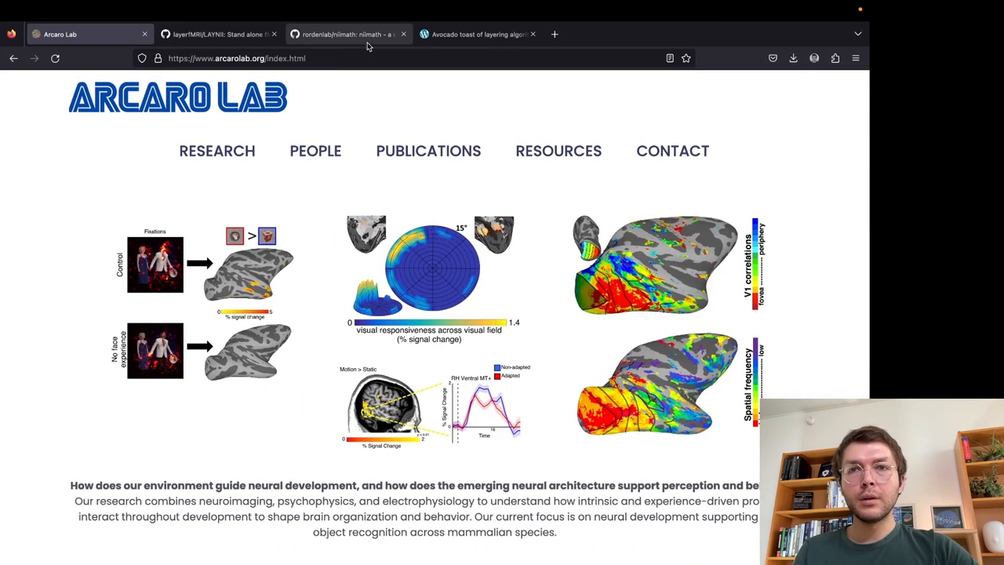
- Read the rordenlab/niimath GitHub README through its About section
click(345, 35)
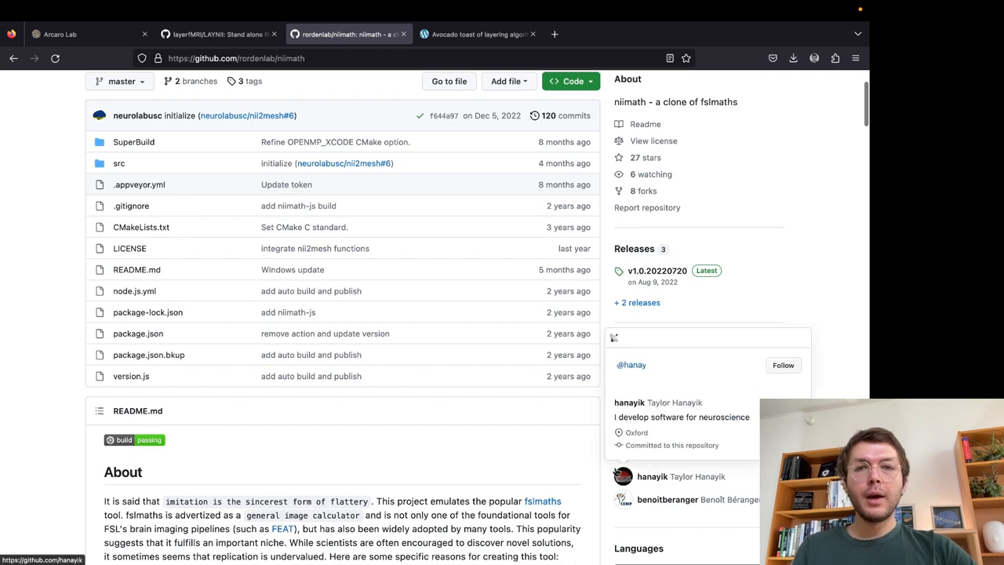
scroll(down, 3)
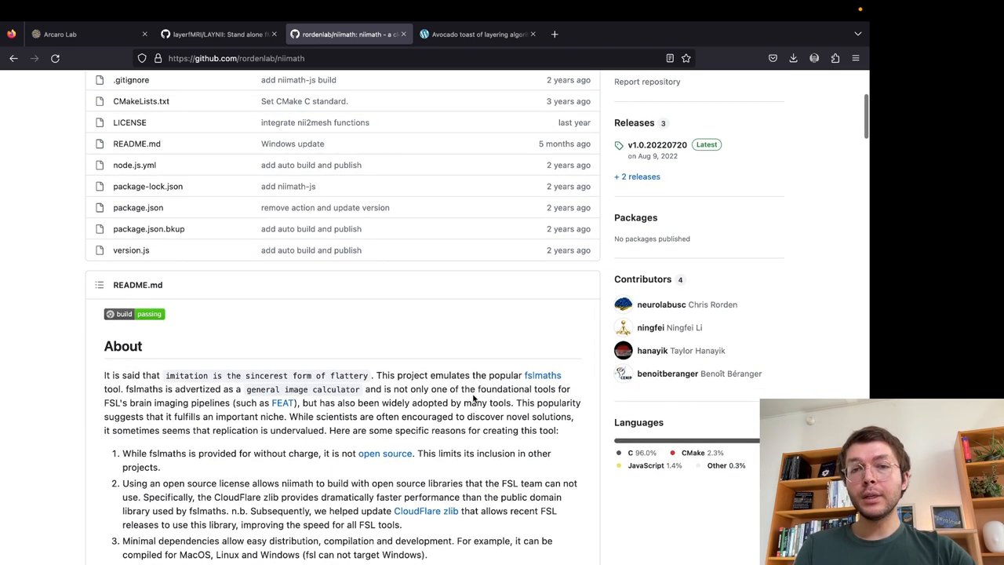
scroll(down, 3)
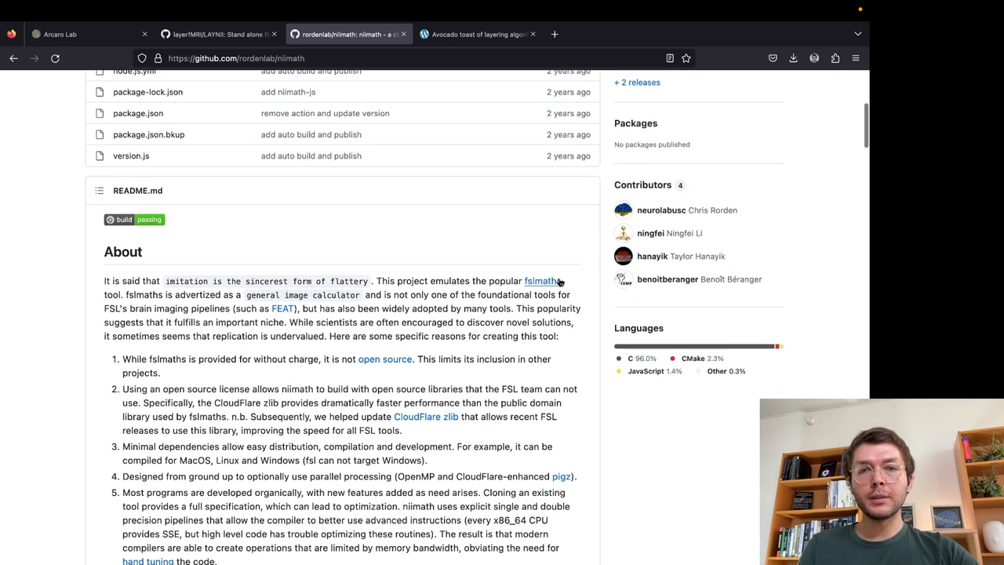
mouse_move(499, 306)
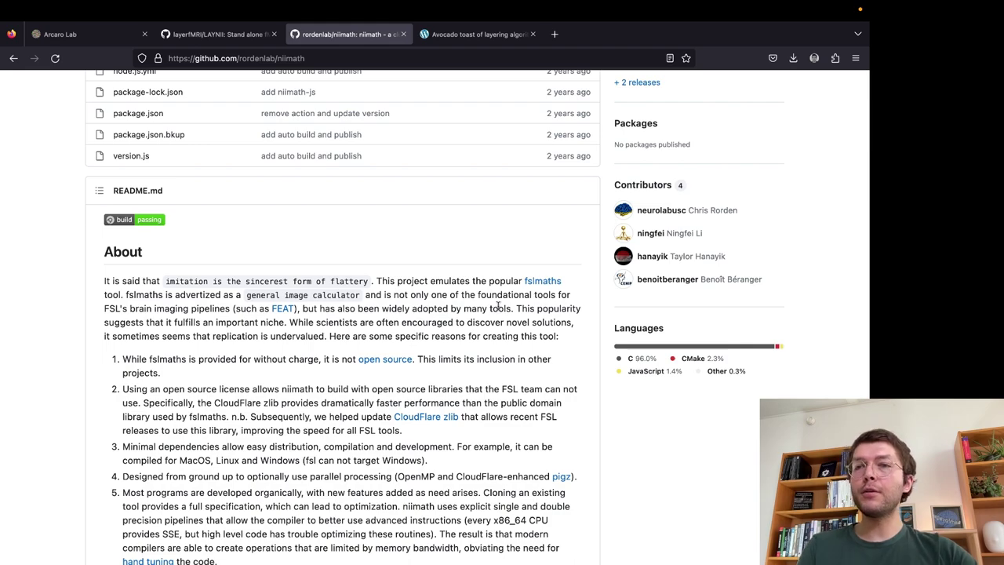
mouse_move(494, 258)
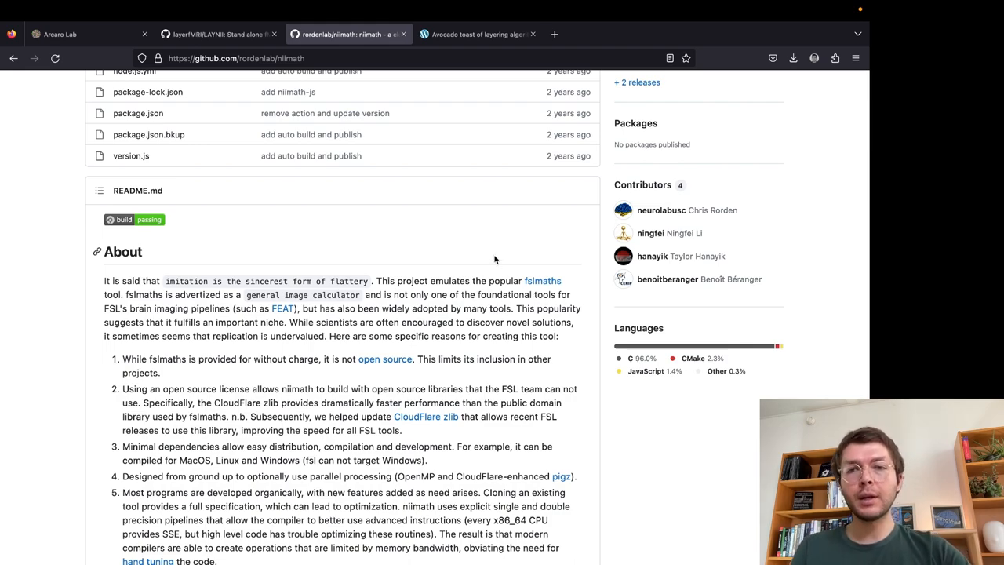
scroll(up, 3)
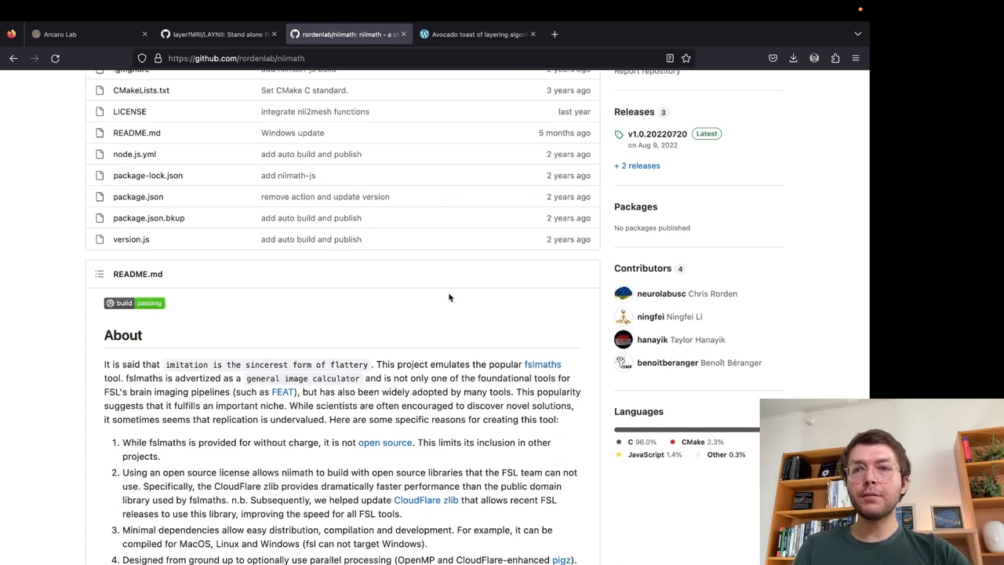
mouse_move(441, 310)
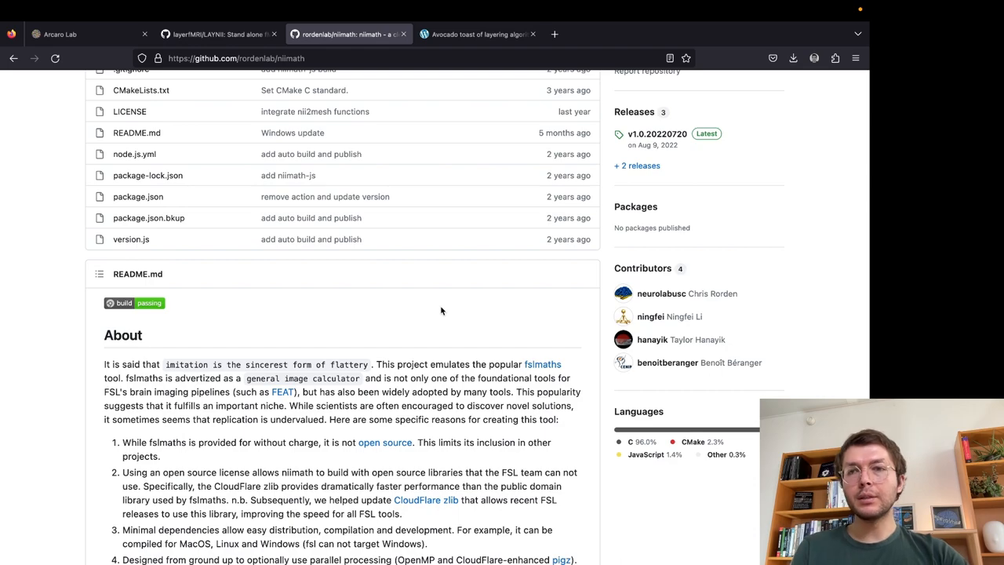
mouse_move(427, 308)
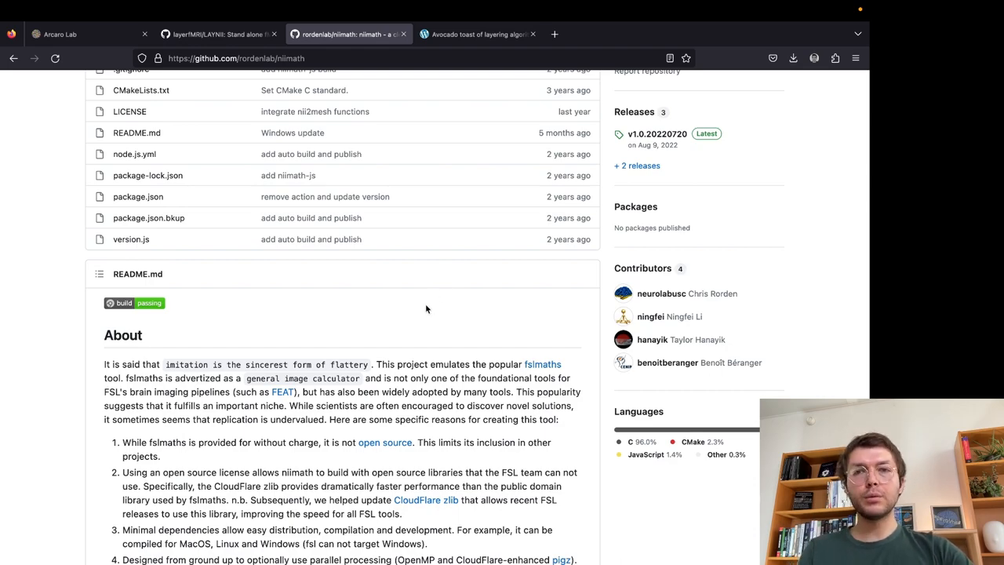
scroll(down, 3)
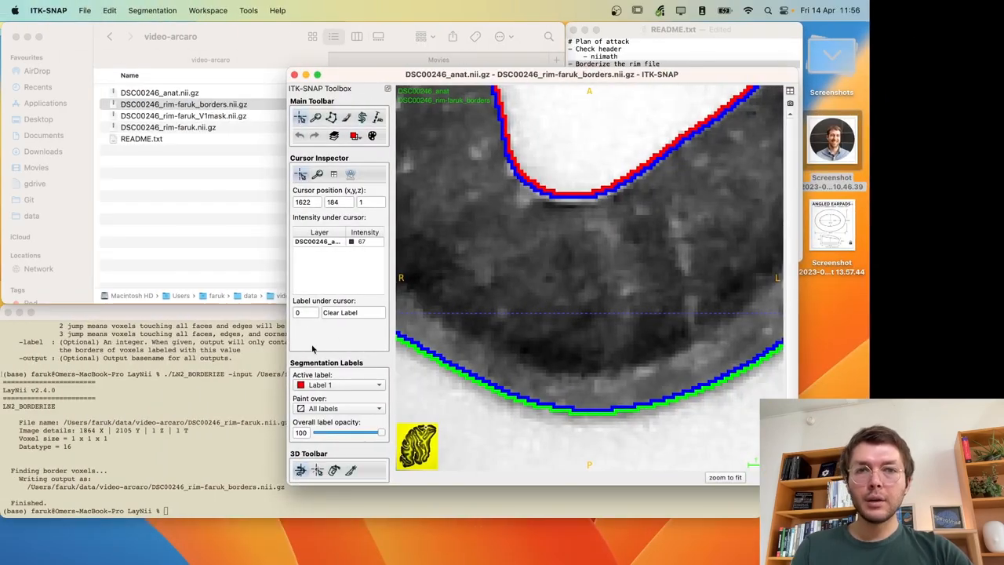
mouse_move(339, 337)
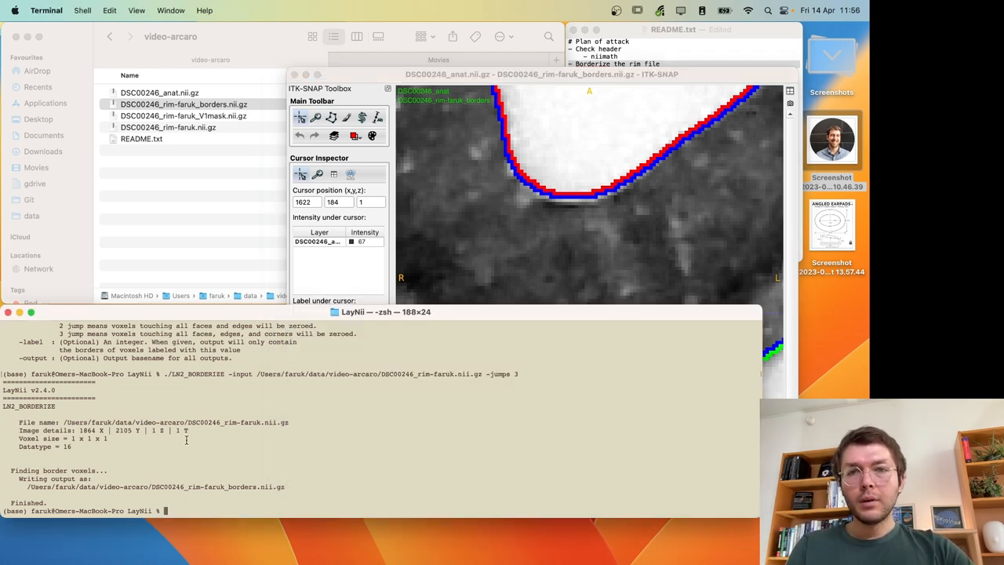
- Run niimath thresholds creating a label-3 rim image and a labels-1-2 borders image
text(niimath /Users/faruk/data/video-arcaro/DSC00246_rim-faruk.nii.gz -t)
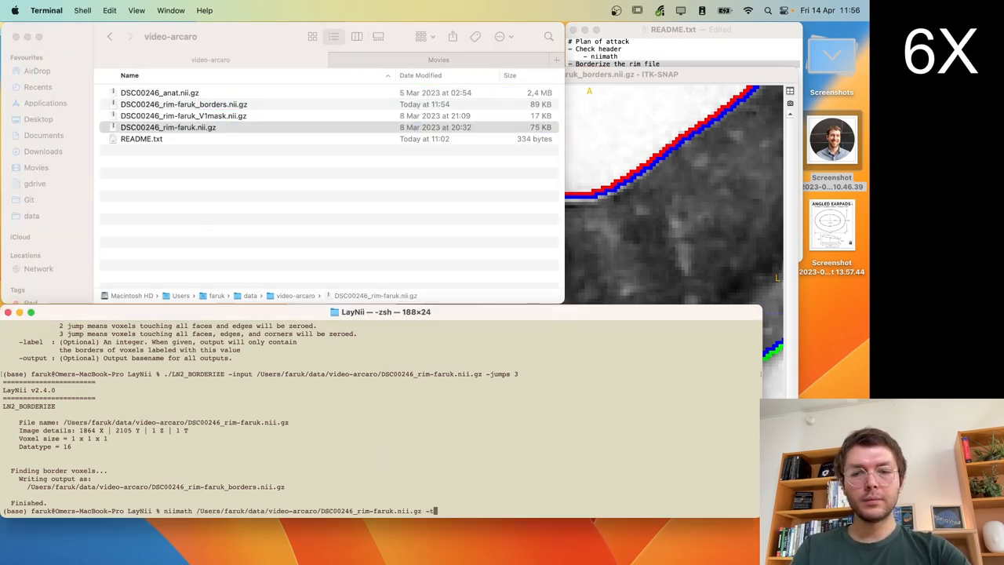
key(Return)
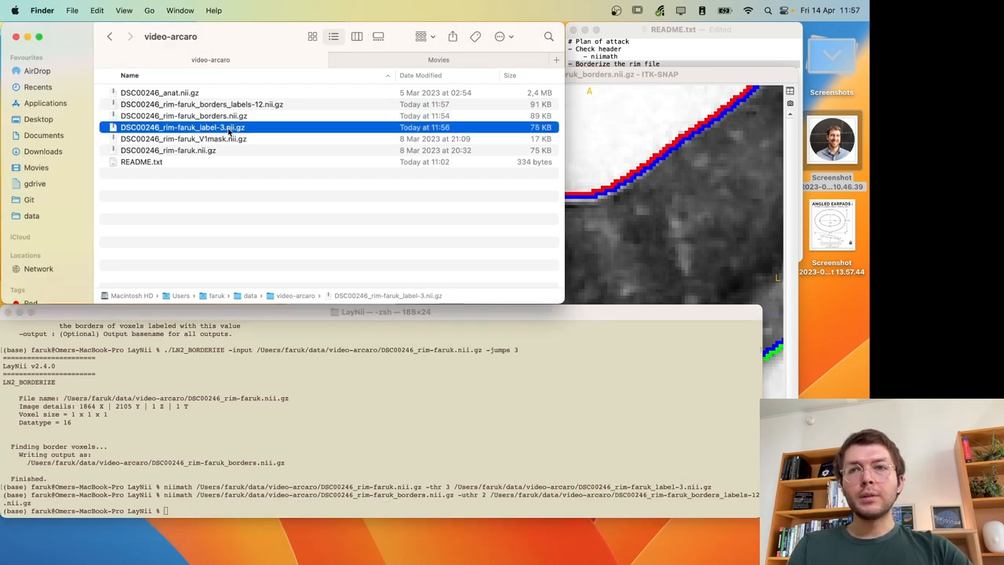
mouse_move(656, 157)
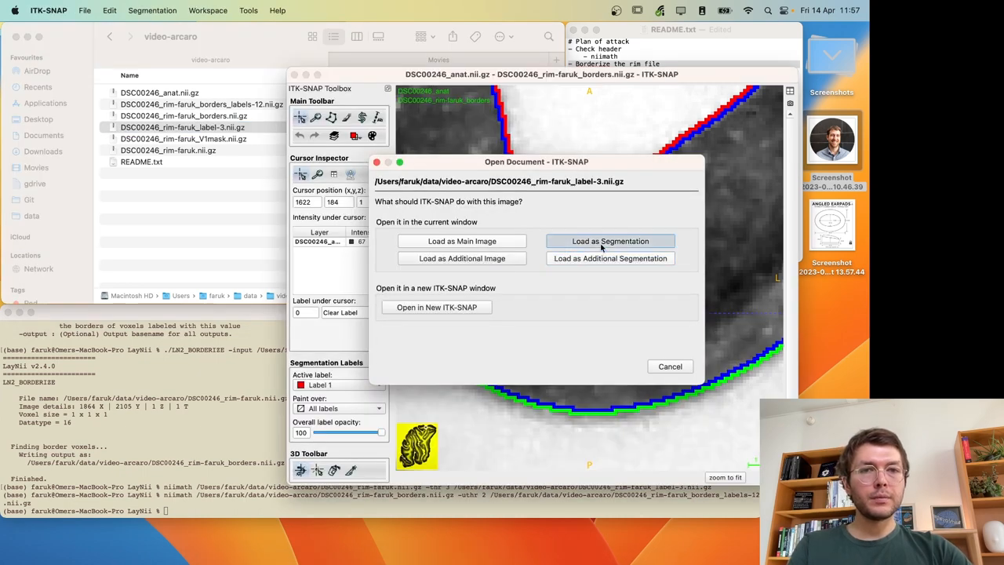
- Load the label-3 rim image as segmentation, then bring up the borderized rim file for opening
click(610, 242)
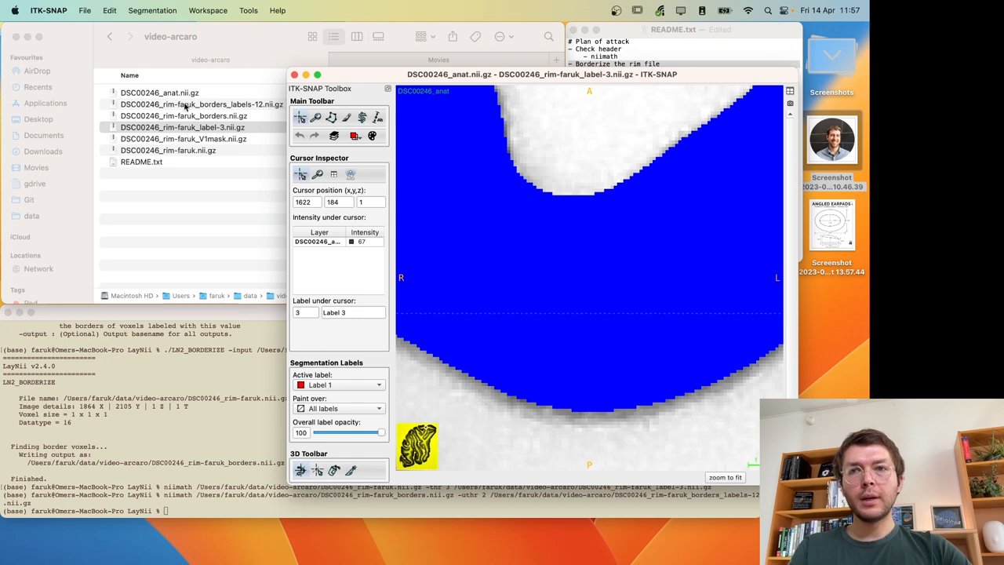
click(200, 103)
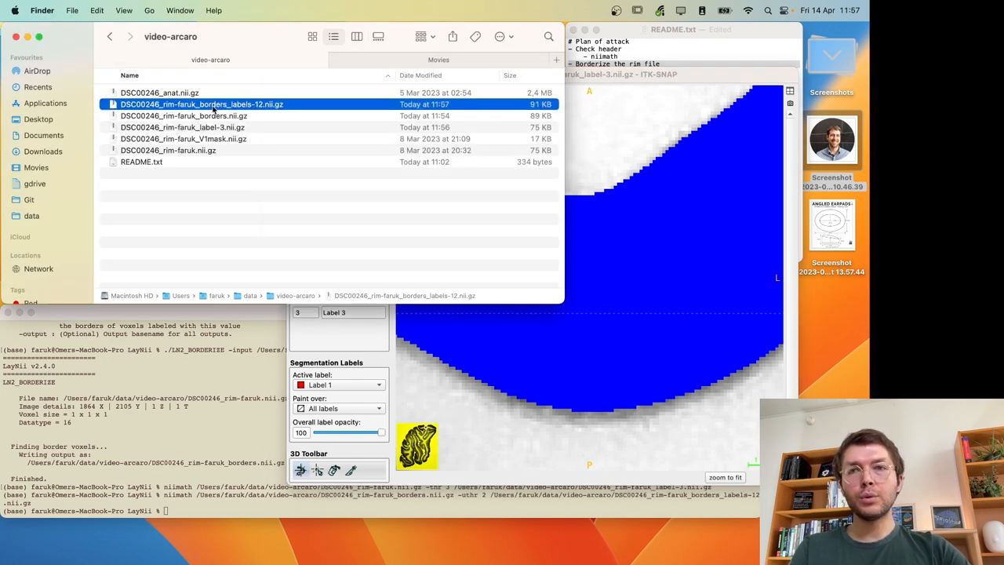
double_click(200, 104)
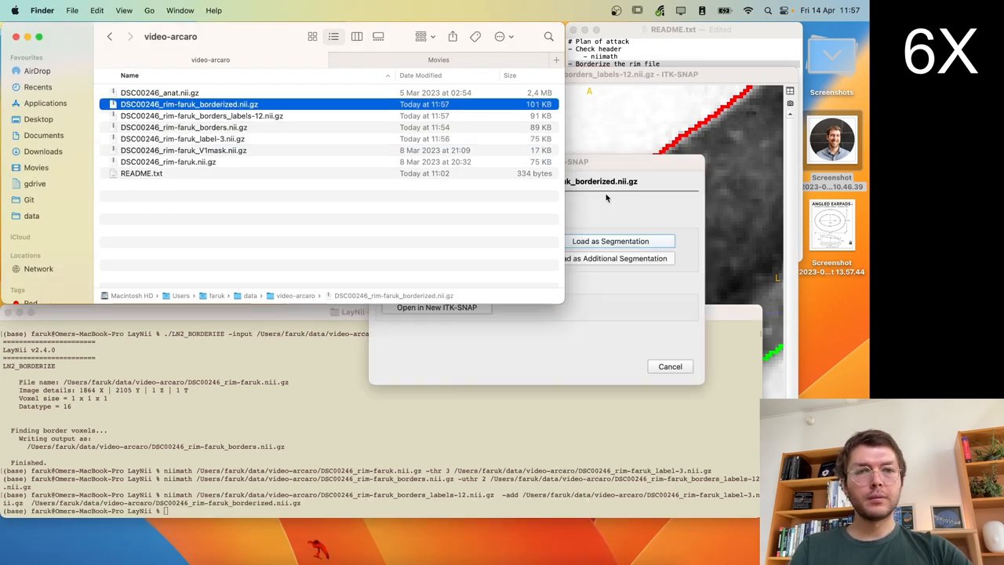
- Load the borderized rim image as a segmentation and fade label opacity to check borders against anatomy
click(610, 242)
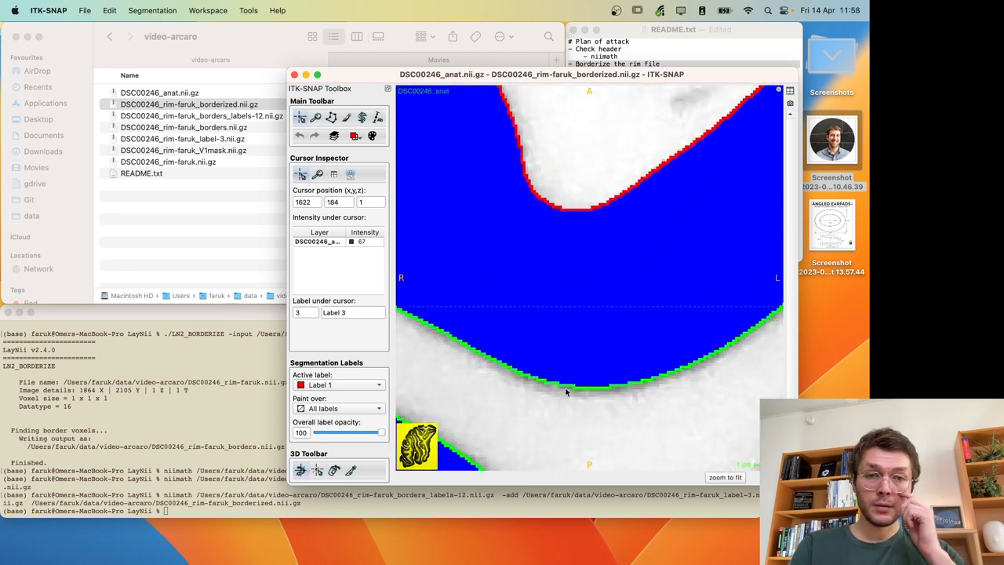
mouse_move(595, 233)
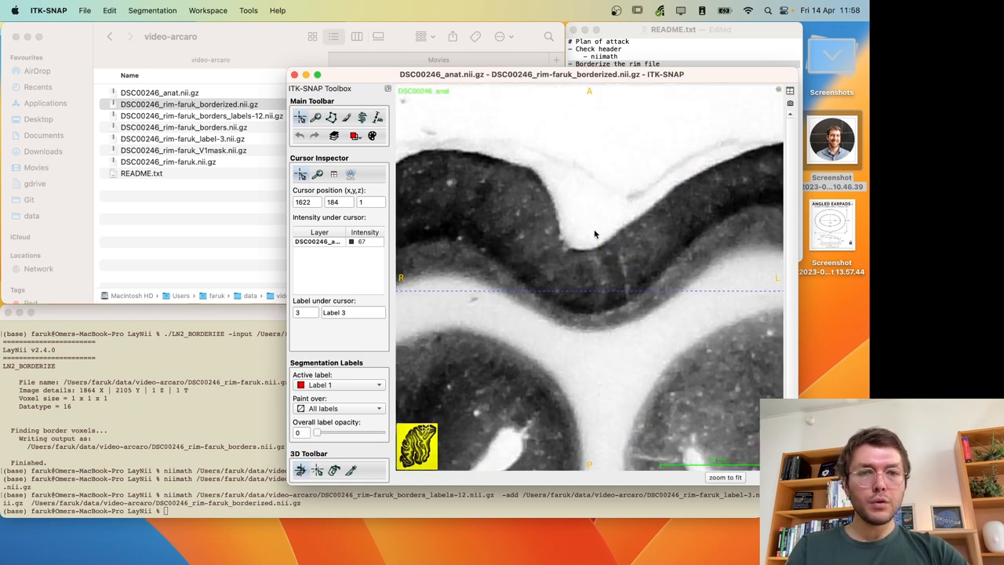
drag(314, 433, 379, 433)
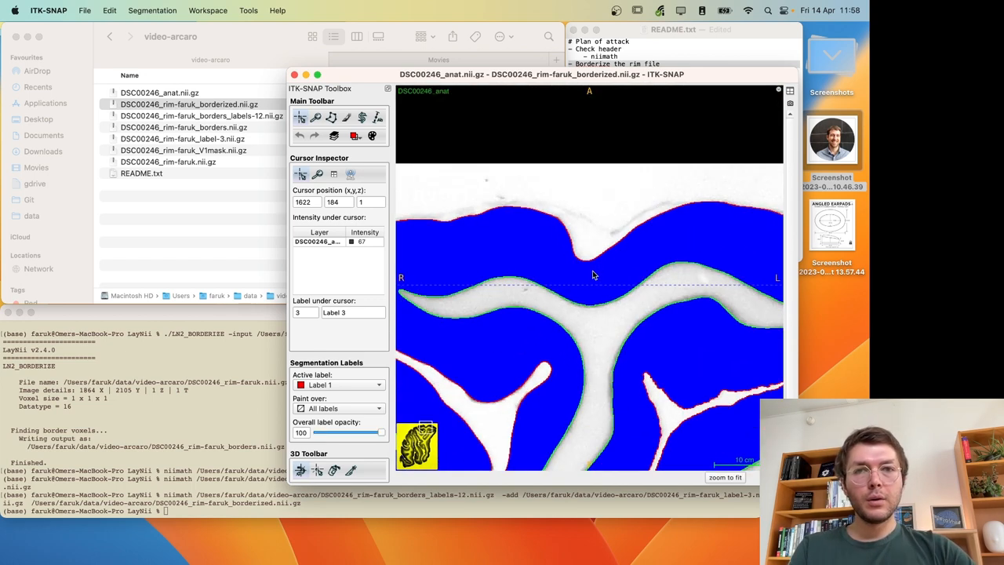
click(188, 103)
text(./LN2_LAYERS -rim /Users/faruk/data/video-arcaro/DSC00246_rim-faruk_borderized.nii.gz)
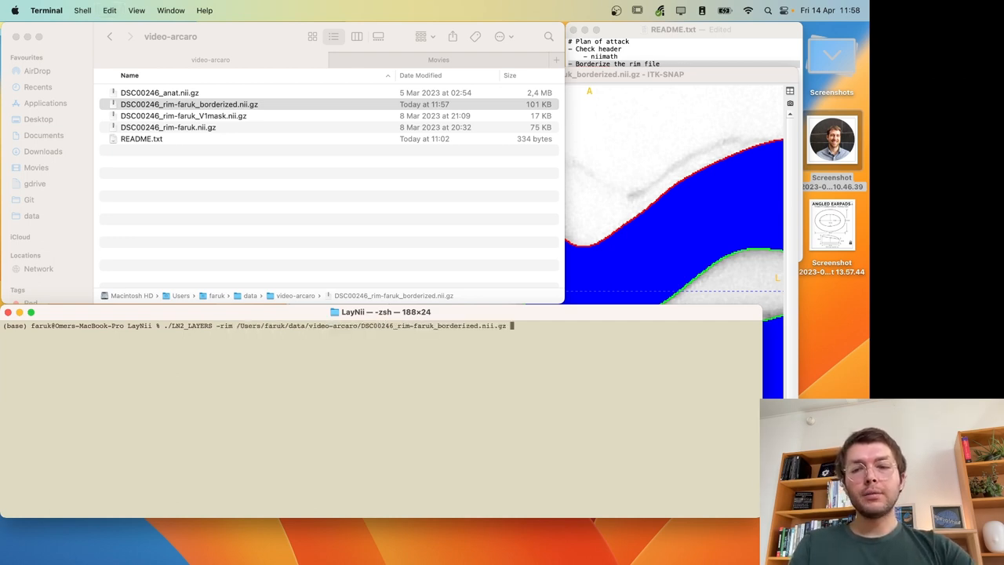
- Add the -equivol option to the LN2_LAYERS -rim command on the borderized file
text(-equi)
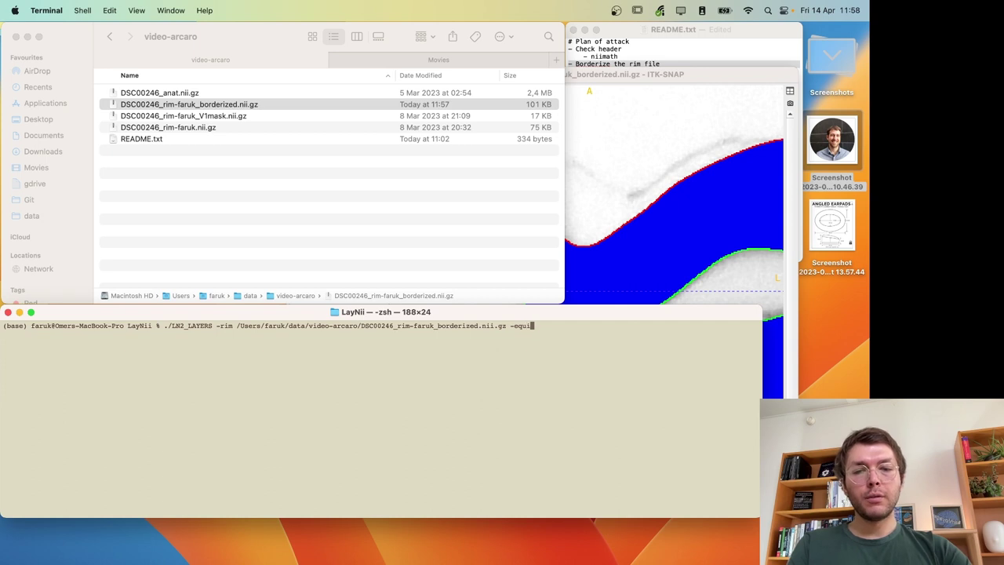
text(vol)
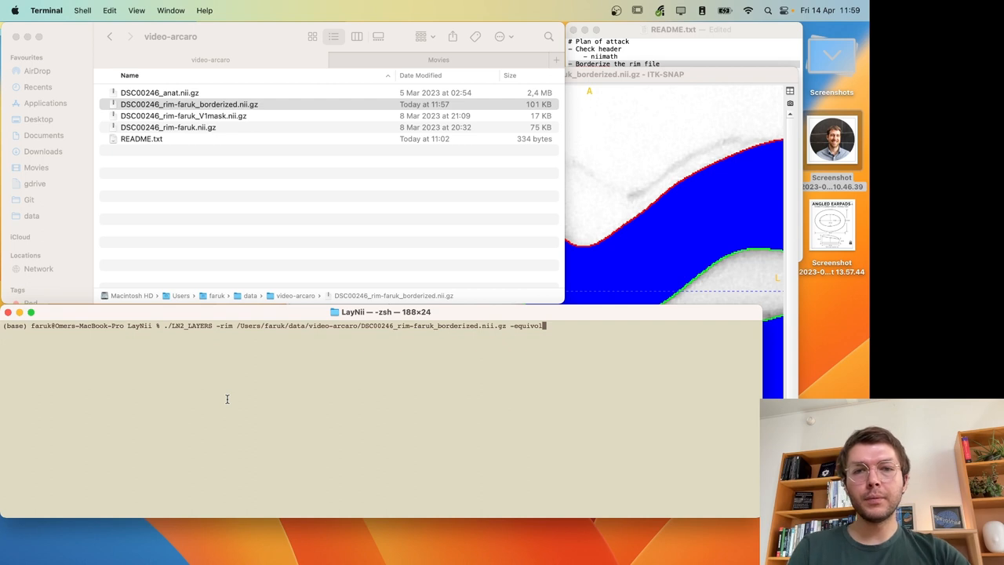
mouse_move(468, 221)
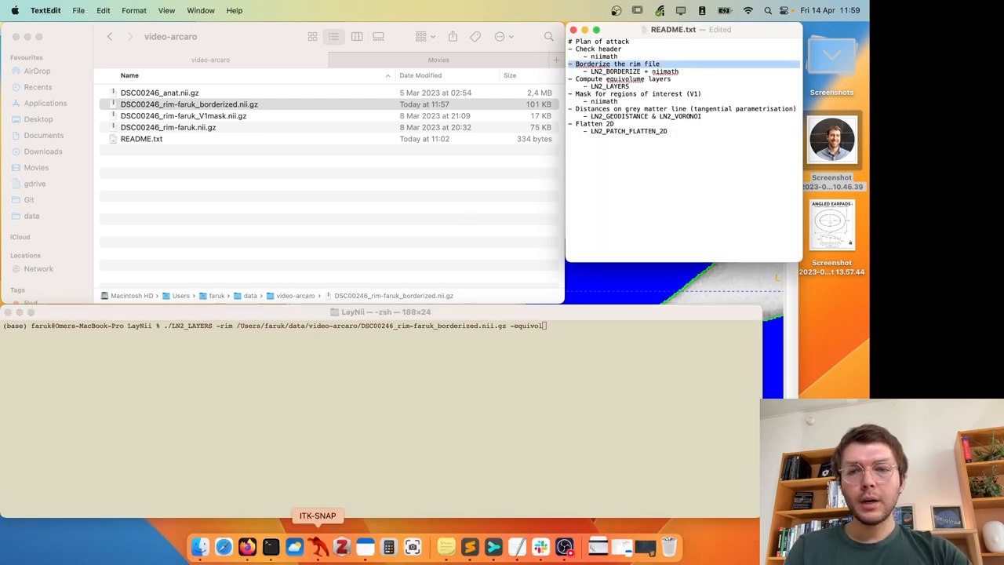
mouse_move(342, 545)
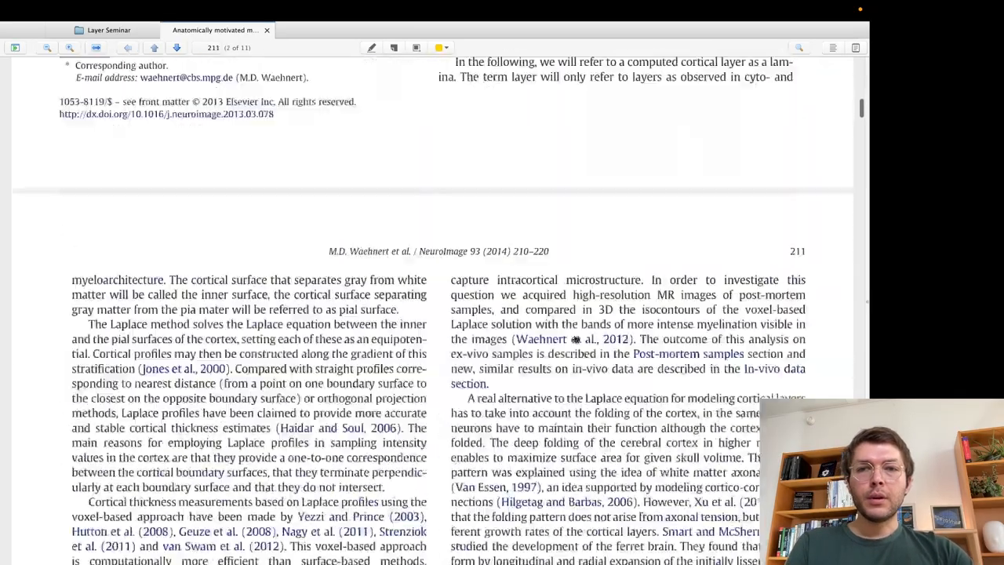
- Browse the Waehnert paper, then the Bok's equi-volume principle paper down to its Fig. 1 cortical layer drawings
scroll(down, 3)
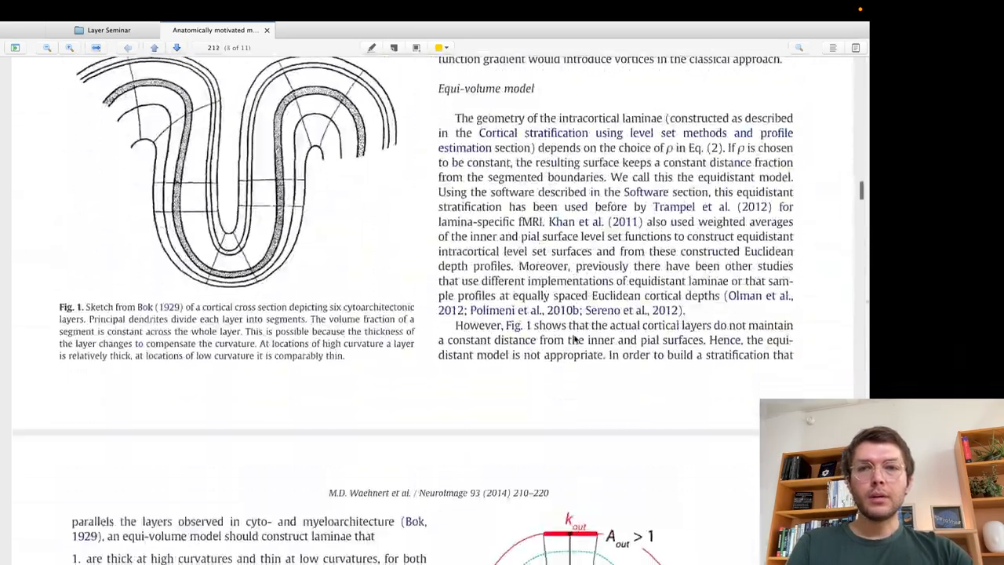
scroll(up, 3)
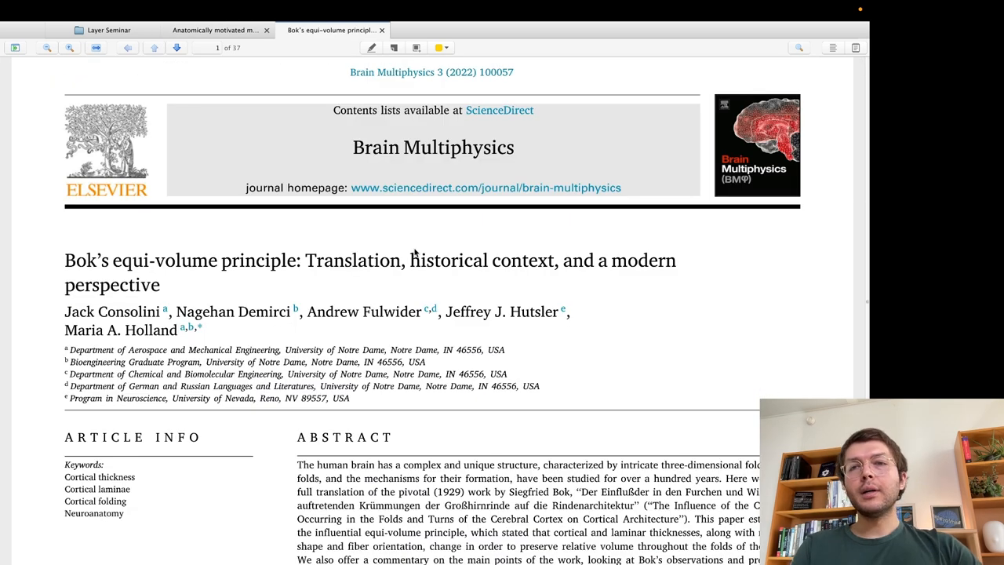
mouse_move(414, 245)
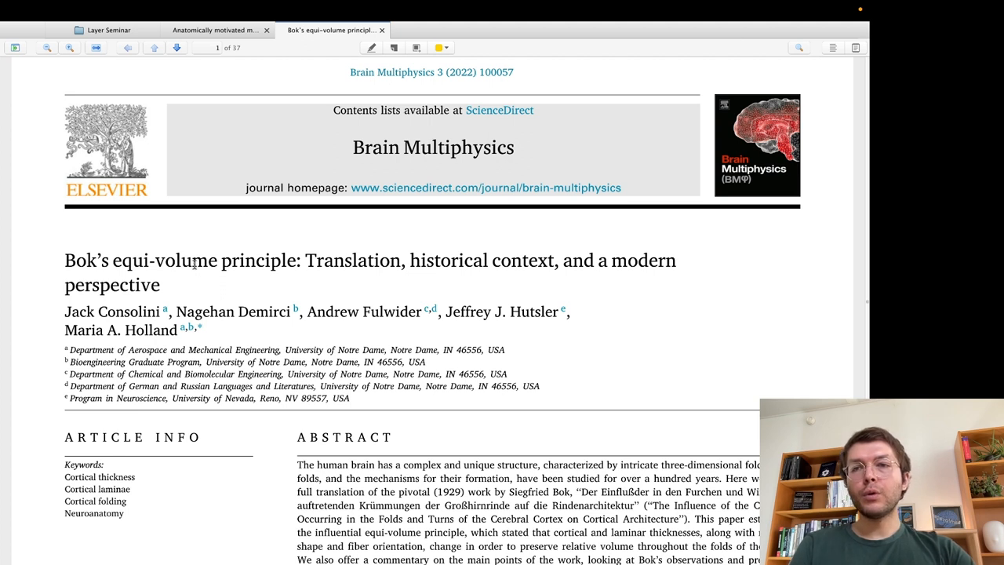
double_click(81, 260)
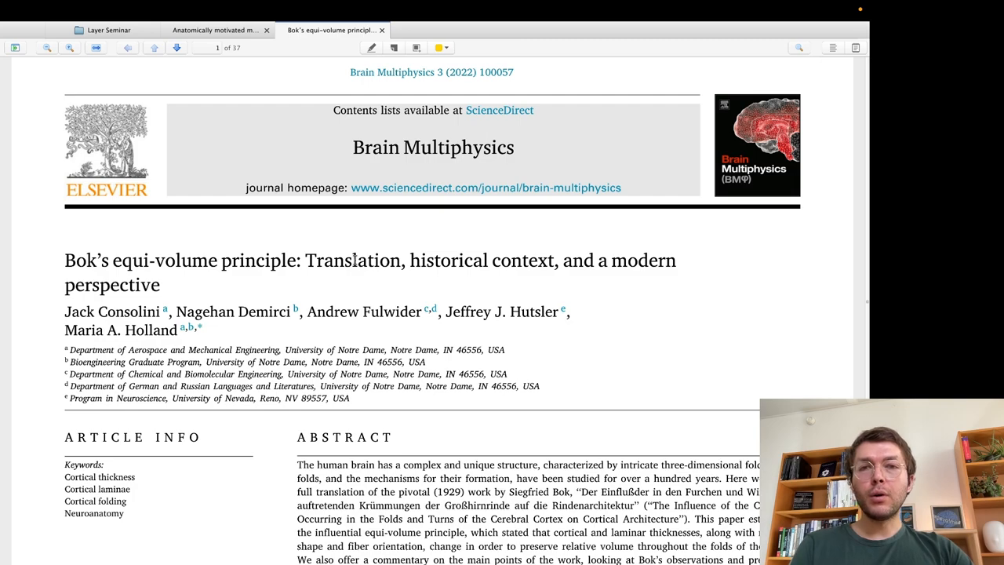
mouse_move(500, 287)
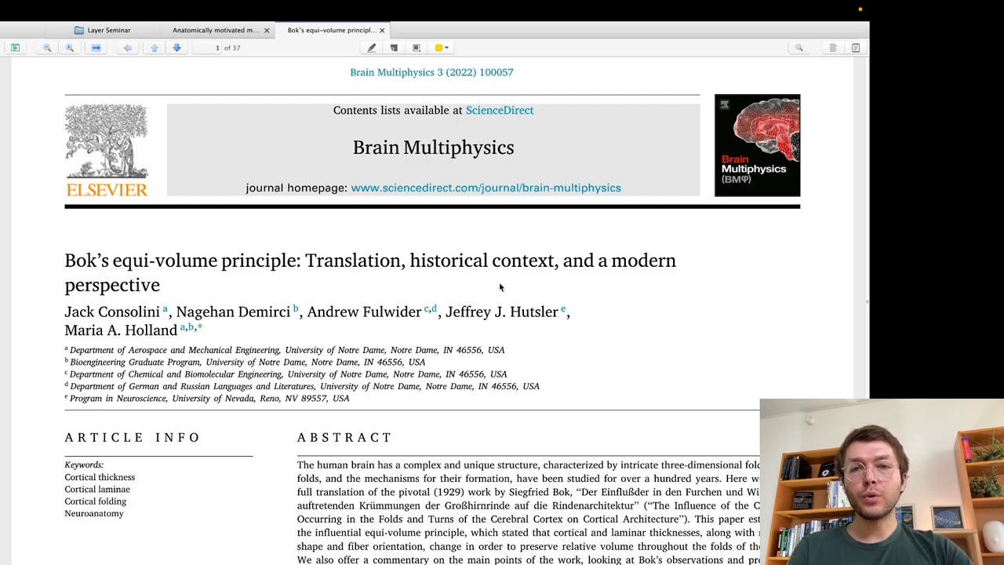
scroll(down, 3)
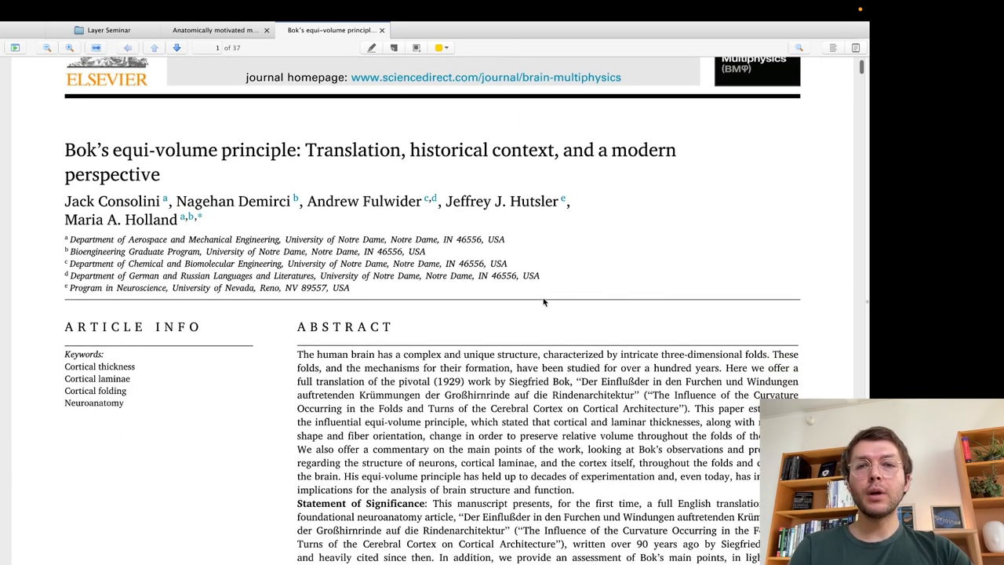
scroll(down, 3)
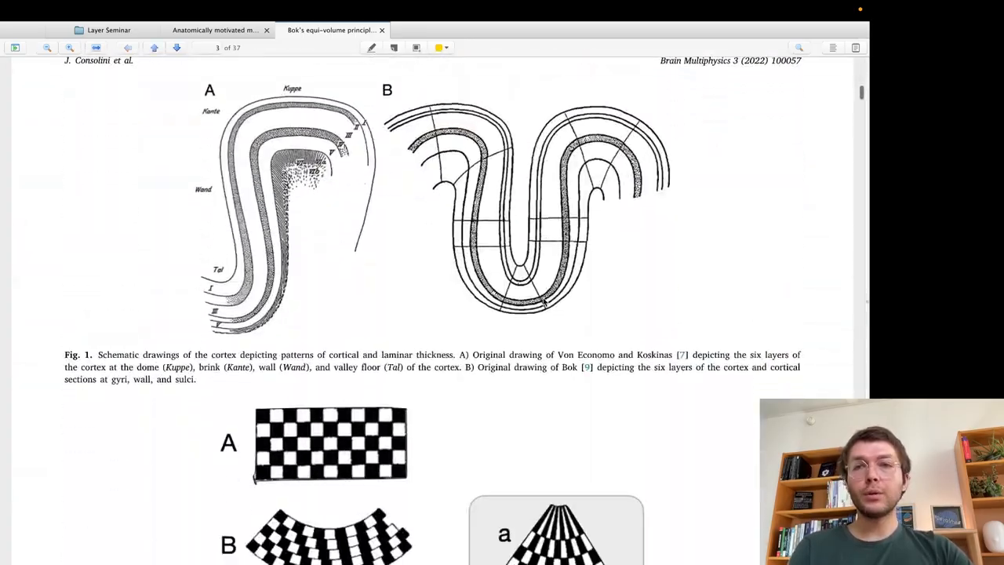
scroll(up, 3)
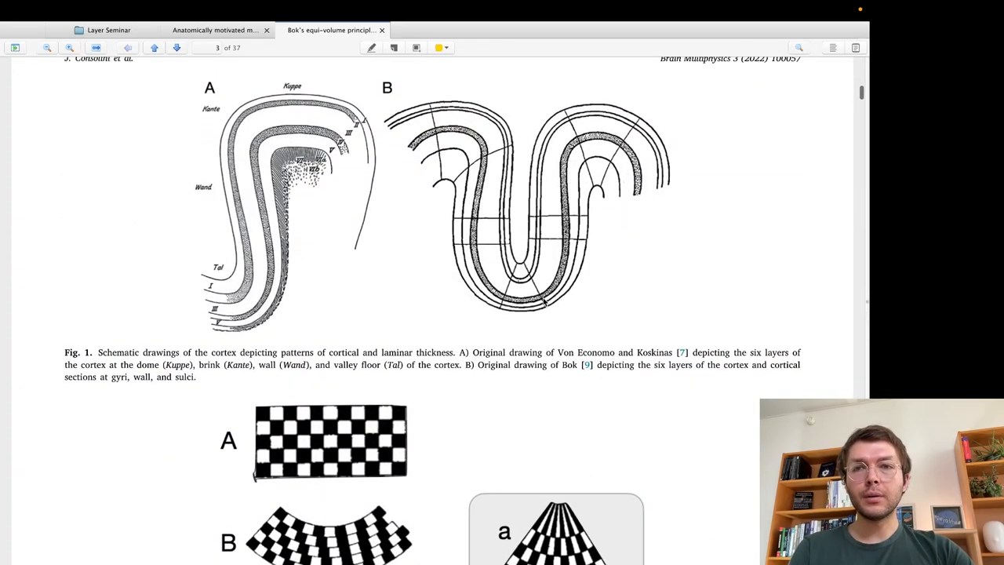
scroll(up, 3)
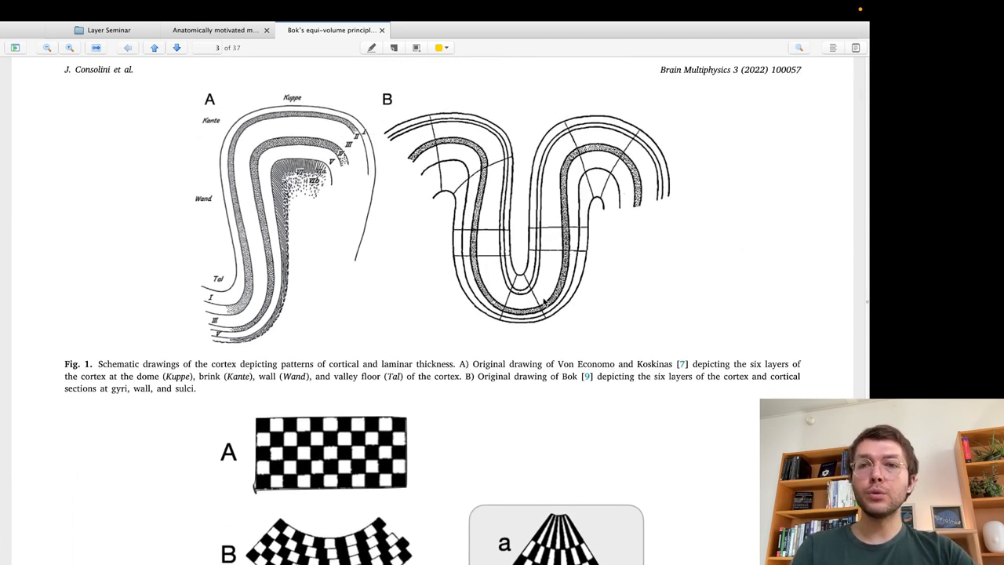
scroll(down, 3)
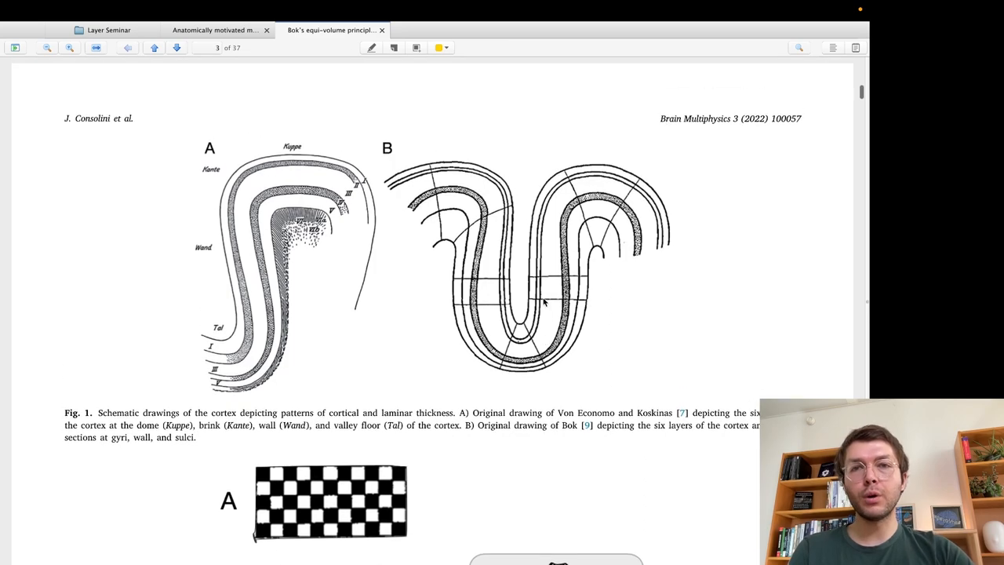
scroll(down, 3)
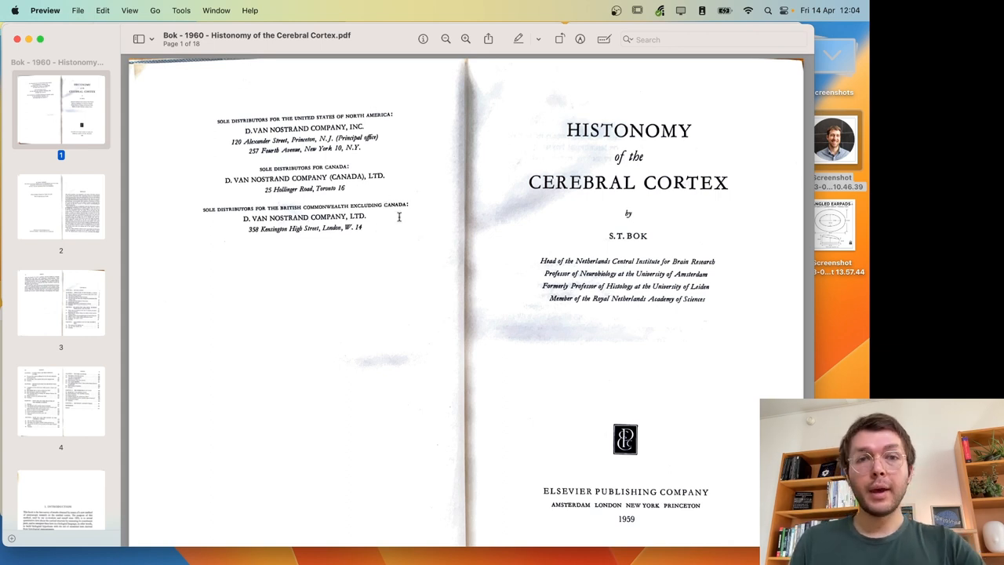
mouse_move(415, 284)
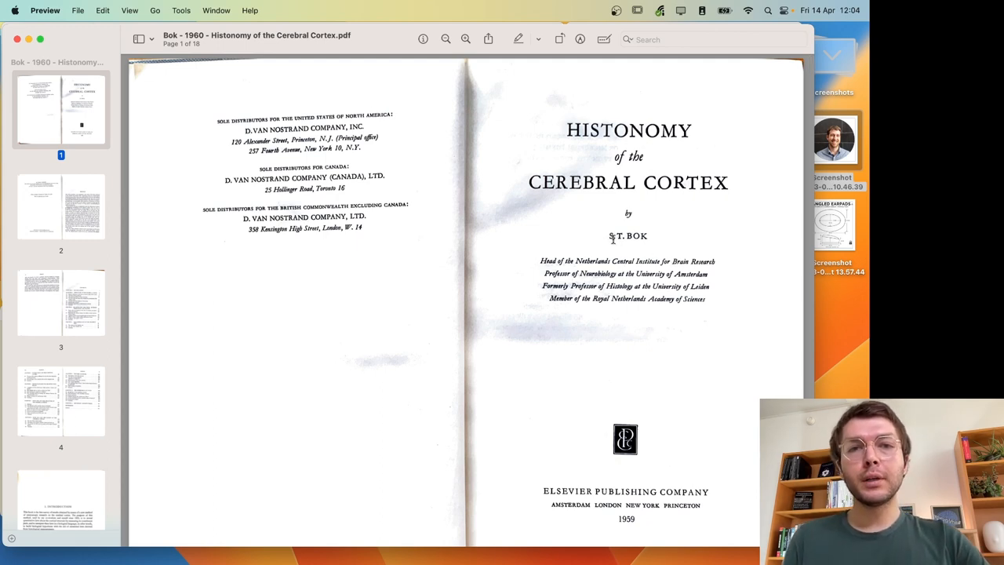
mouse_move(629, 149)
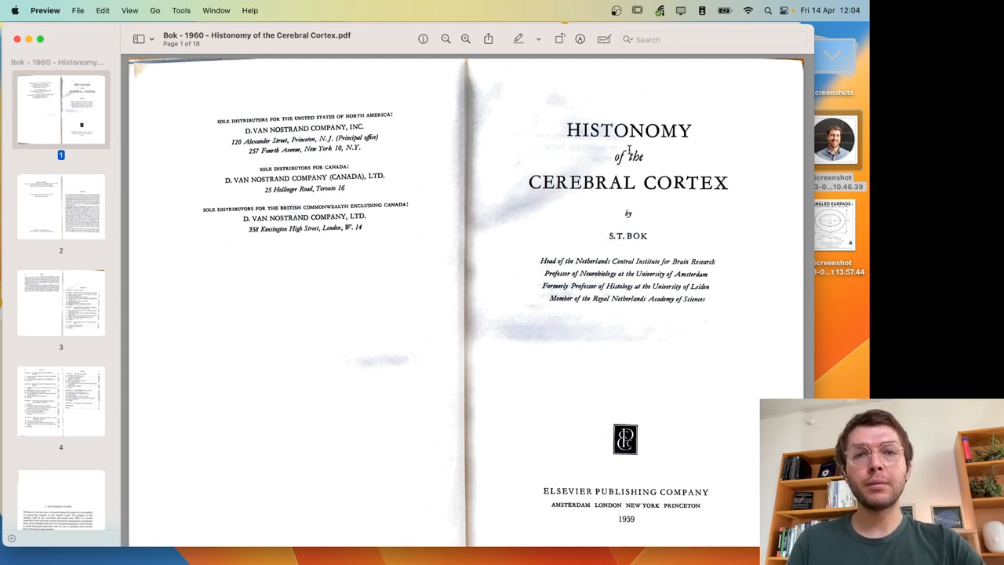
mouse_move(567, 232)
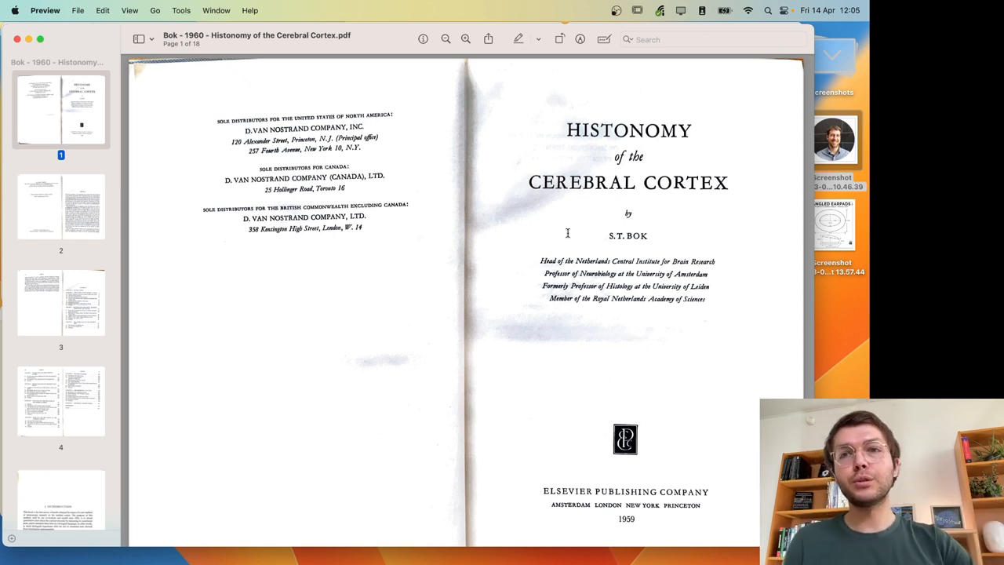
mouse_move(144, 86)
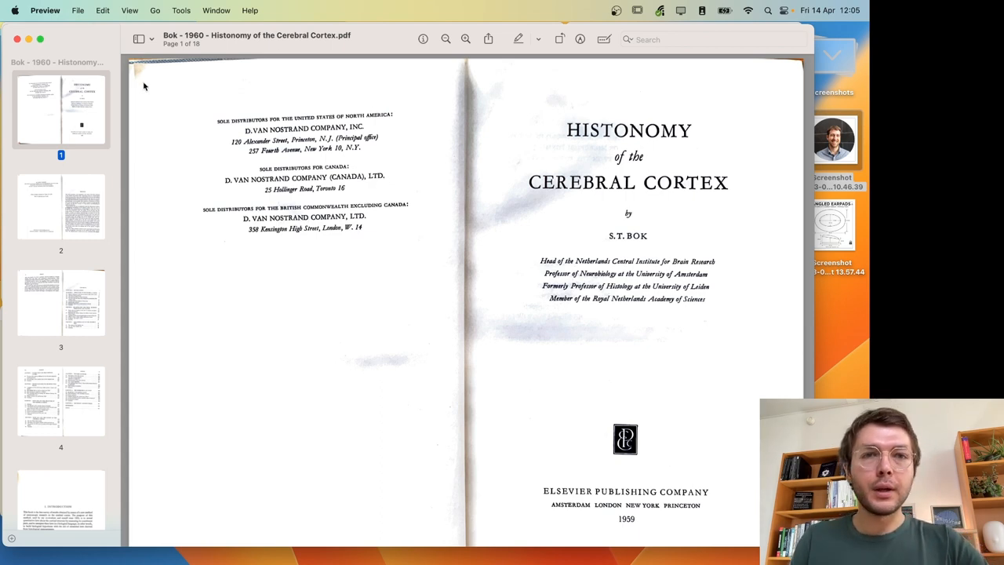
mouse_move(28, 39)
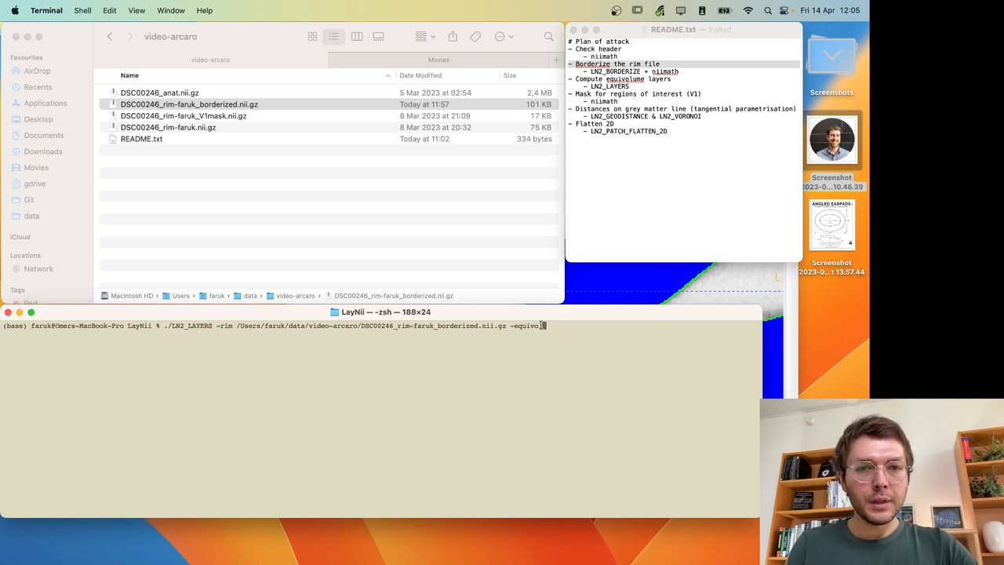
- Run LN2_LAYERS -rim ... -equivol and select the new layers, metric and midGM outputs in Finder
key(Return)
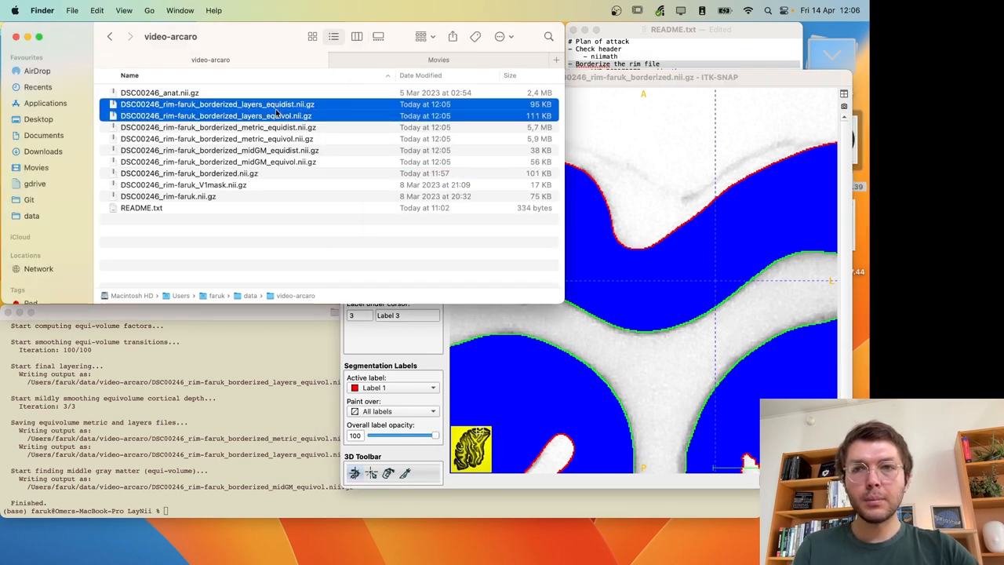
click(217, 162)
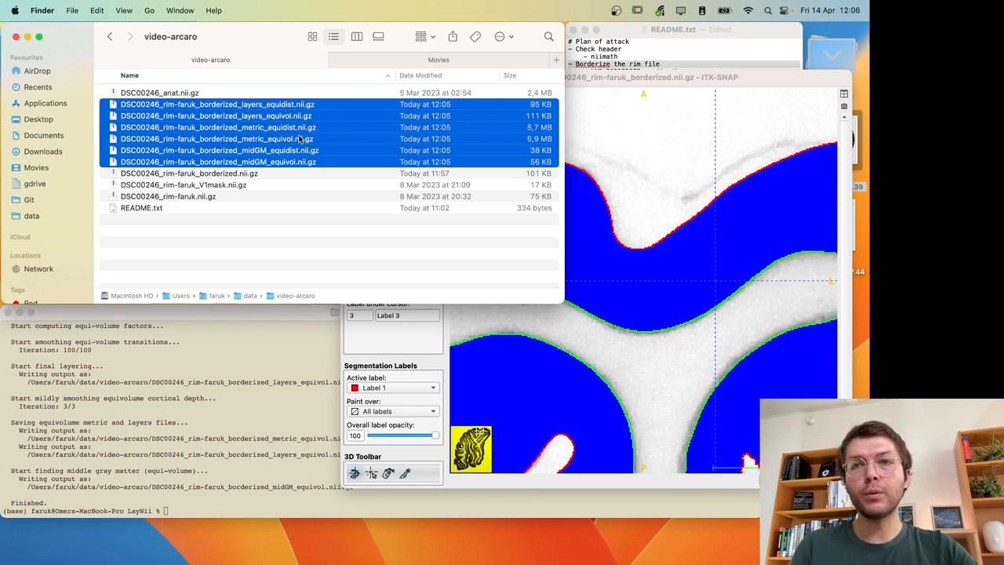
- View layers_equidist then layers_equivol as segmentations and set label opacity to 0 to see the grey matter
click(217, 103)
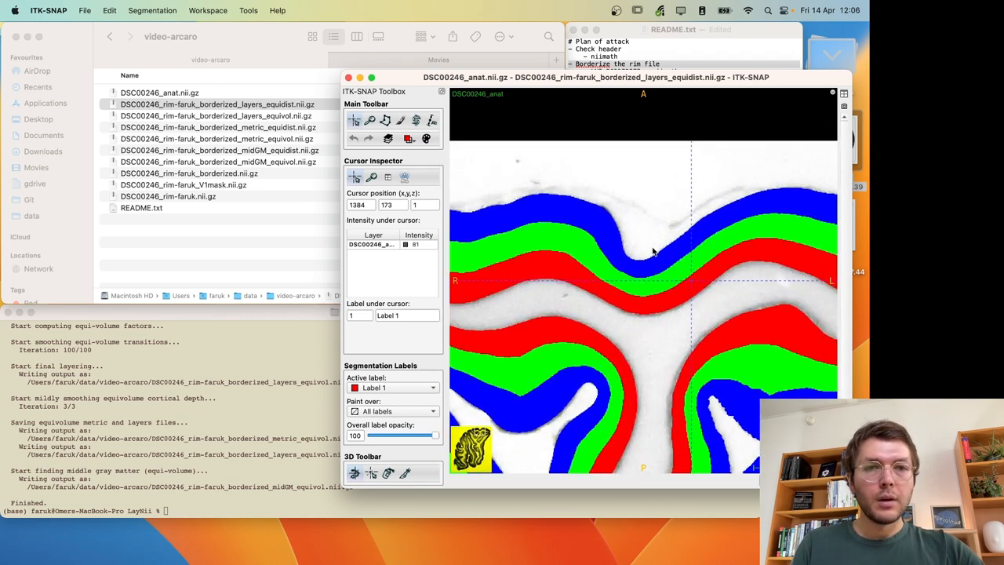
click(216, 103)
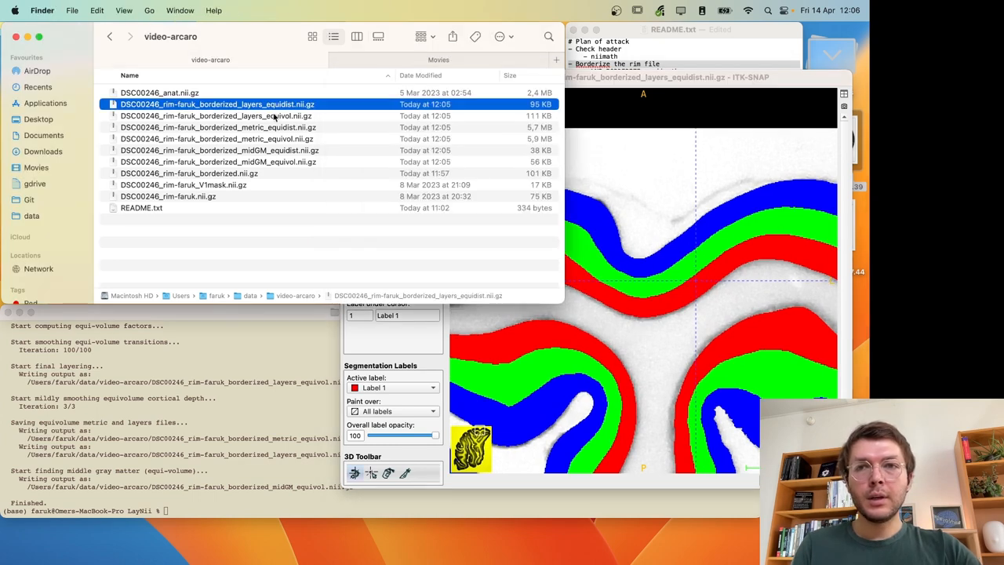
click(216, 116)
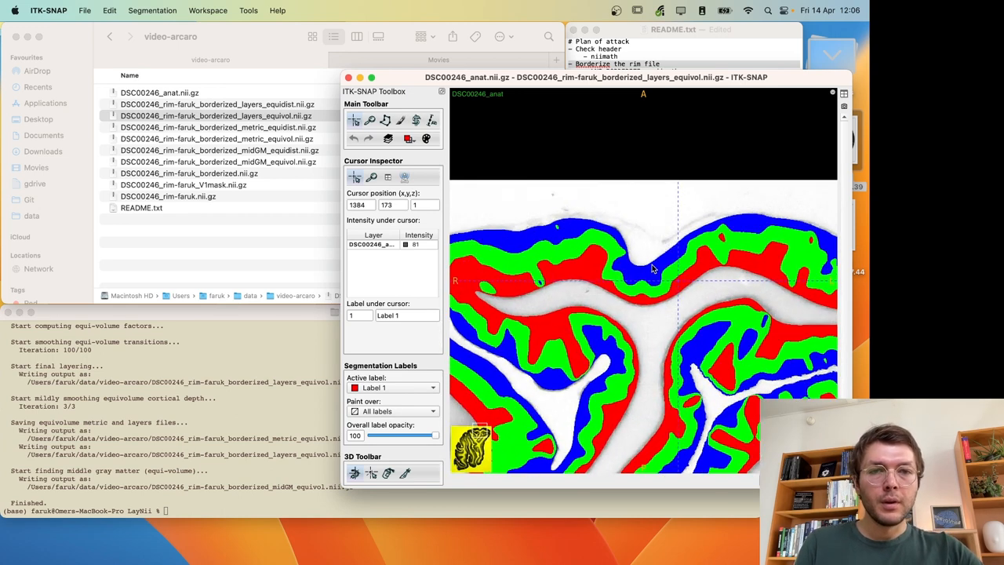
mouse_move(520, 285)
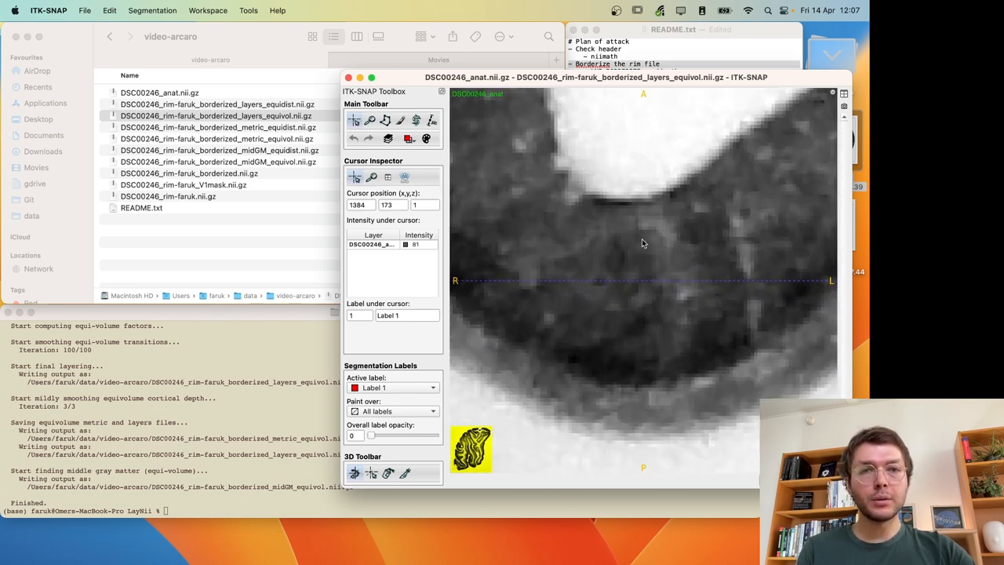
mouse_move(573, 354)
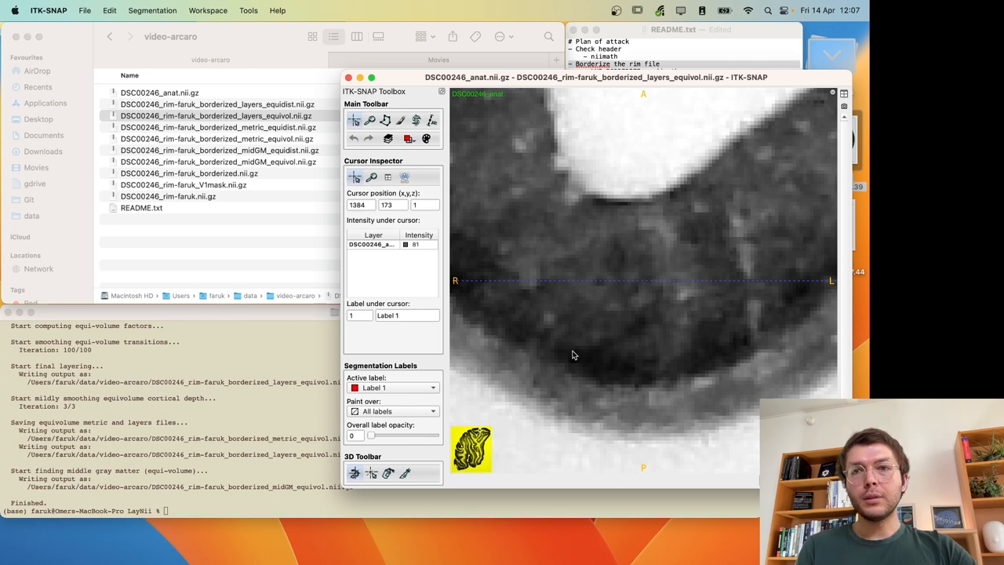
mouse_move(282, 417)
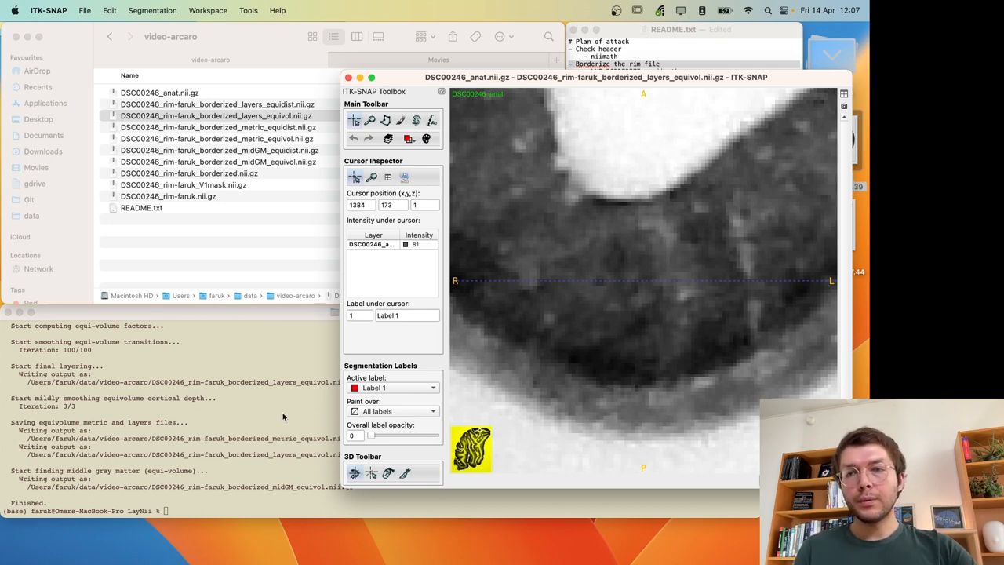
click(282, 411)
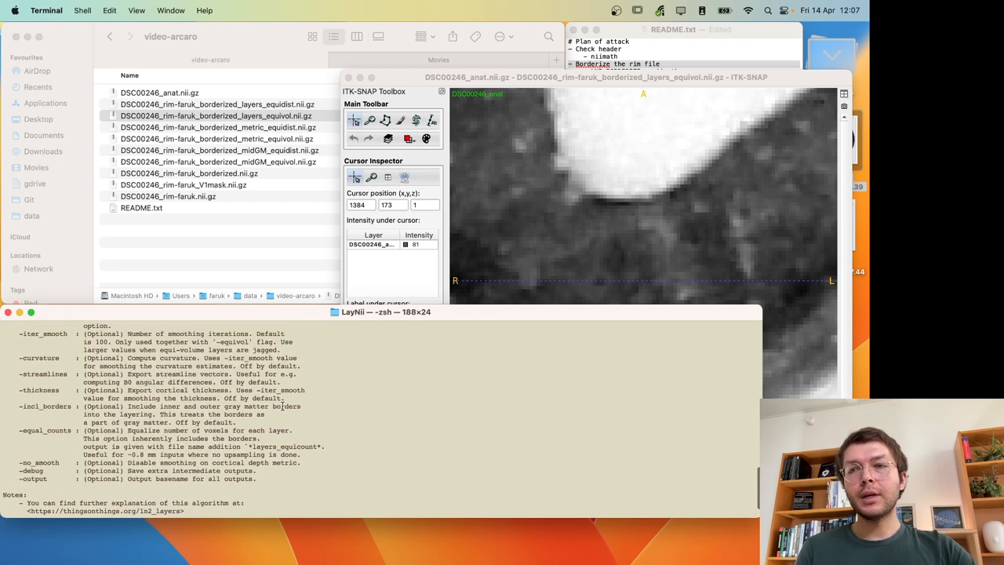
- Find the -iter_smooth option in the LN2_LAYERS usage help
scroll(up, 3)
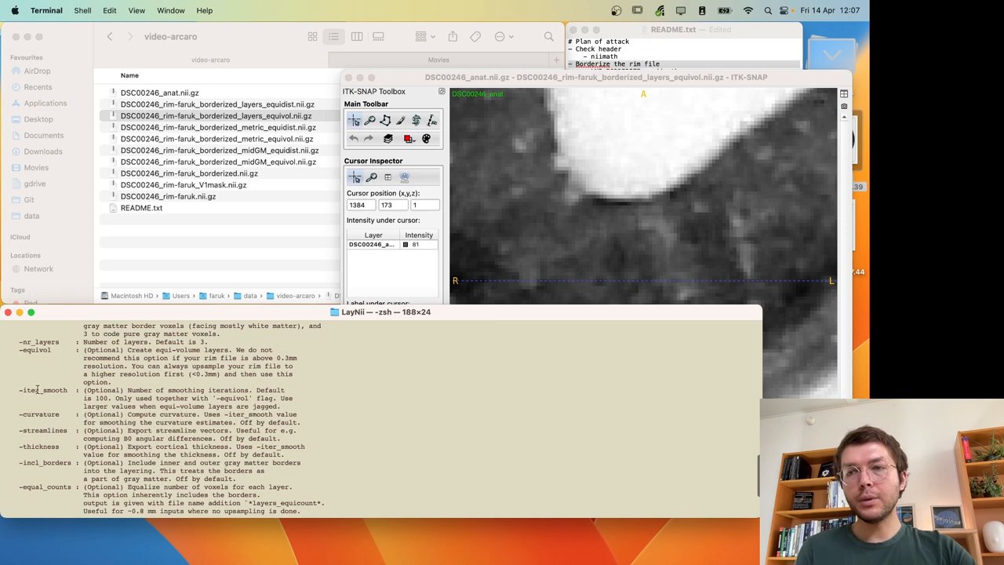
double_click(44, 388)
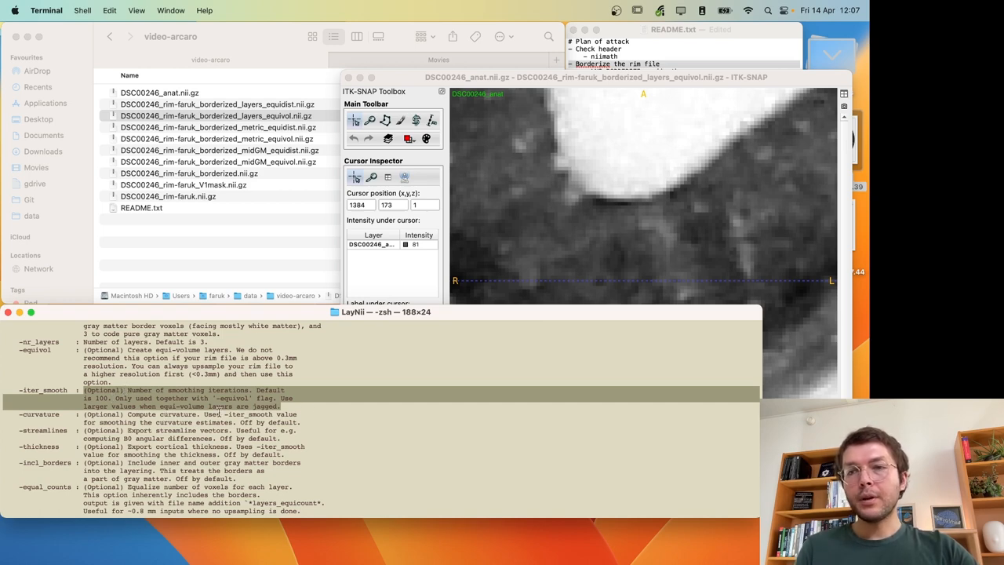
scroll(down, 3)
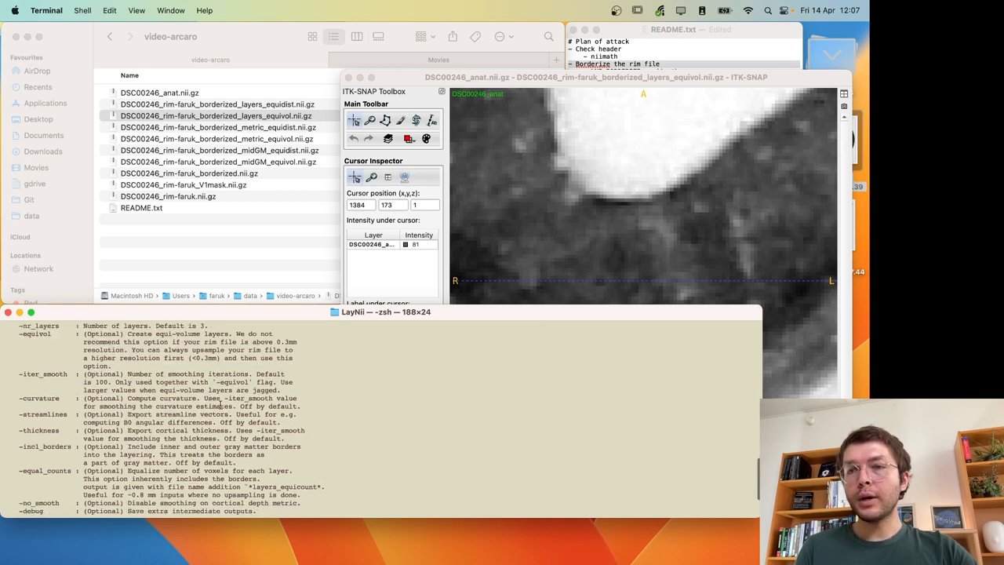
scroll(down, 3)
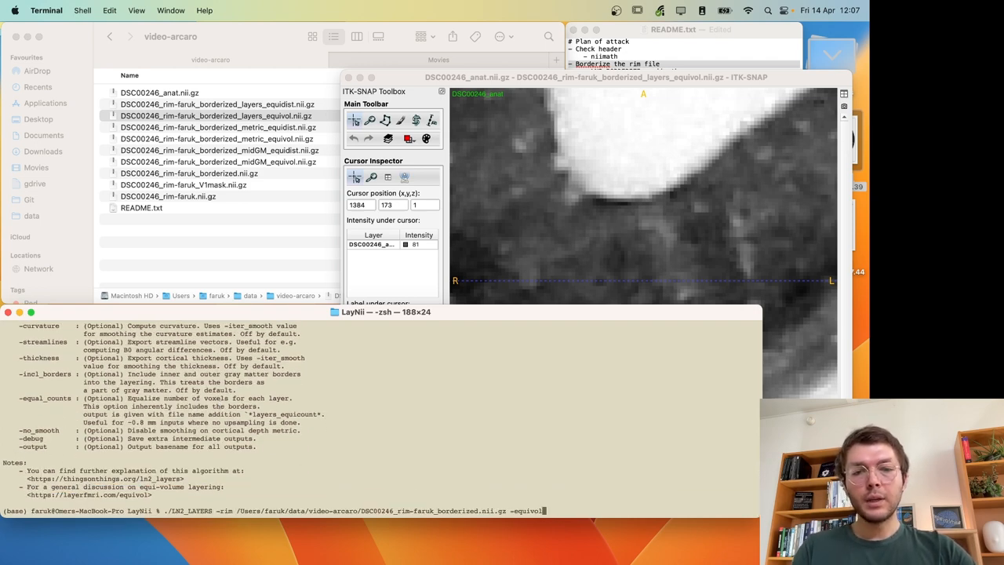
- Rerun the equivolume layering with -iter_smooth 5000
text(-iter)
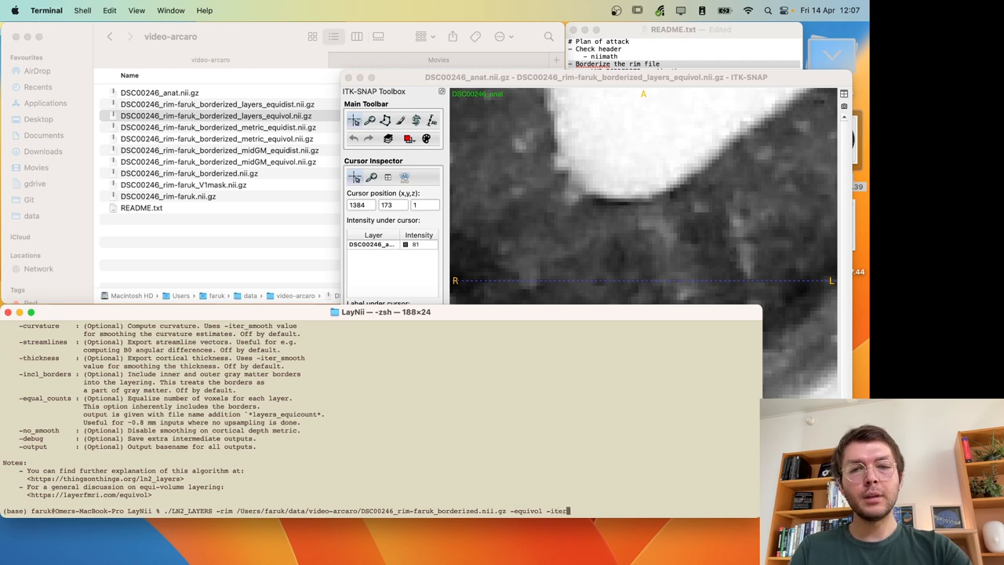
text(_smooth)
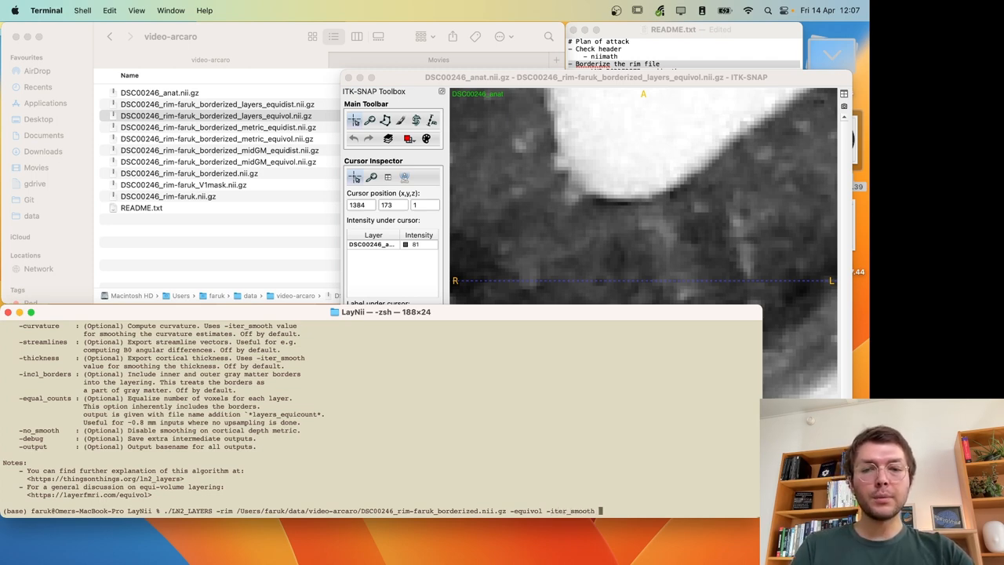
text(5000)
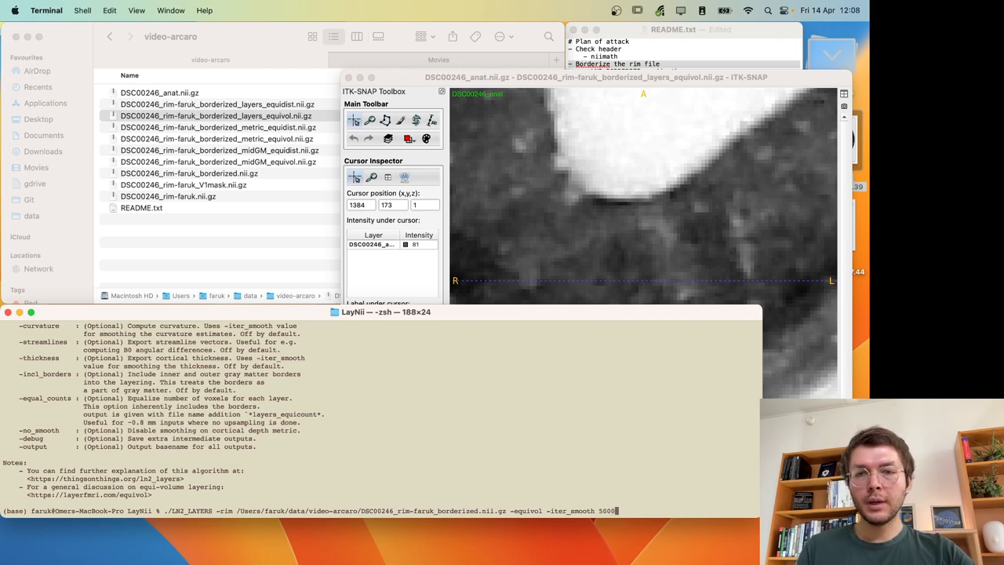
key(Return)
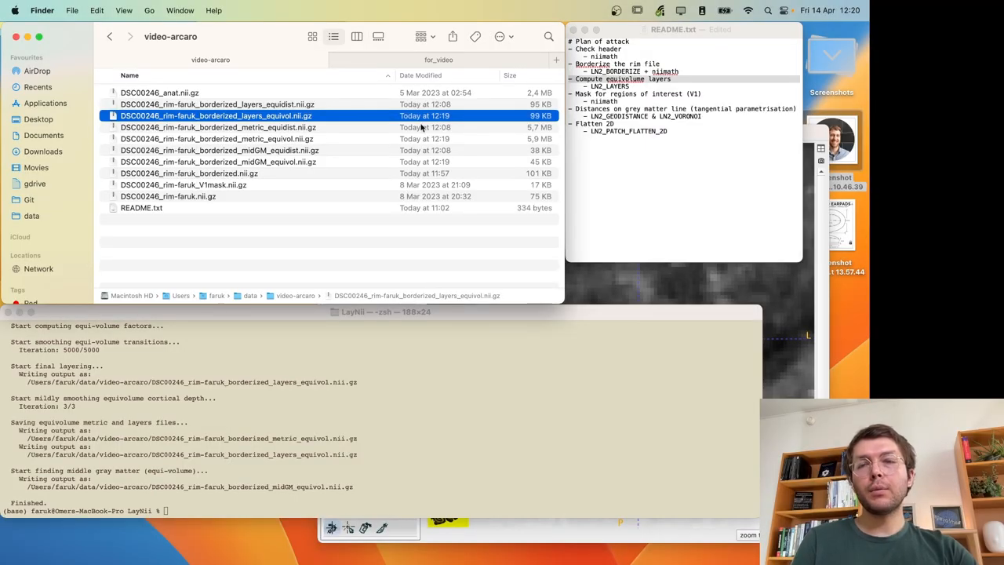
mouse_move(640, 254)
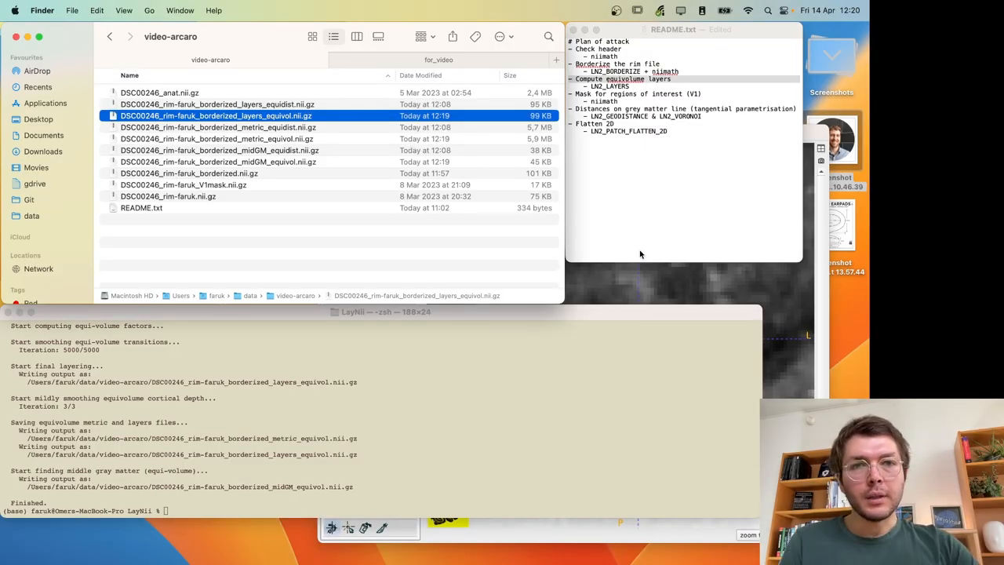
- Show the re-smoothed equivolume labels, then load layers_equidist as segmentation and hide the labels again
click(216, 127)
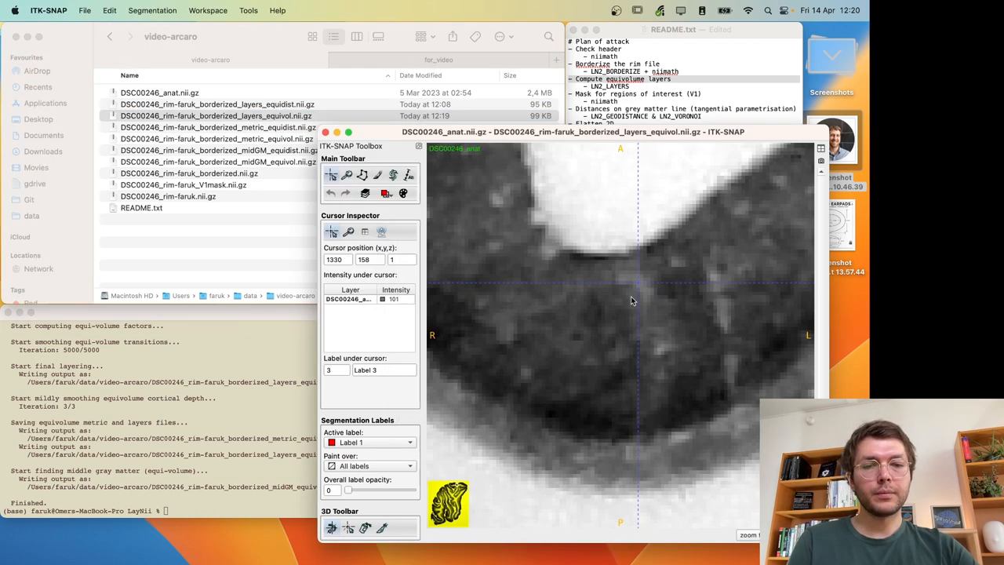
drag(348, 489, 414, 489)
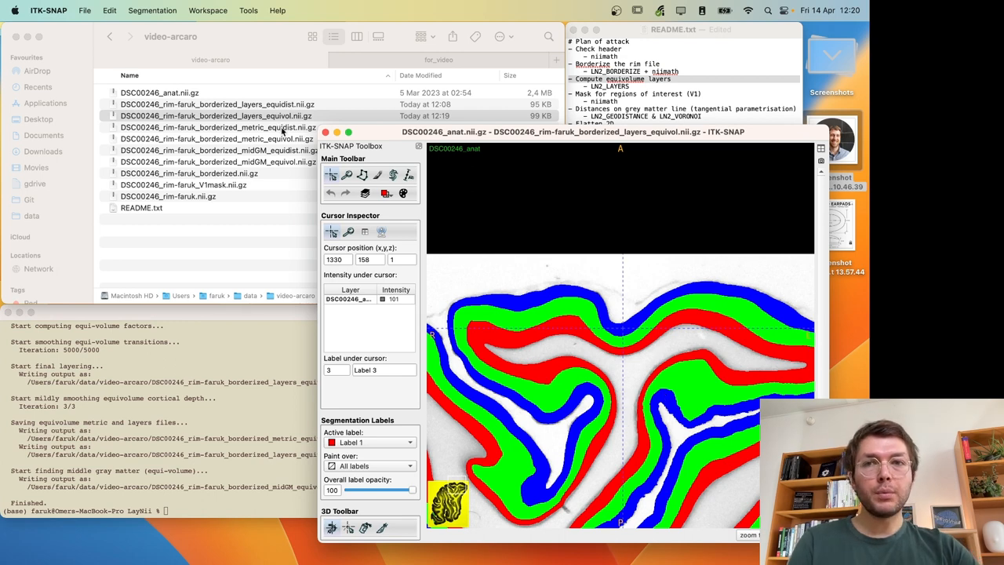
click(216, 116)
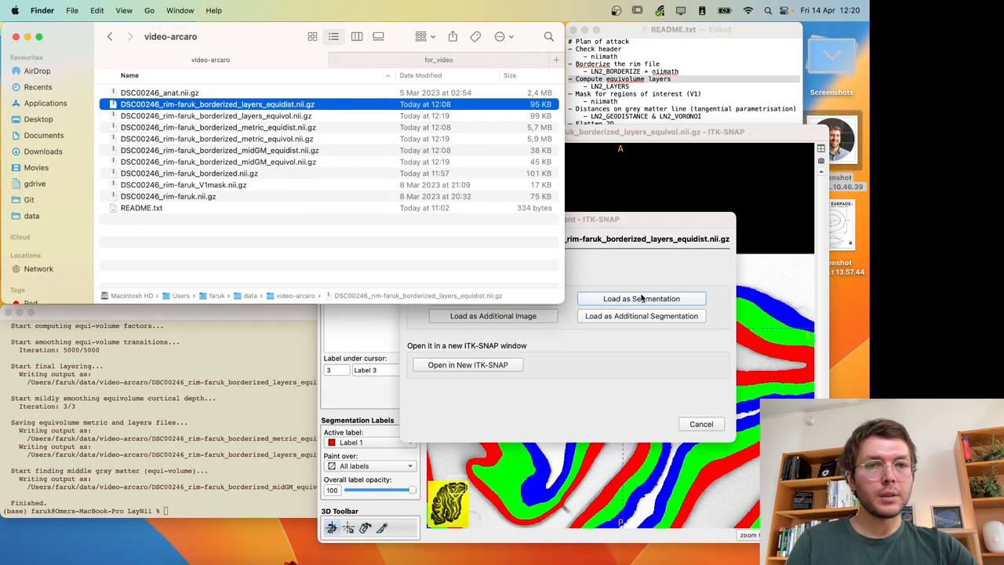
click(640, 298)
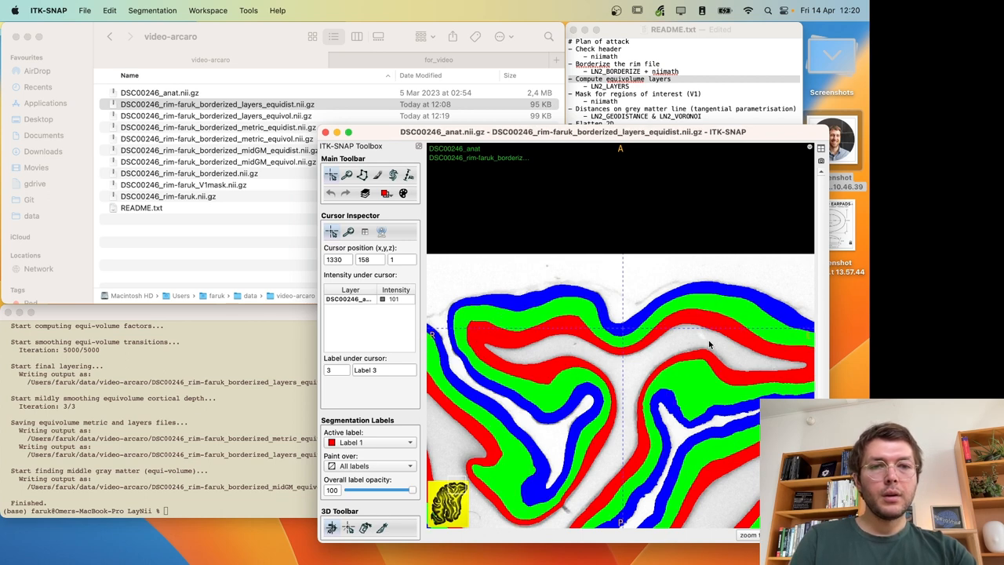
drag(414, 489, 348, 489)
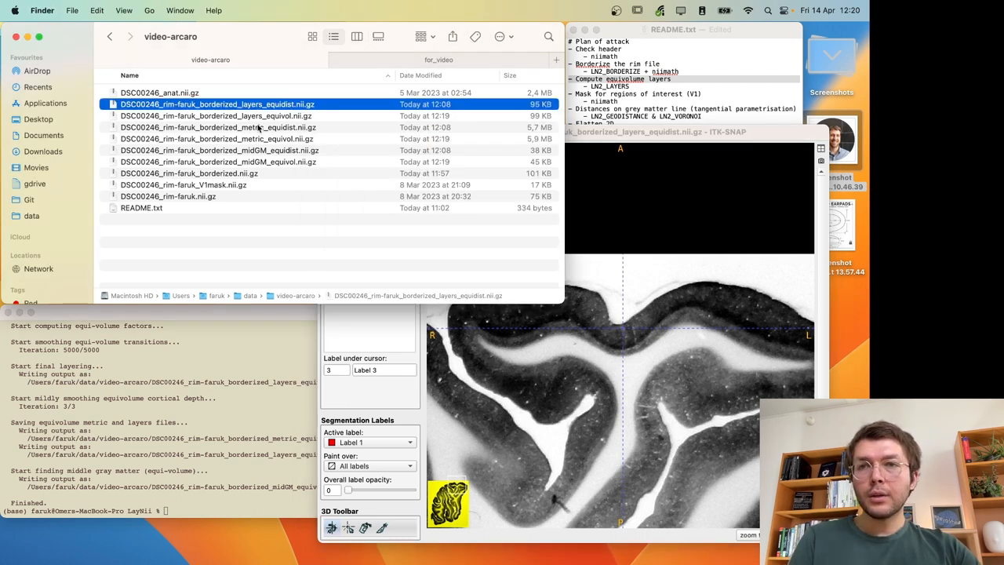
- Load the metric_equivol file into ITK-SNAP as an additional image alongside the anatomy
click(217, 127)
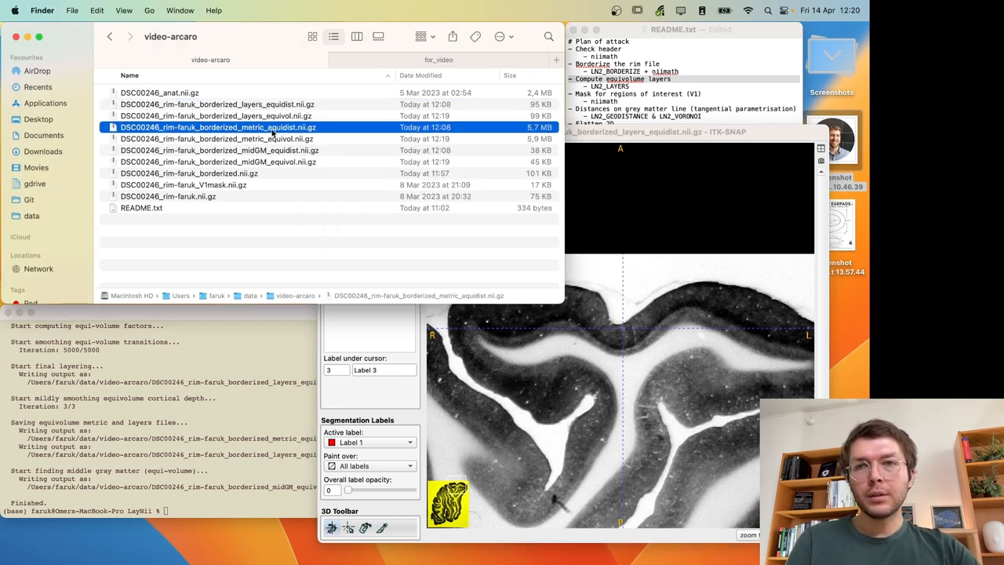
click(216, 138)
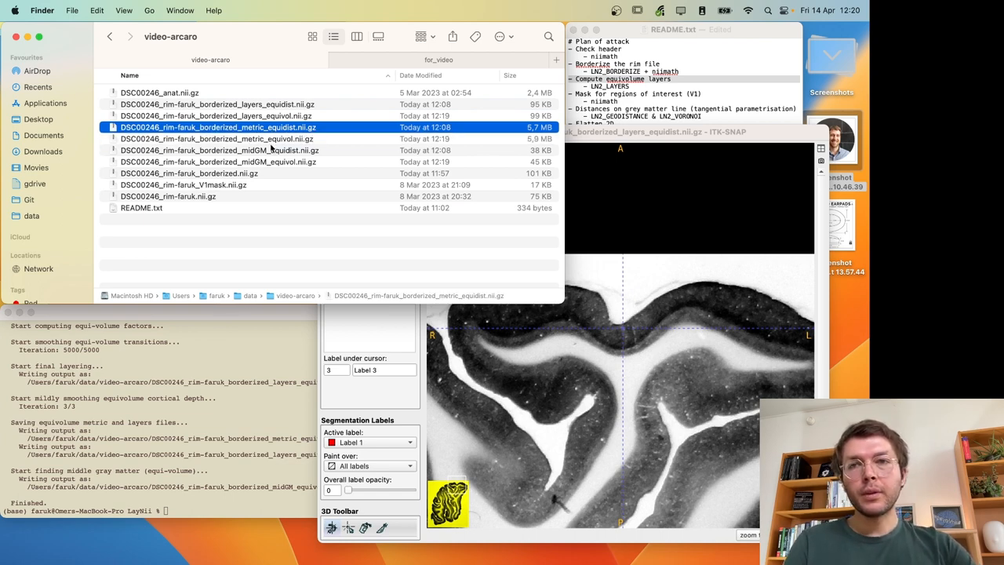
click(216, 138)
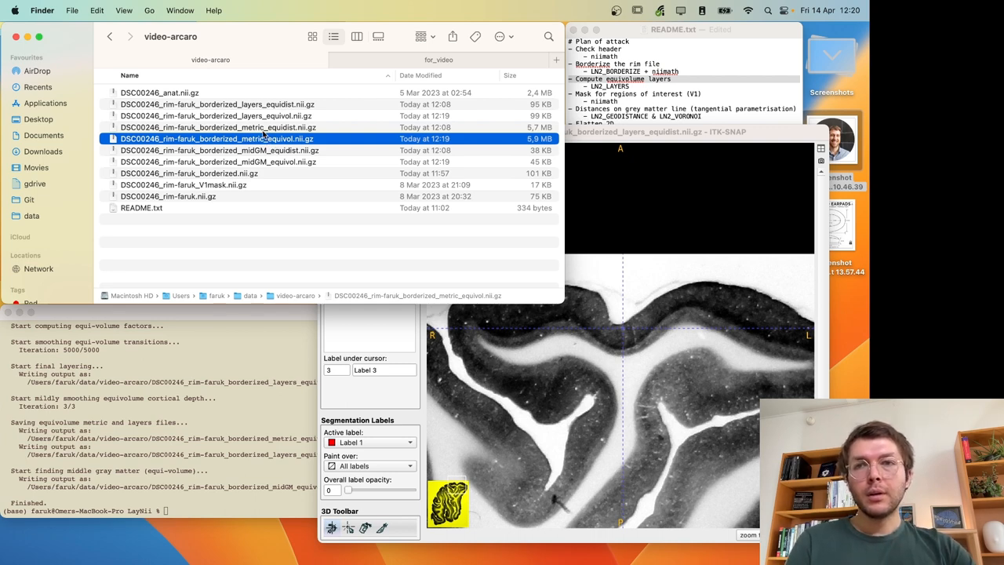
click(217, 126)
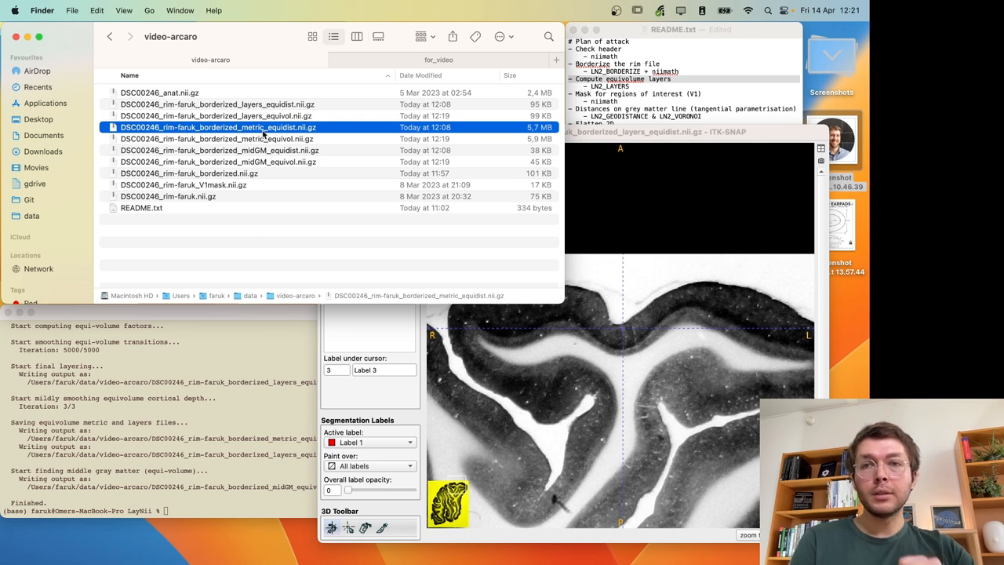
mouse_move(287, 135)
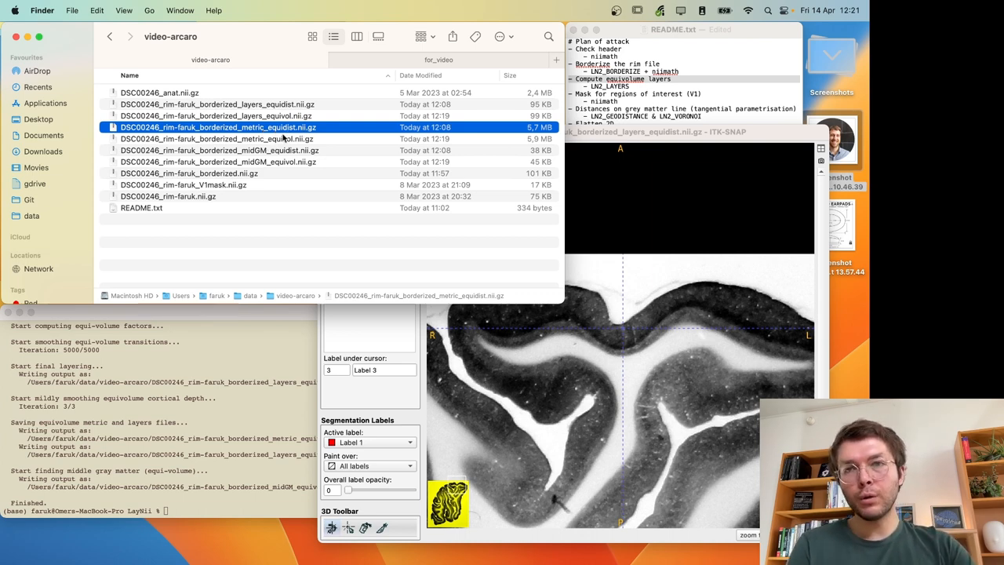
click(216, 138)
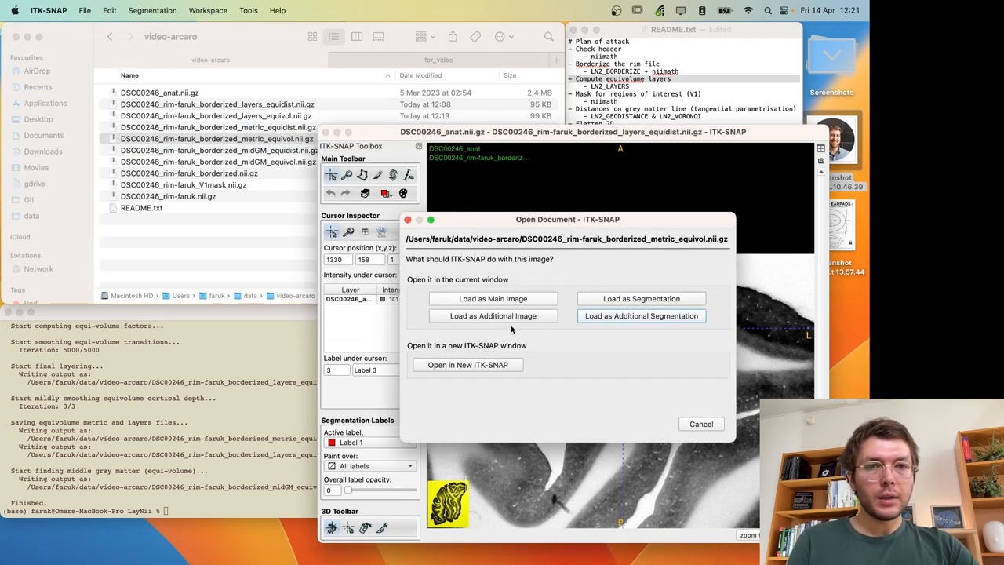
click(492, 315)
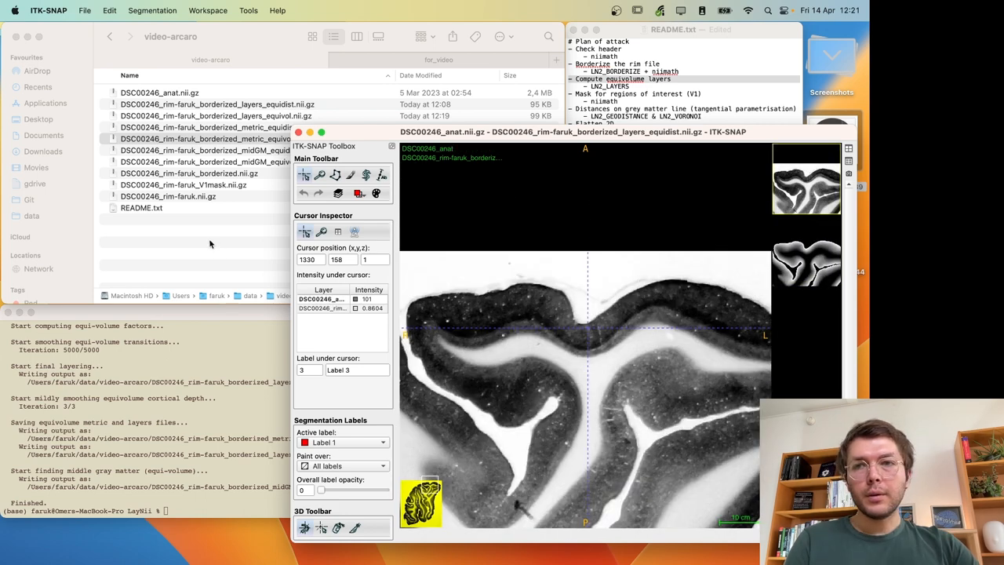
- Pick the midGM_equivol middle gray matter line file to overlay as segmentation
click(216, 151)
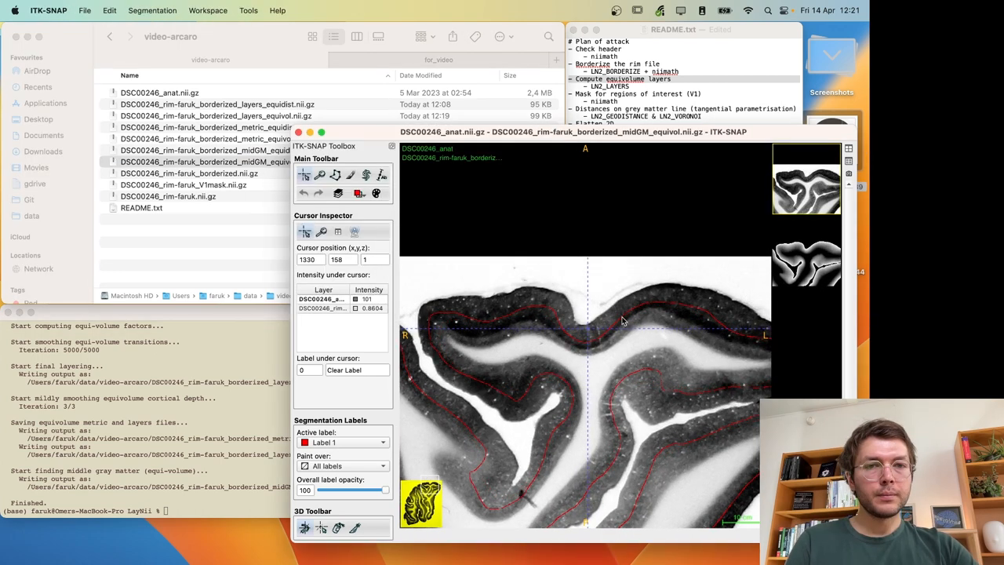
mouse_move(686, 274)
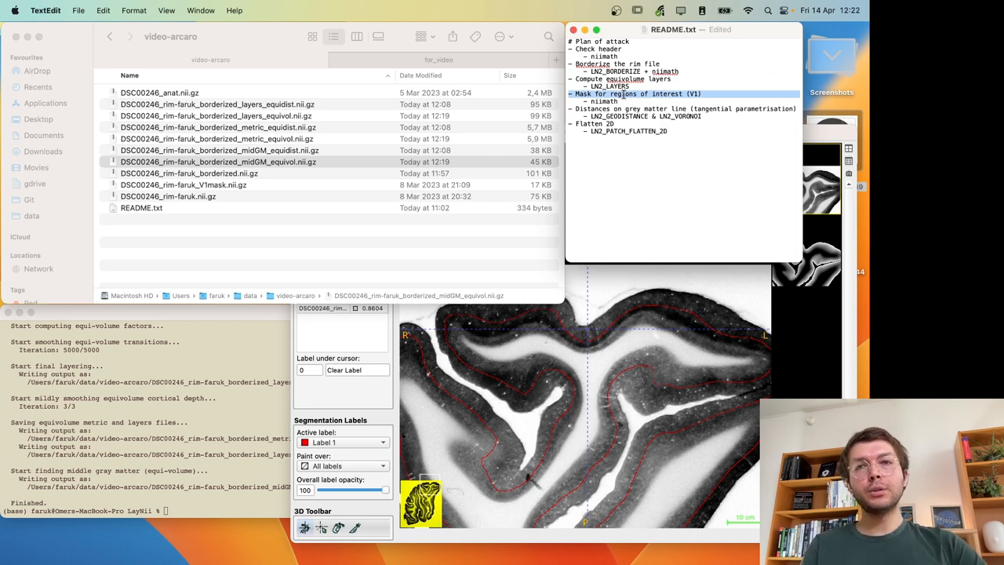
- Load midGM_equivol_masked.nii.gz as the segmentation in place of the full line
click(218, 162)
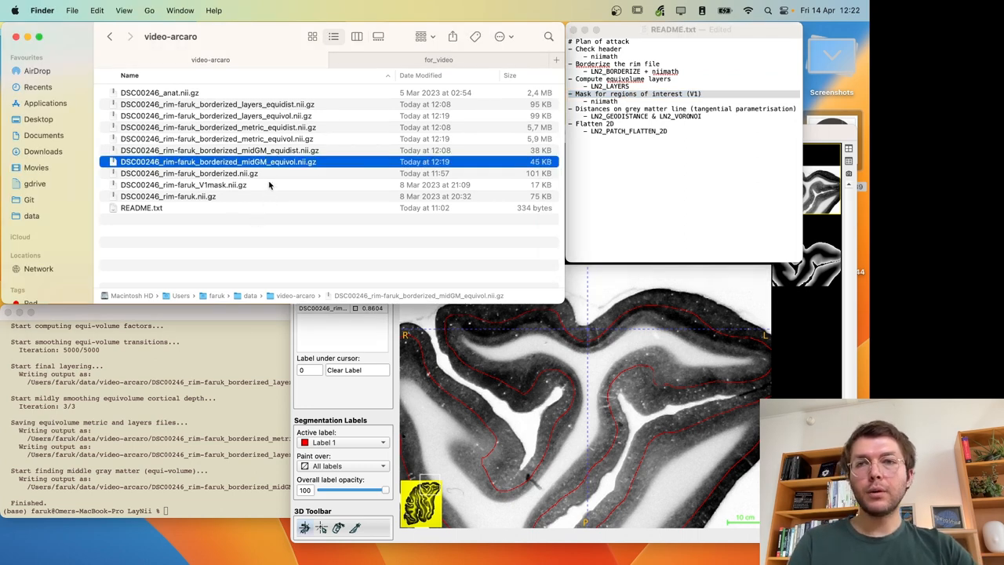
click(188, 173)
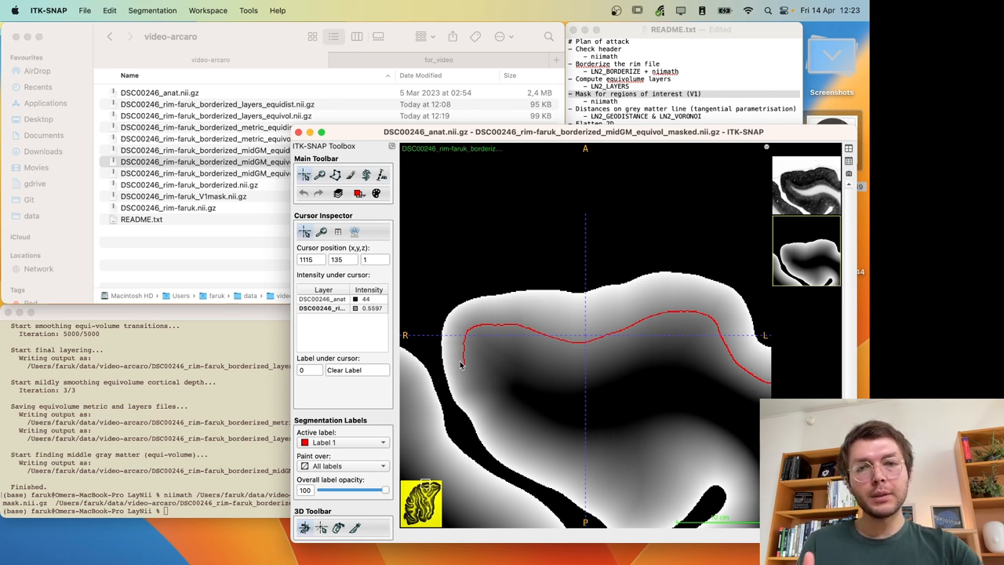
mouse_move(592, 348)
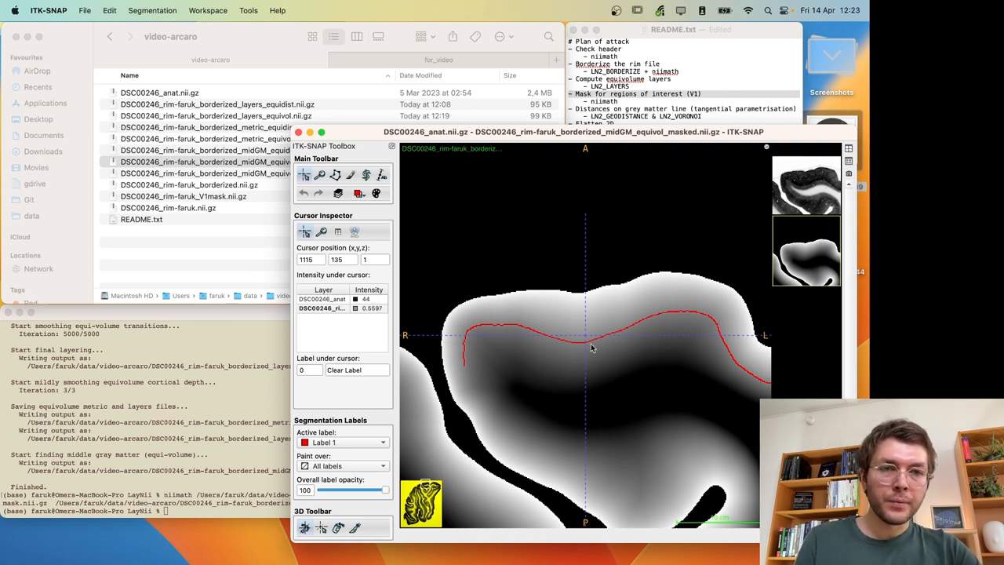
mouse_move(646, 382)
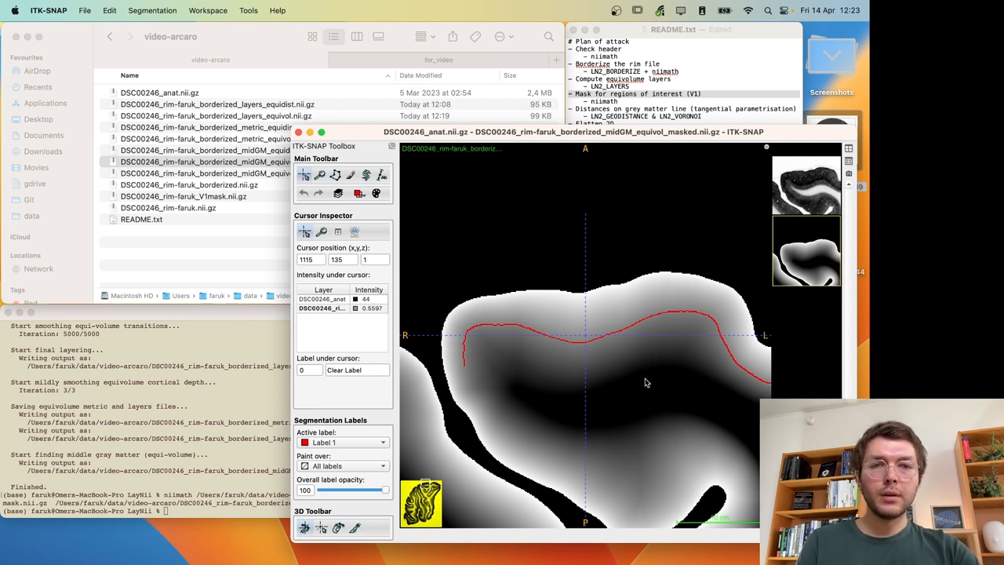
mouse_move(646, 361)
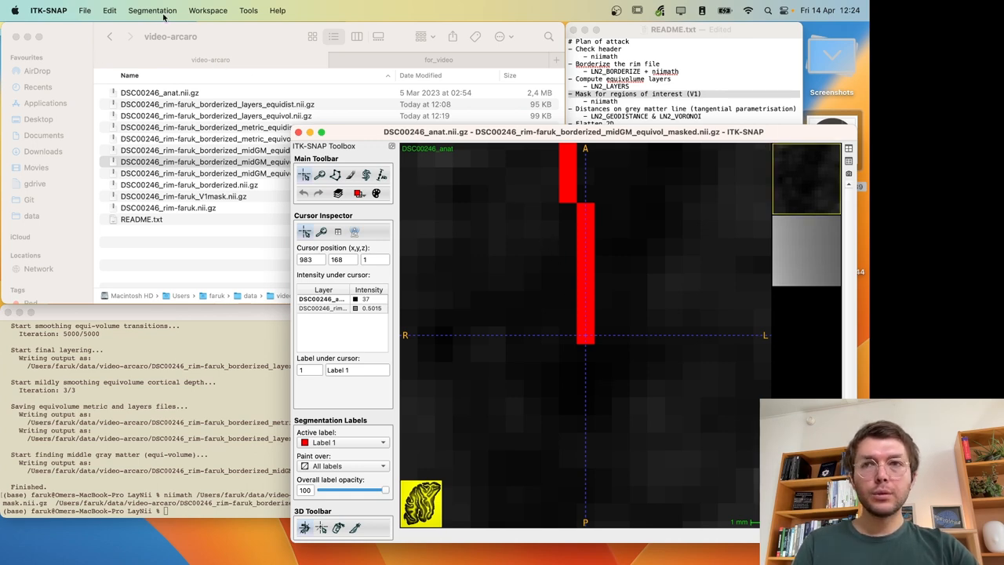
- Unload the line segmentation, then save the painted single voxel as the midGM masked initial_point file
click(152, 9)
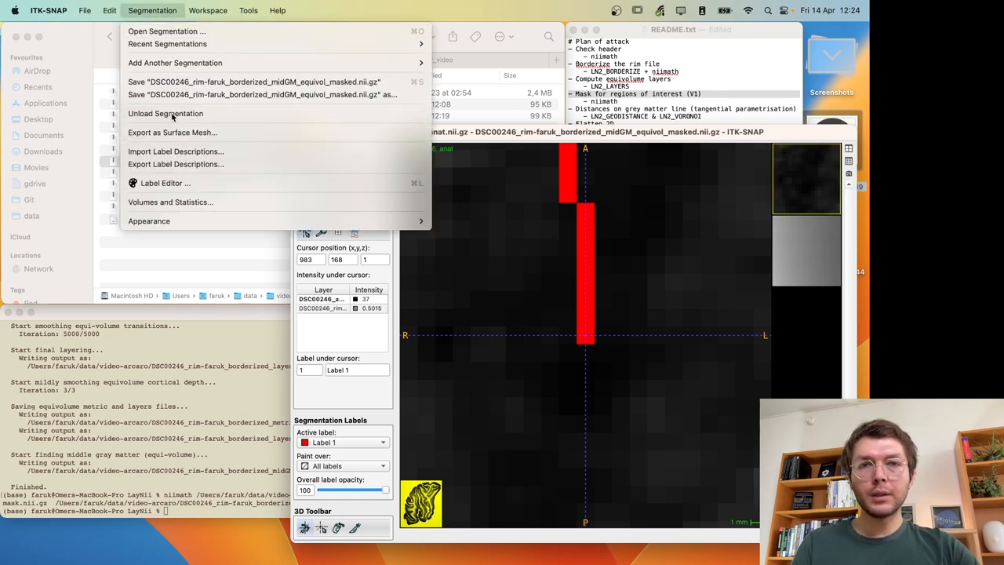
click(164, 113)
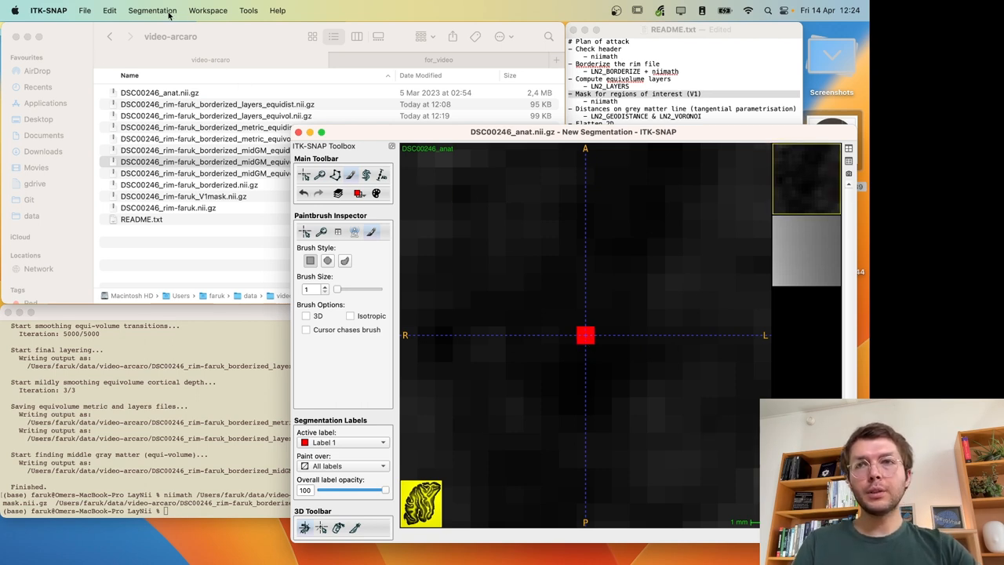
click(153, 9)
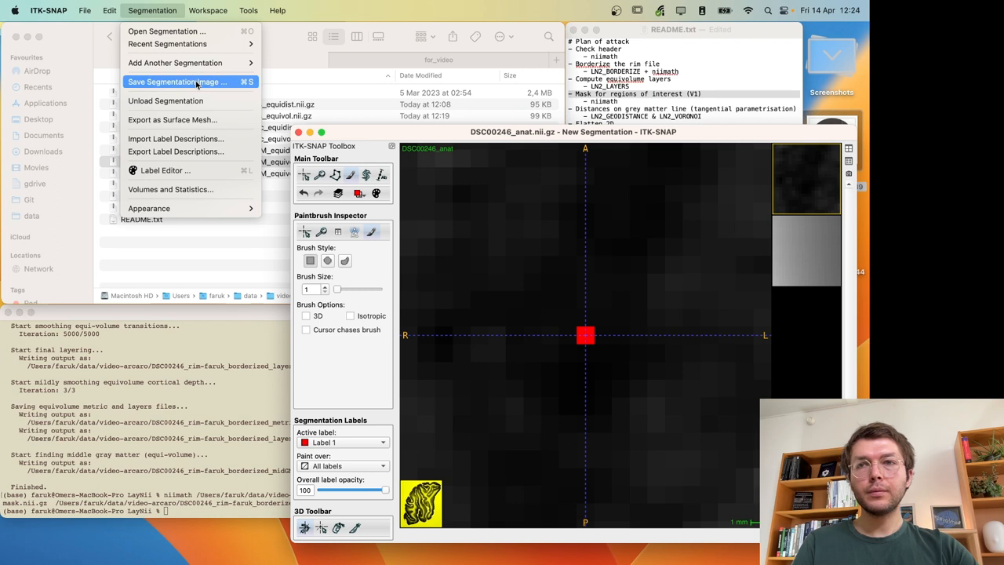
click(177, 82)
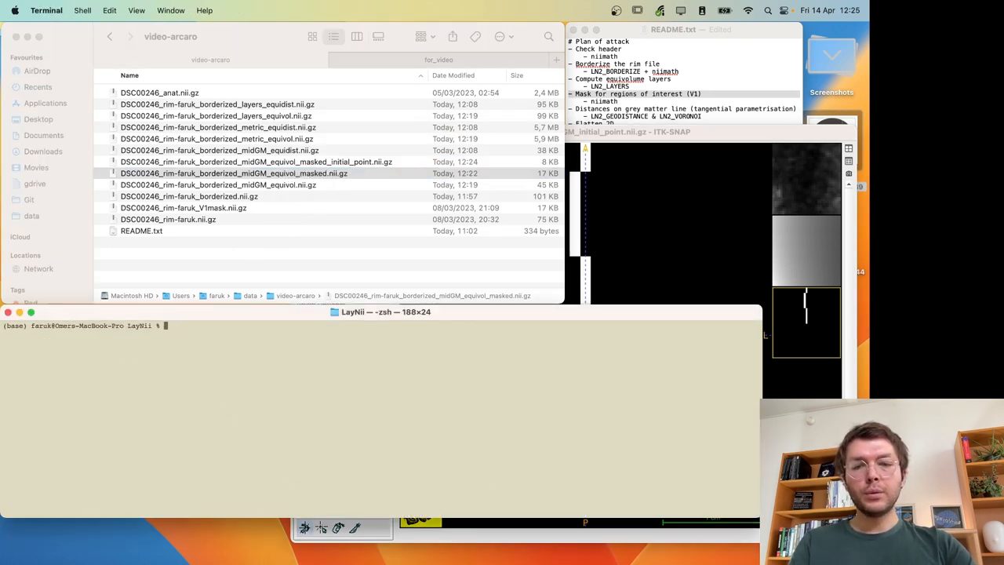
- Run ./LN2_GEODISTANCE without arguments to show its usage options
text(./LN2_GE)
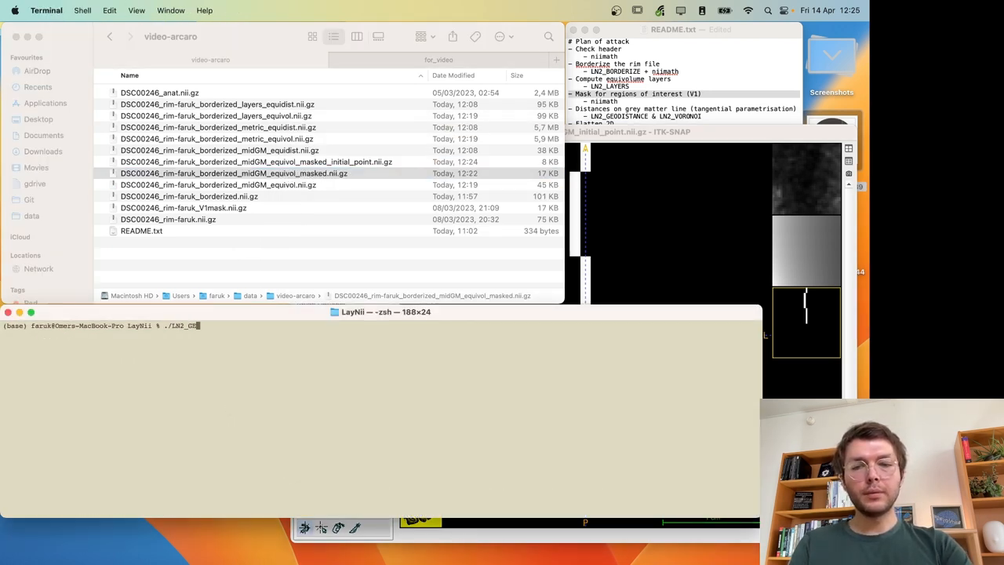
key(Return)
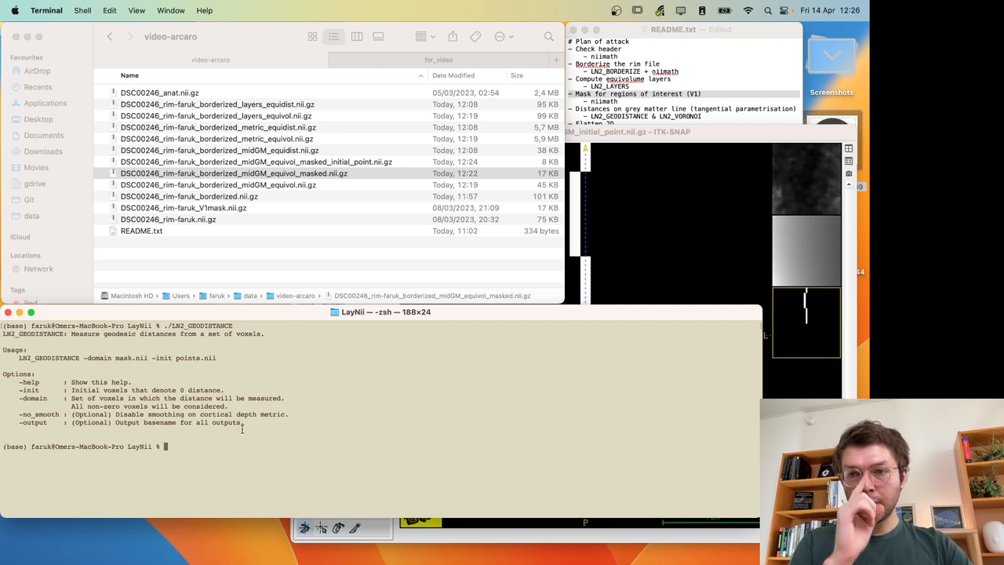
- Compute geodesic distances with -init initial_point and -domain midGM_equivol_masked, producing the masked distances file
text(./LN2_GEODISTANCE -init)
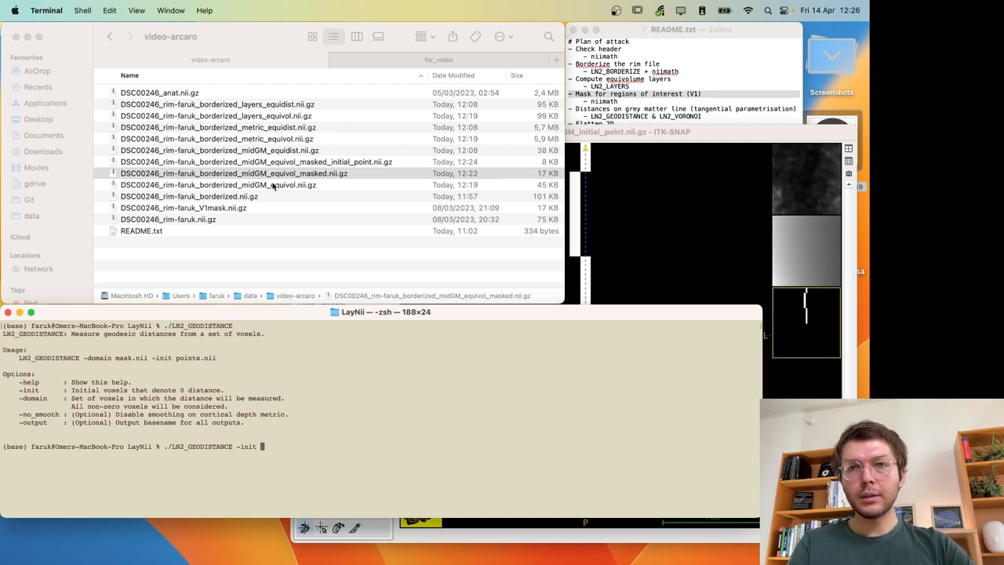
click(274, 173)
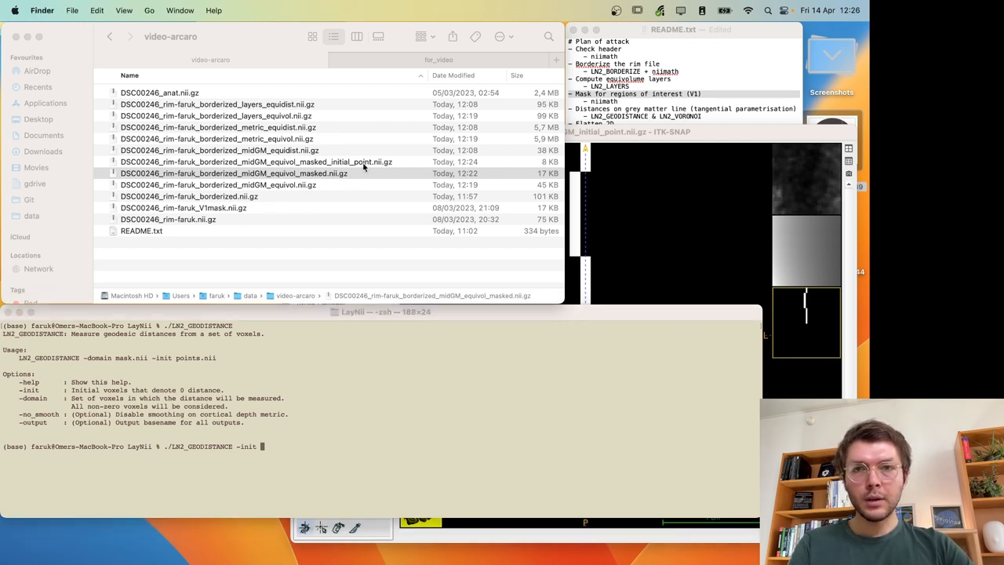
click(257, 161)
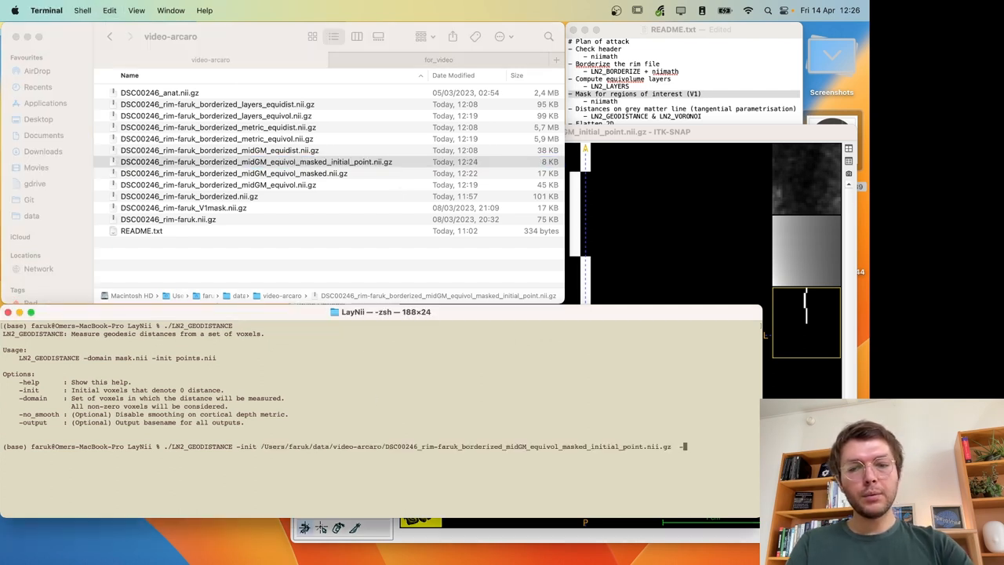
text(-domain)
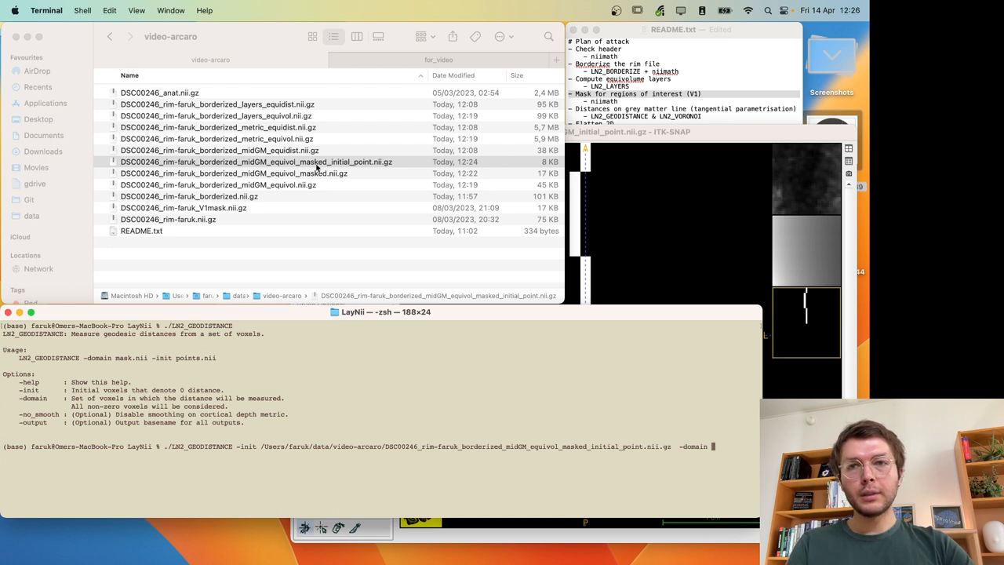
click(228, 172)
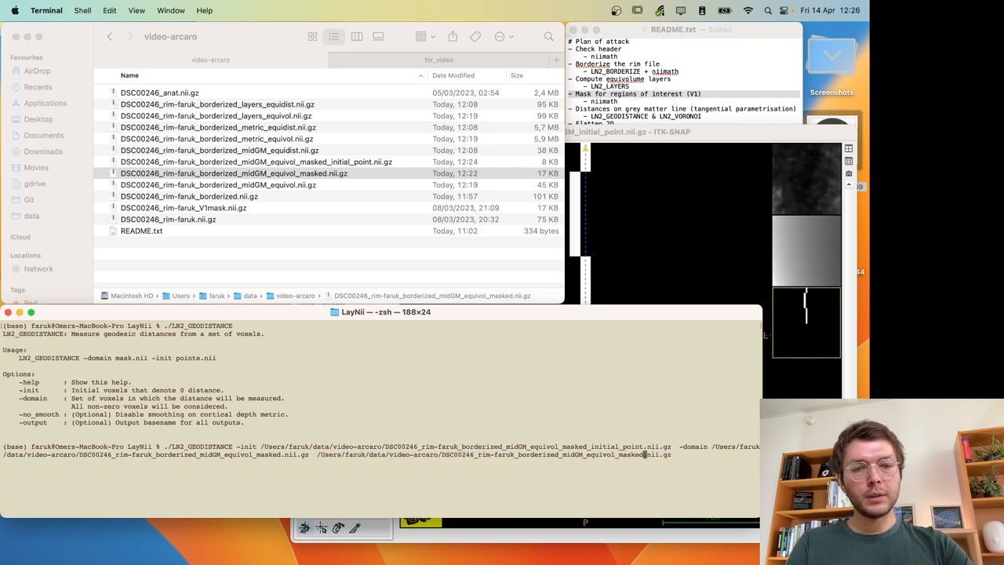
key(Return)
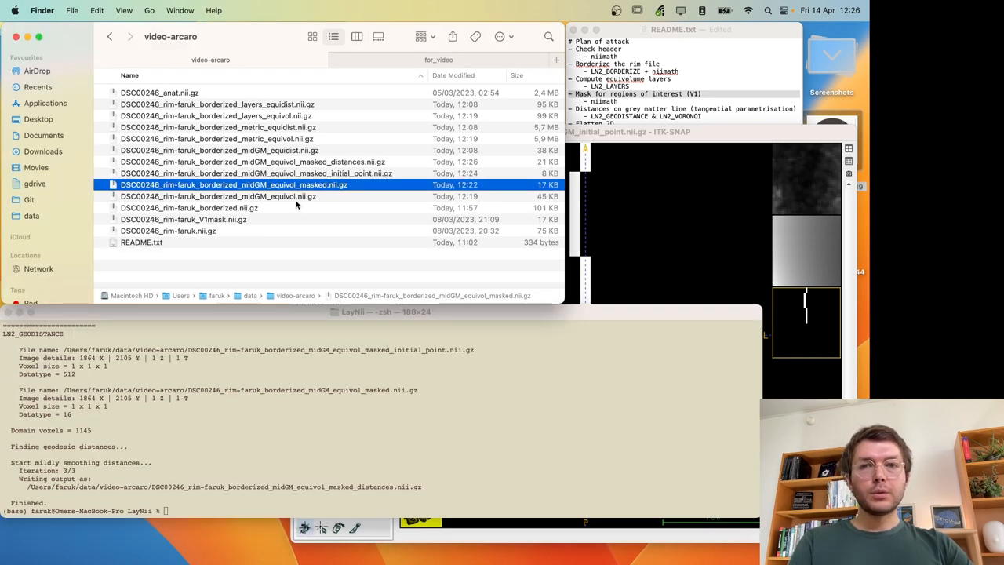
click(251, 162)
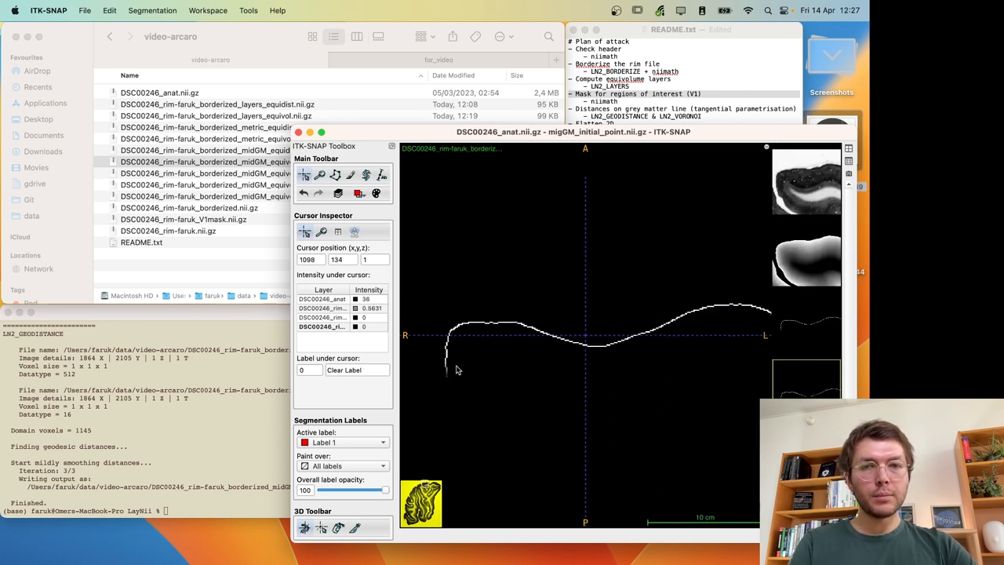
- Adjust the distance image's contrast so the gradient along the masked mid-GM line is visible
click(248, 10)
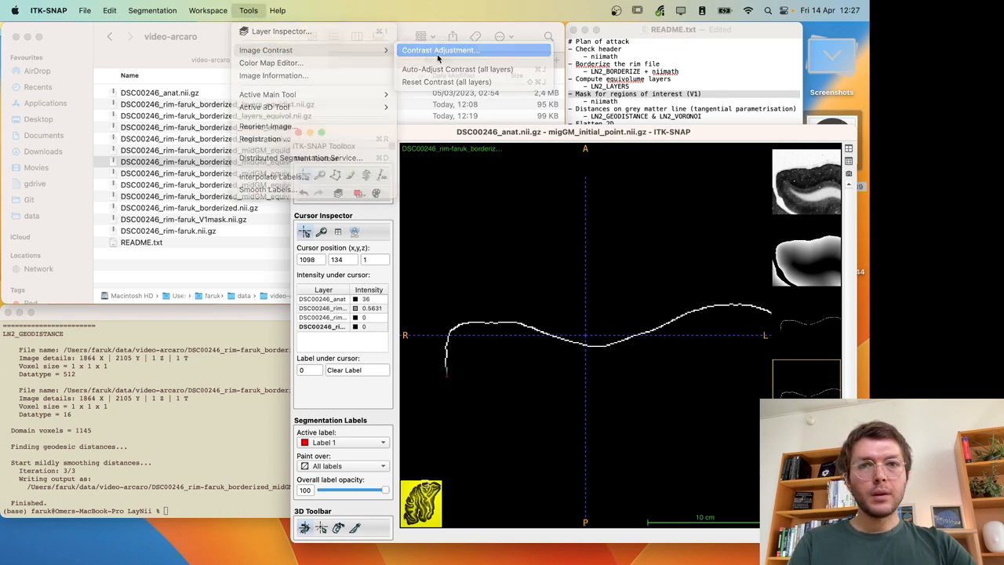
click(439, 49)
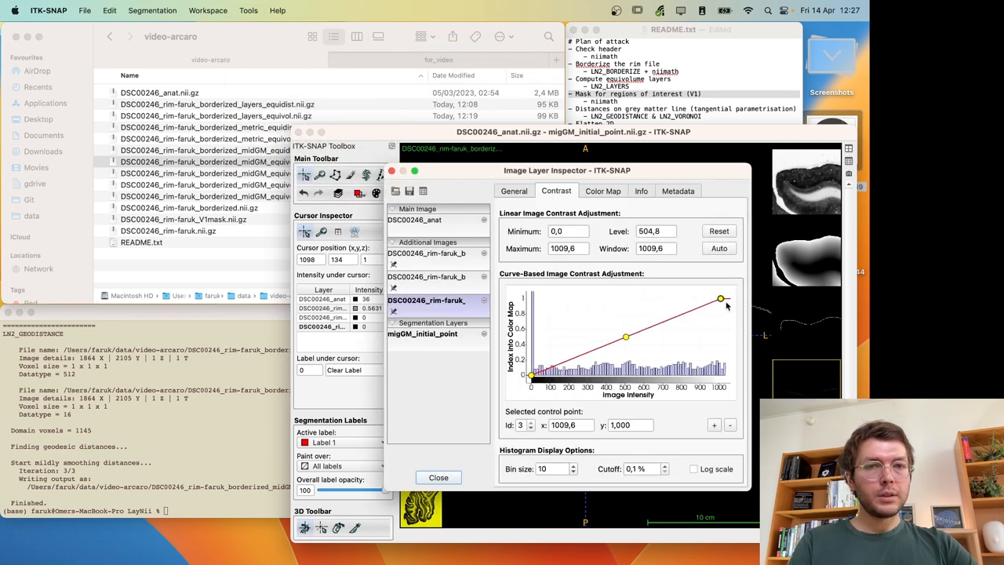
click(437, 477)
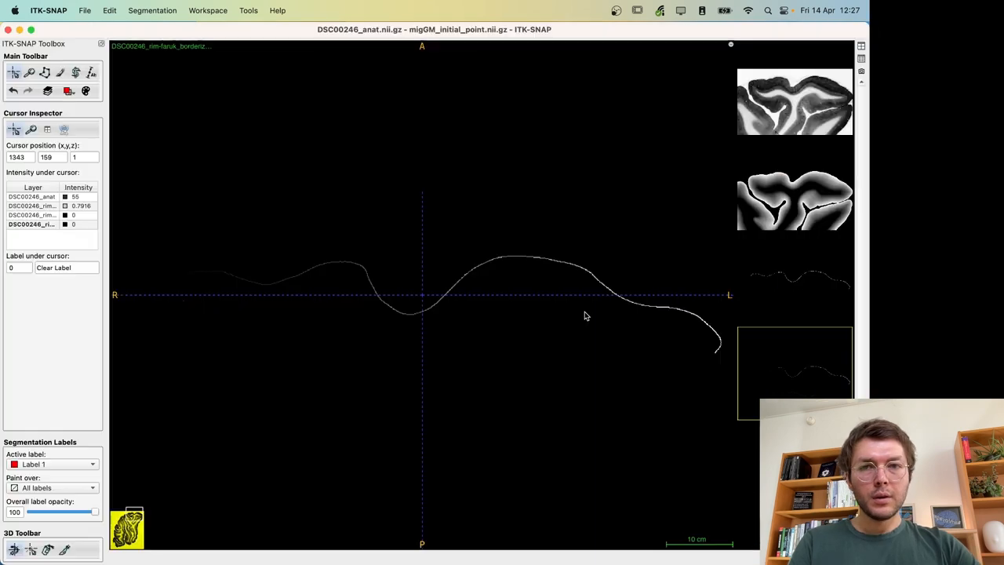
mouse_move(196, 312)
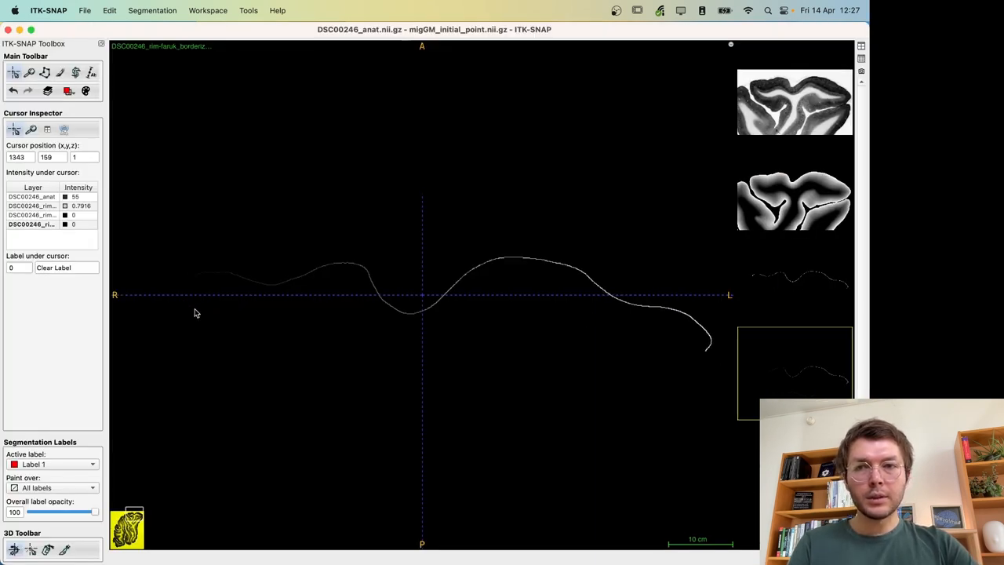
mouse_move(189, 297)
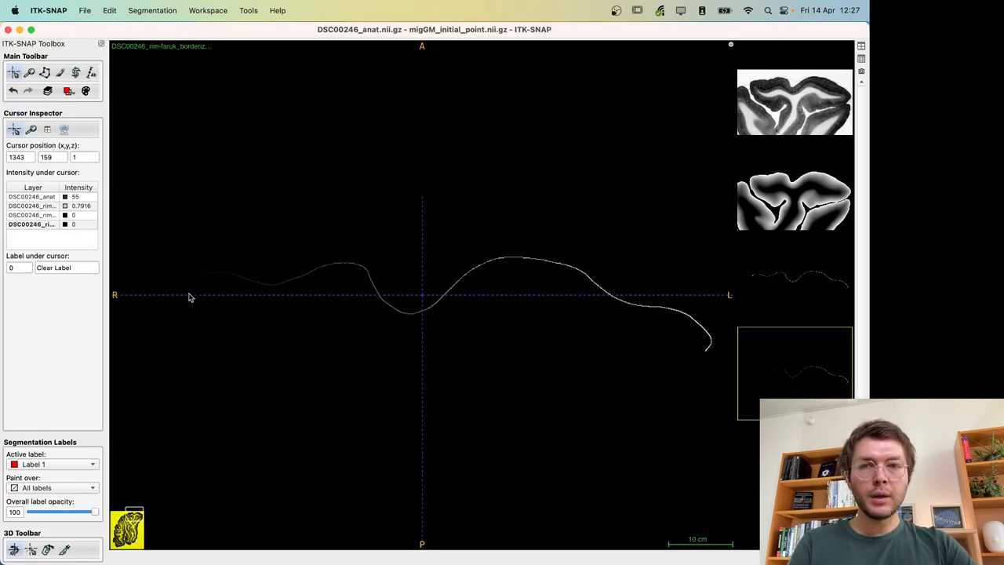
mouse_move(473, 295)
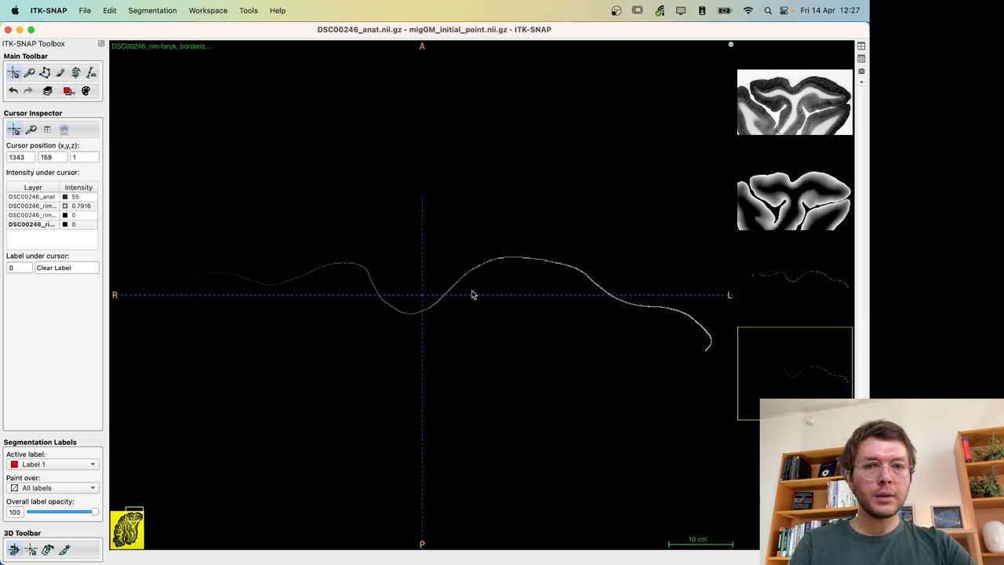
mouse_move(640, 374)
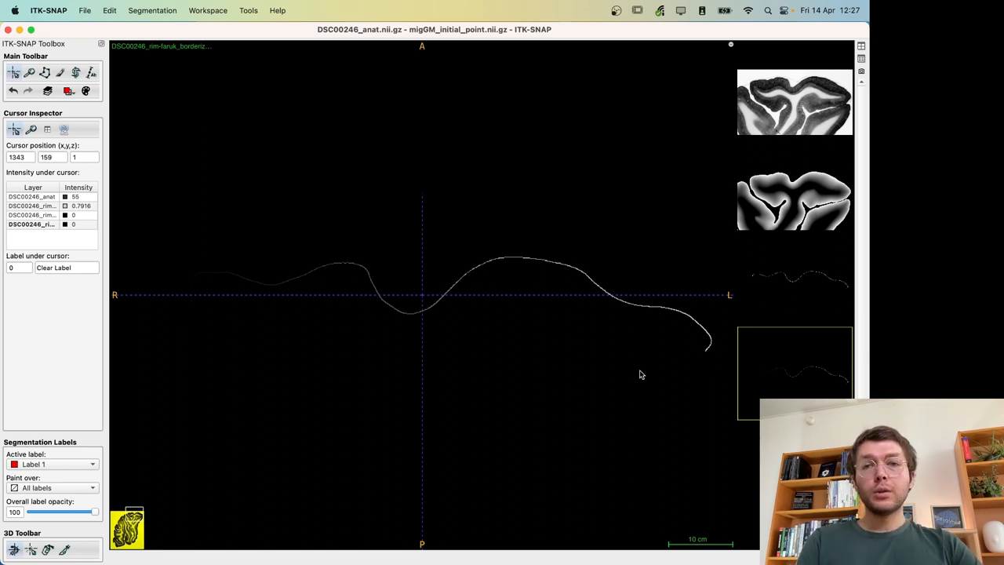
mouse_move(627, 251)
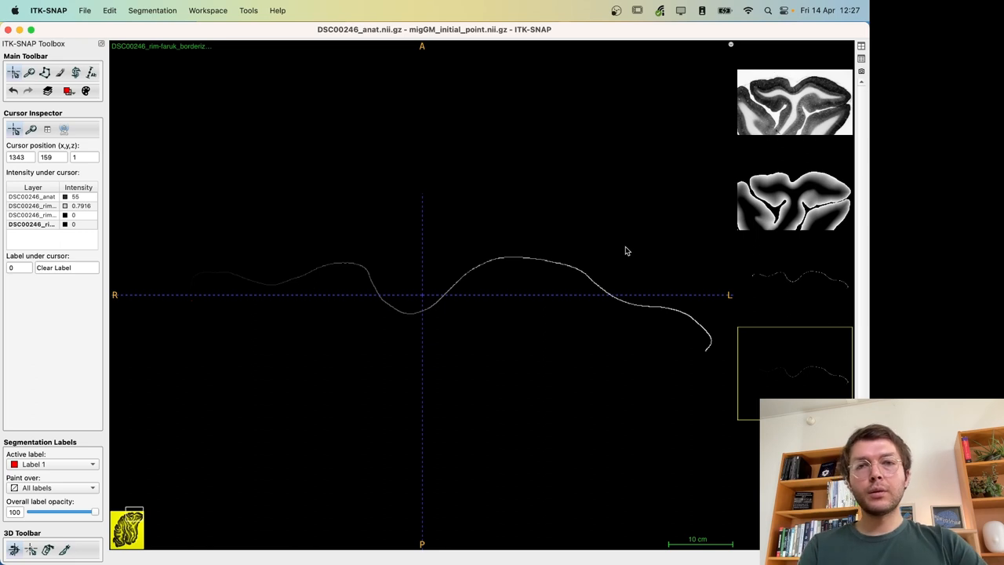
mouse_move(239, 164)
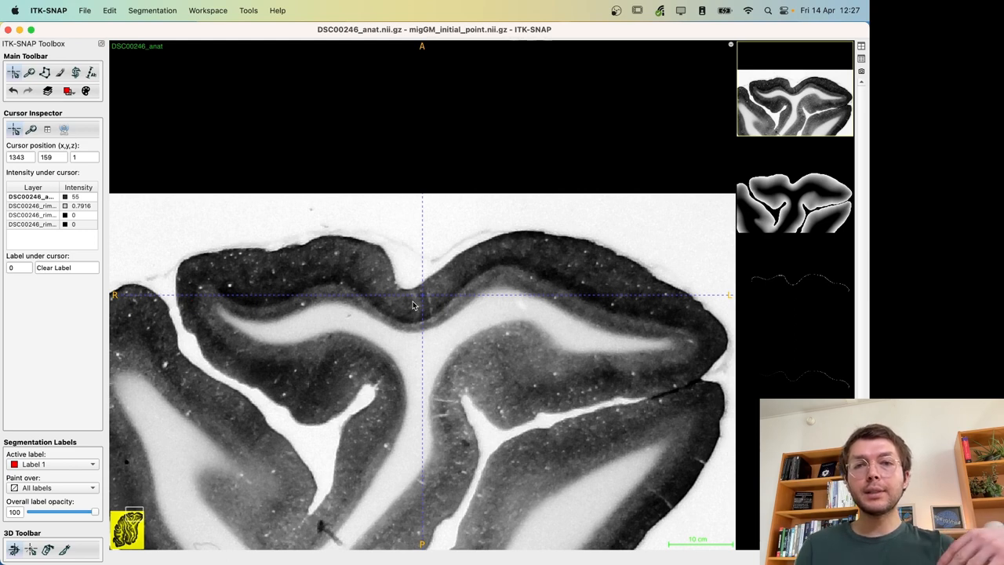
mouse_move(47, 53)
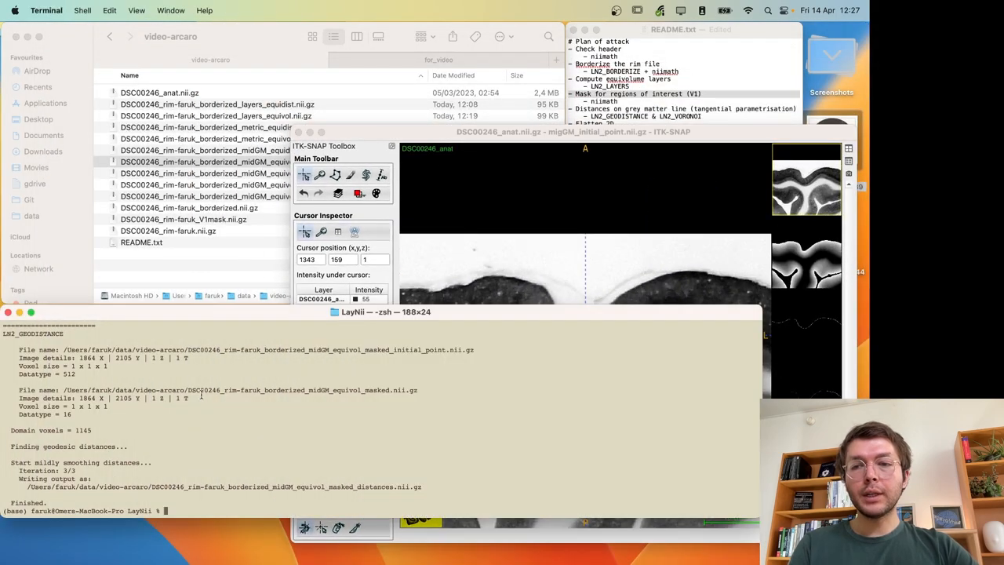
- Run ./LN2_VORONOI without arguments to show its usage help
text(./LN2_VORONOI)
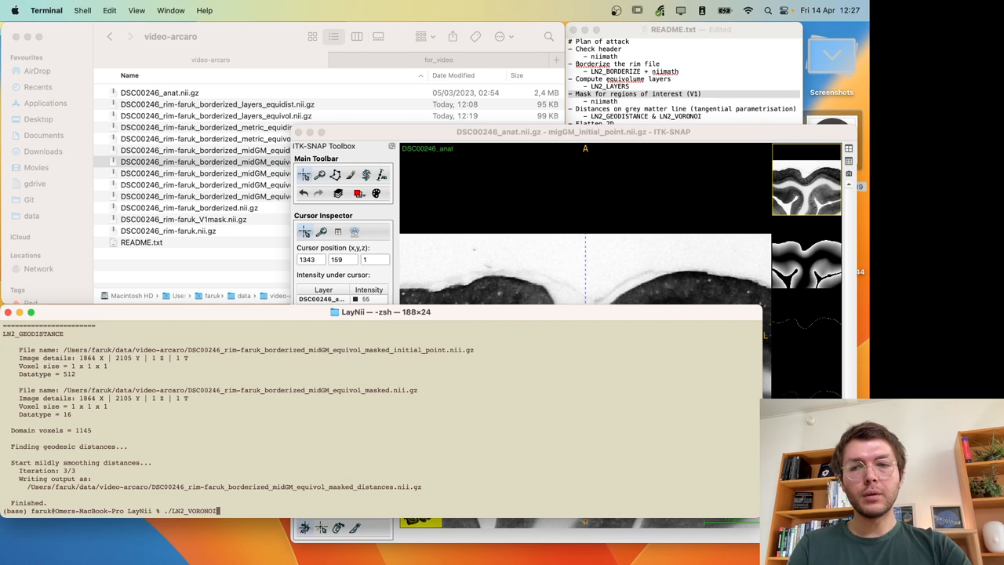
key(Return)
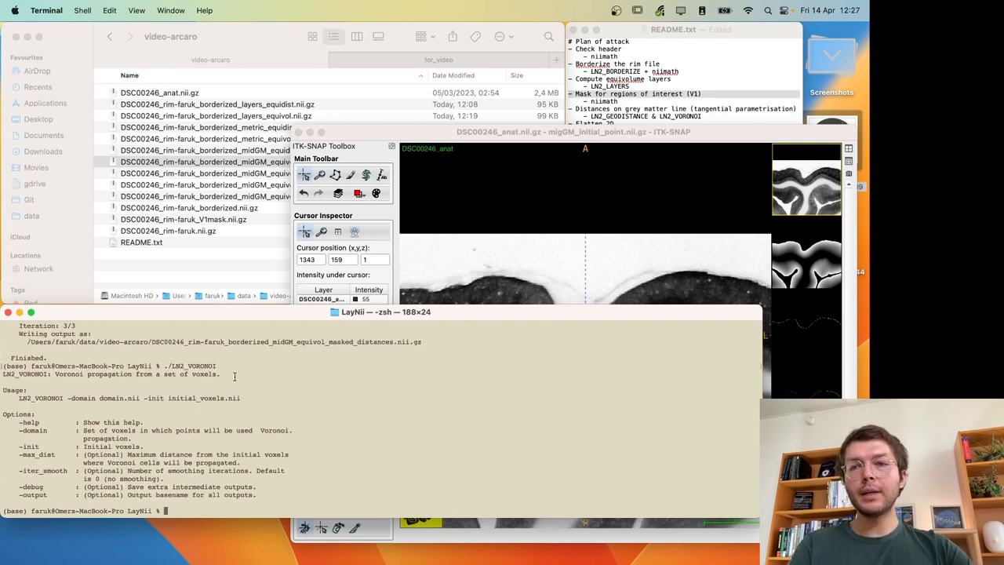
- Propagate the masked distances inside the V1 mask with LN2_VORONOI, writing the ..._propagated.nii.gz file
text(./LN2_VORONOI -domain /Users/faruk/data/video-arcaro/DSC00246_rim-faruk_V1mask.nii.gz)
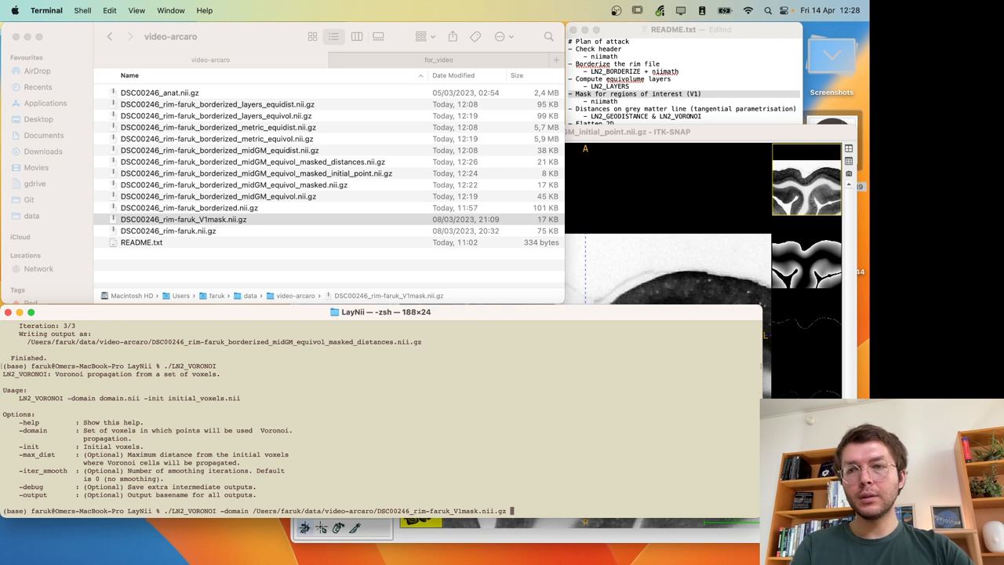
text(-init)
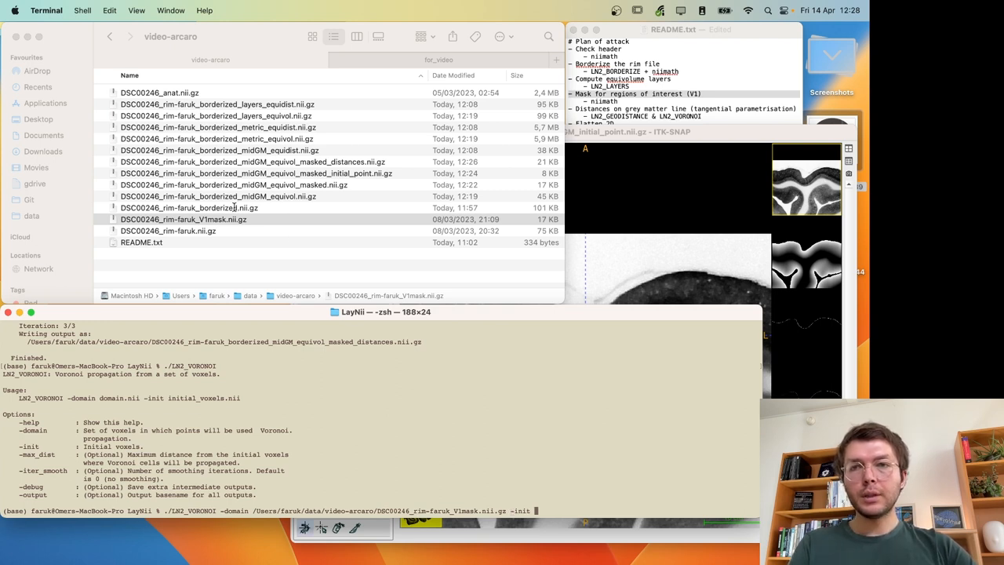
click(251, 162)
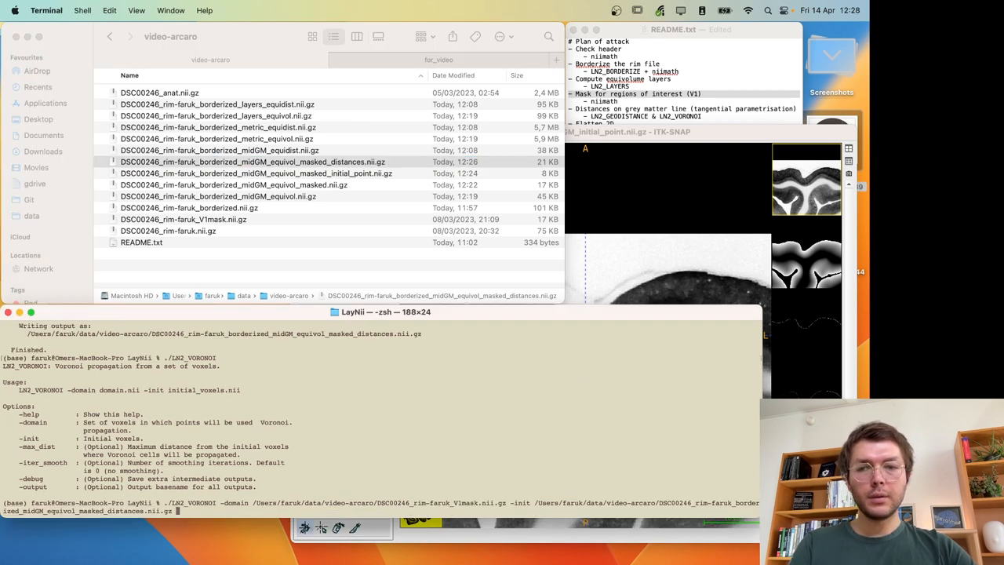
text(-output /Users/faruk/data/video-arcaro/DSC00246_rim-faruk_borderized_midGM_equivol_masked_distances_propagated.nii.gz)
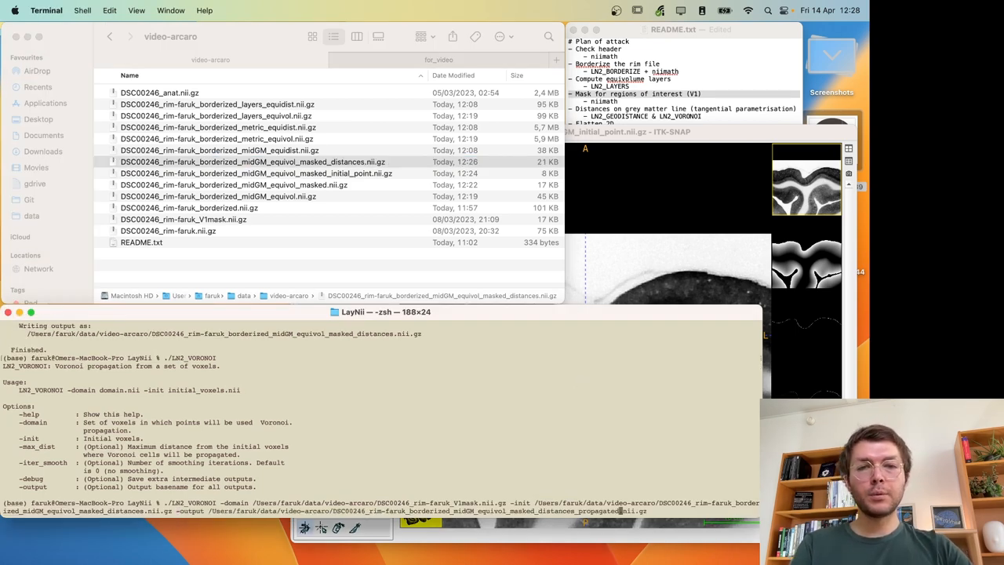
key(Return)
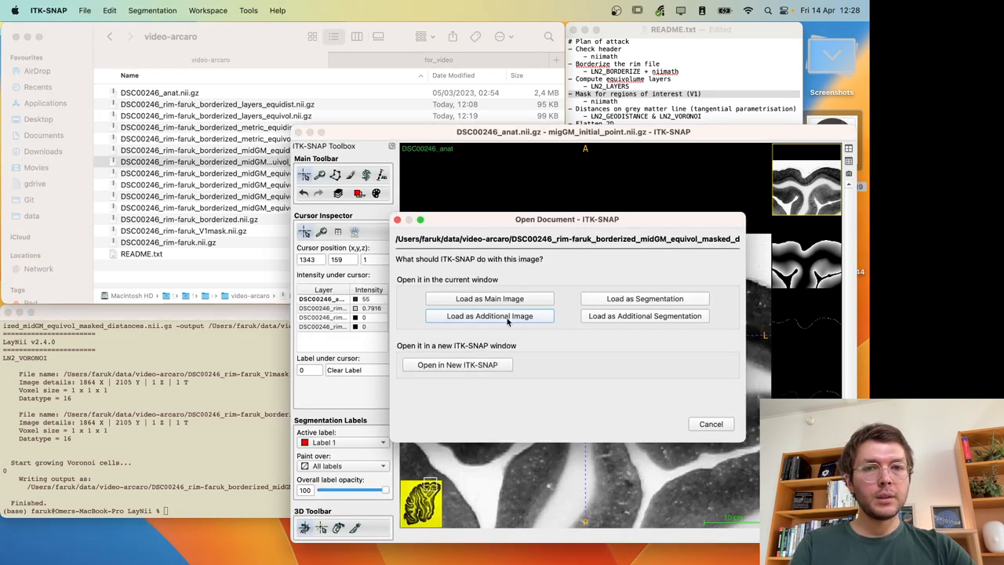
- Load the propagated distances as an additional image and zoom in on the gradient filling V1
click(489, 315)
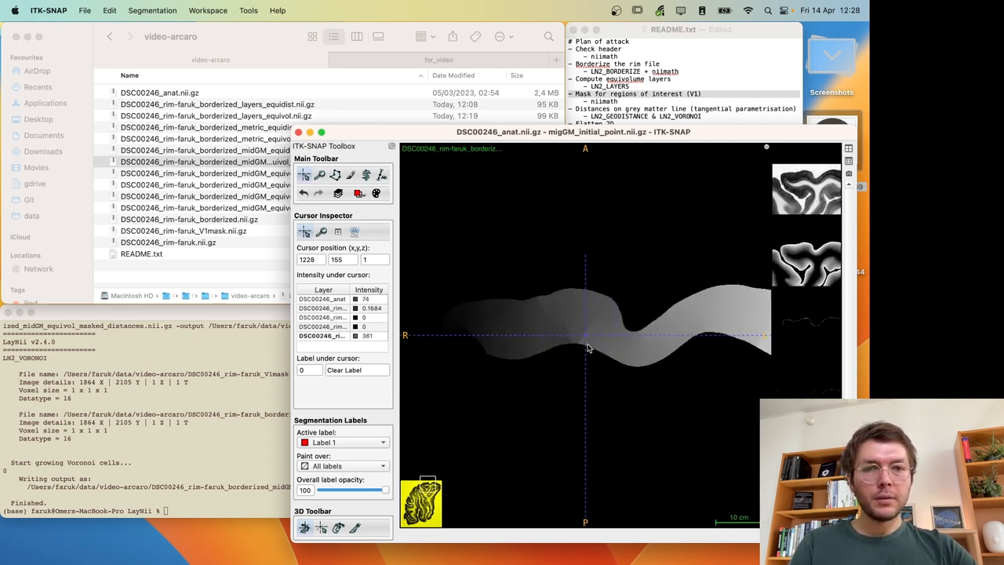
drag(376, 490, 320, 489)
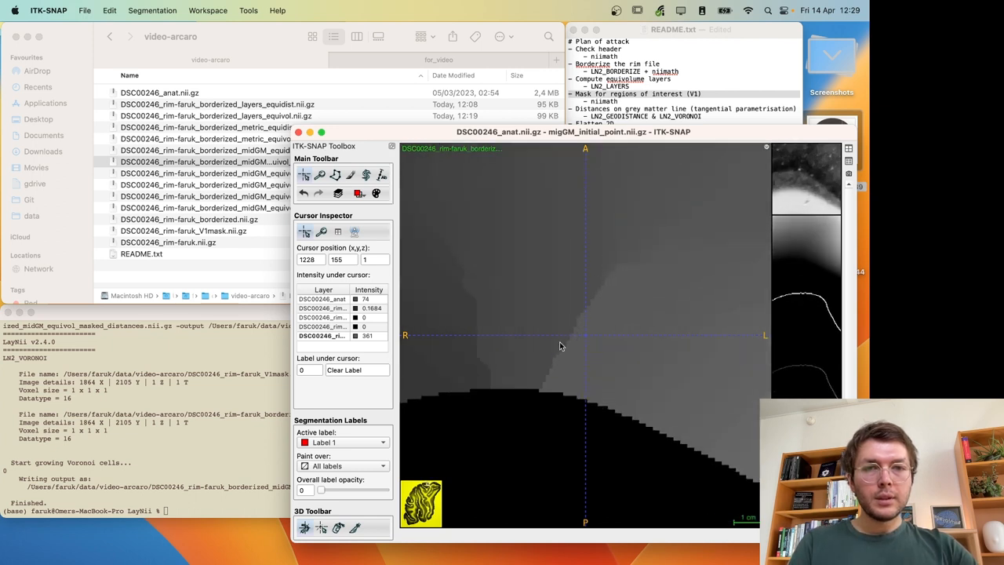
mouse_move(623, 259)
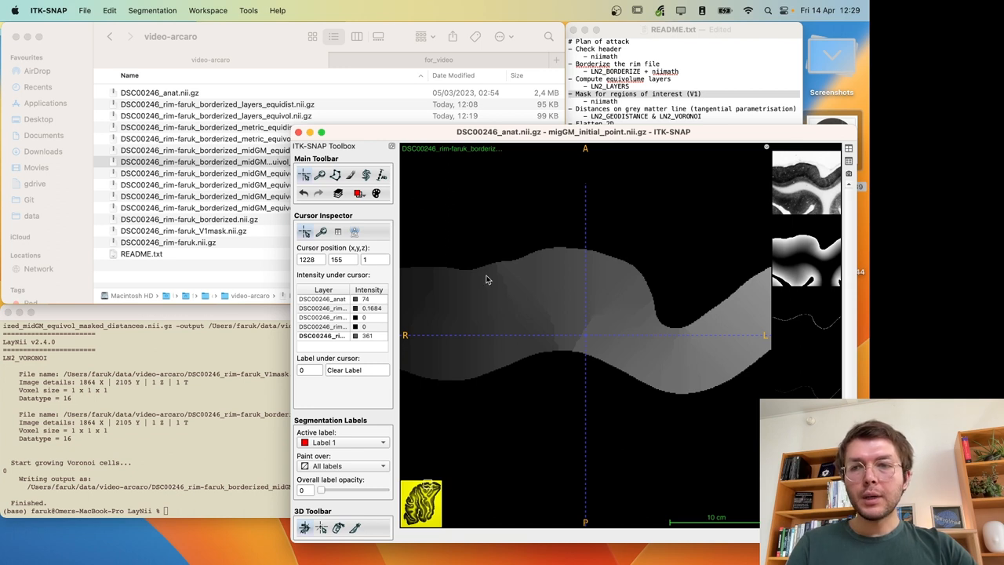
mouse_move(511, 327)
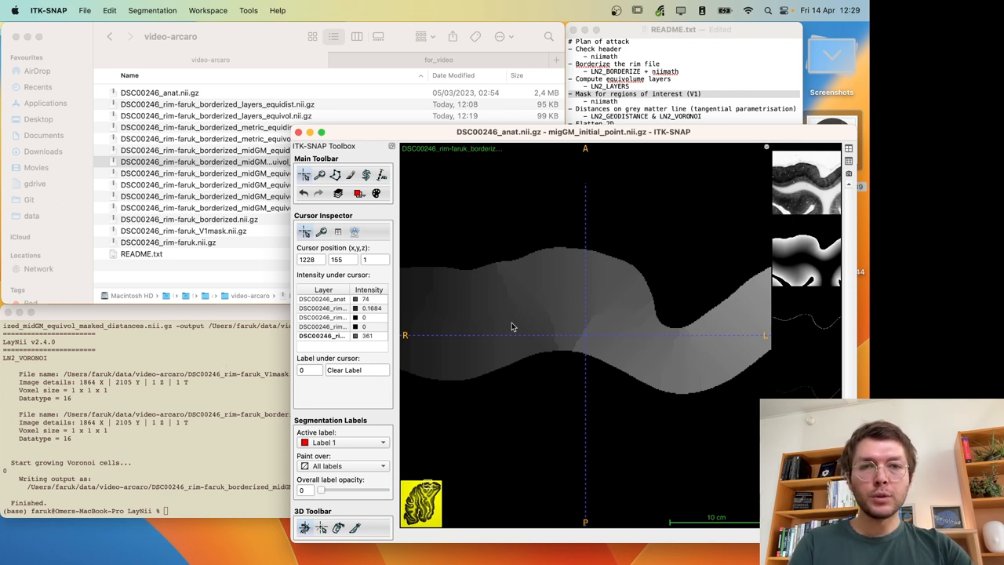
mouse_move(595, 294)
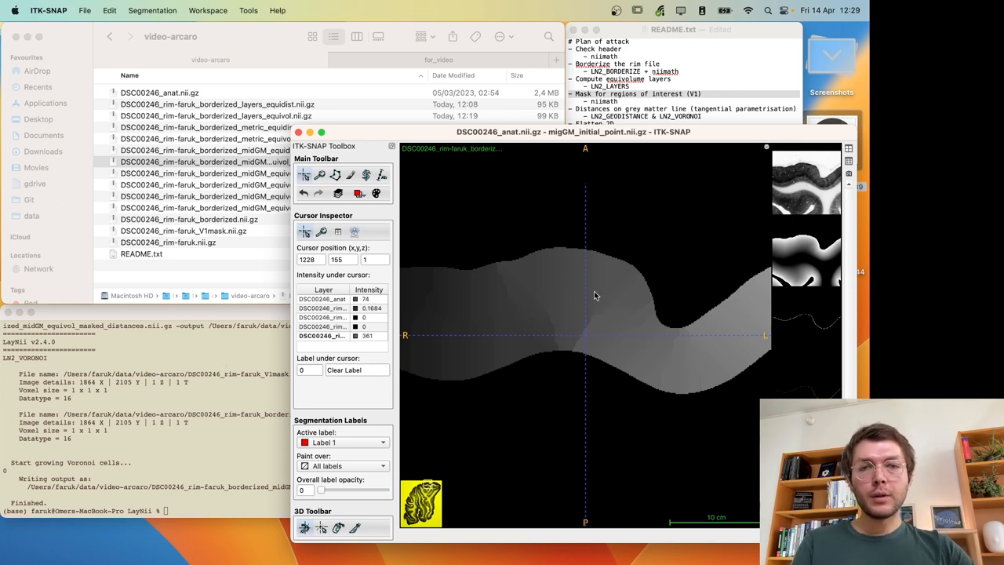
mouse_move(619, 301)
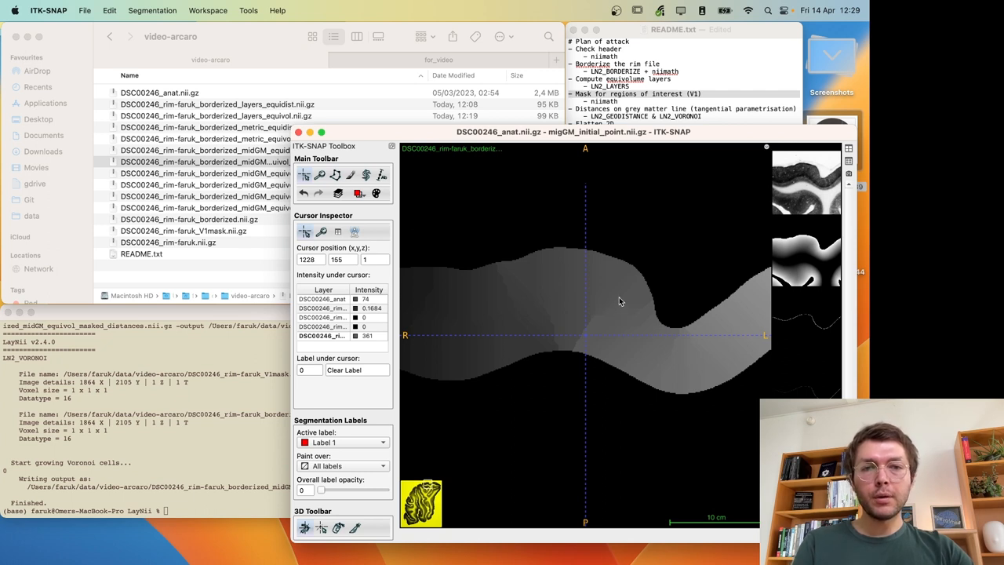
mouse_move(605, 325)
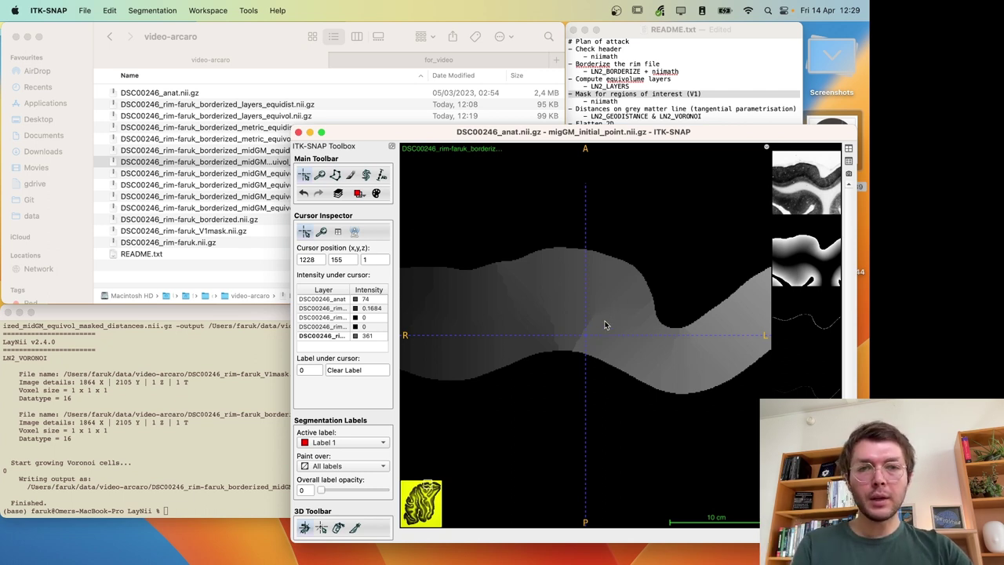
mouse_move(573, 358)
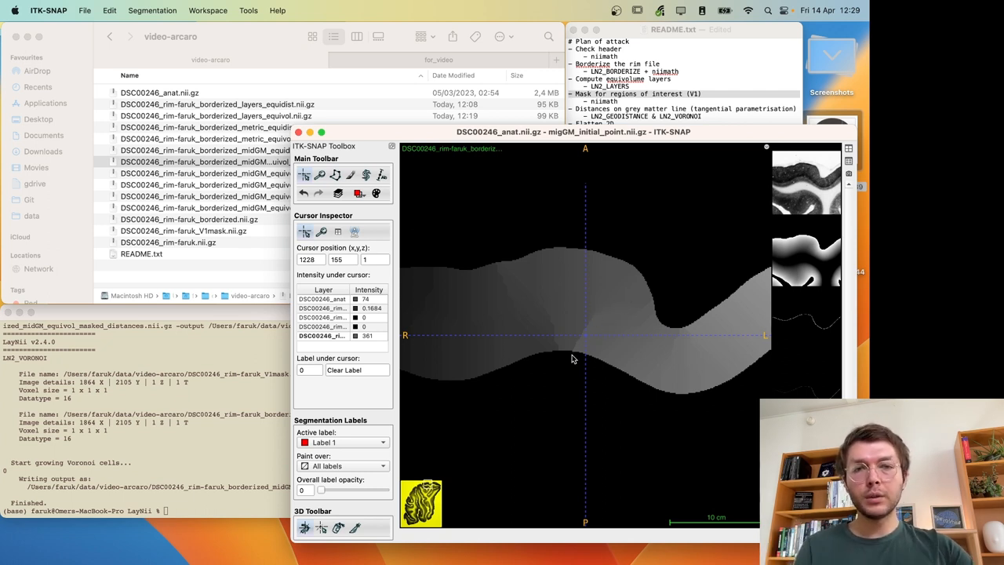
mouse_move(568, 369)
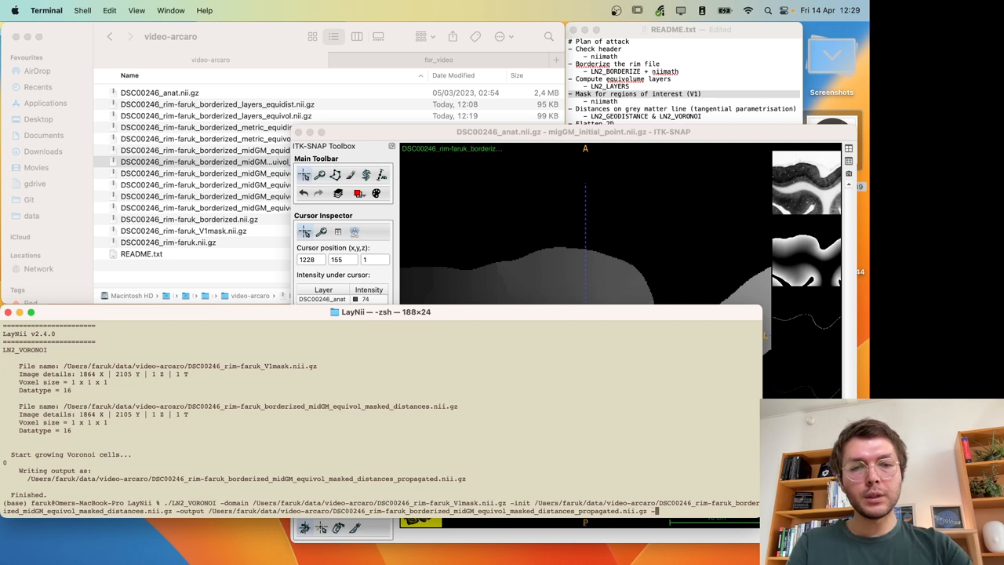
- Rerun LN2_VORONOI with -iter_smooth 100 and load the smoothed result as an additional image
text(-iter_smo)
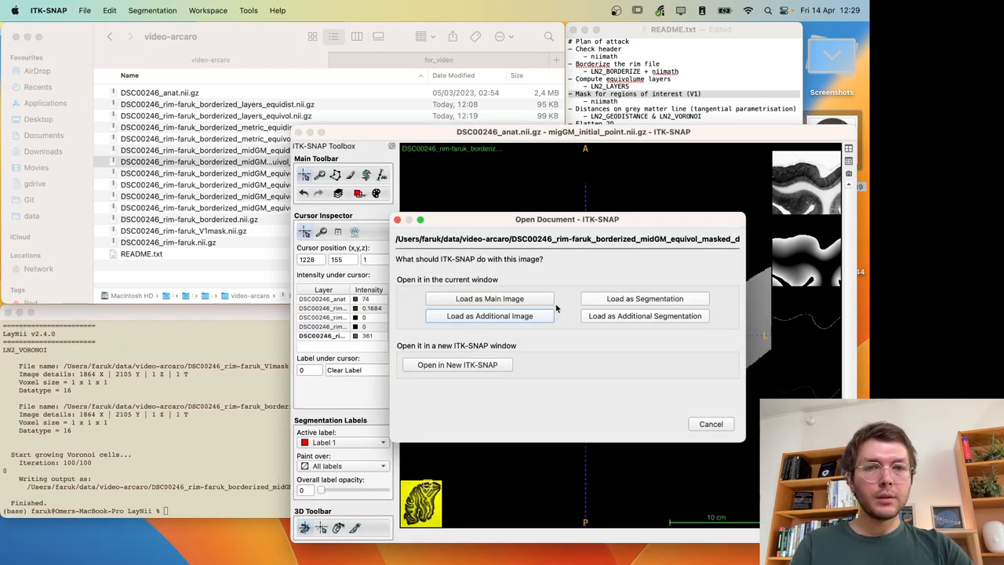
click(489, 315)
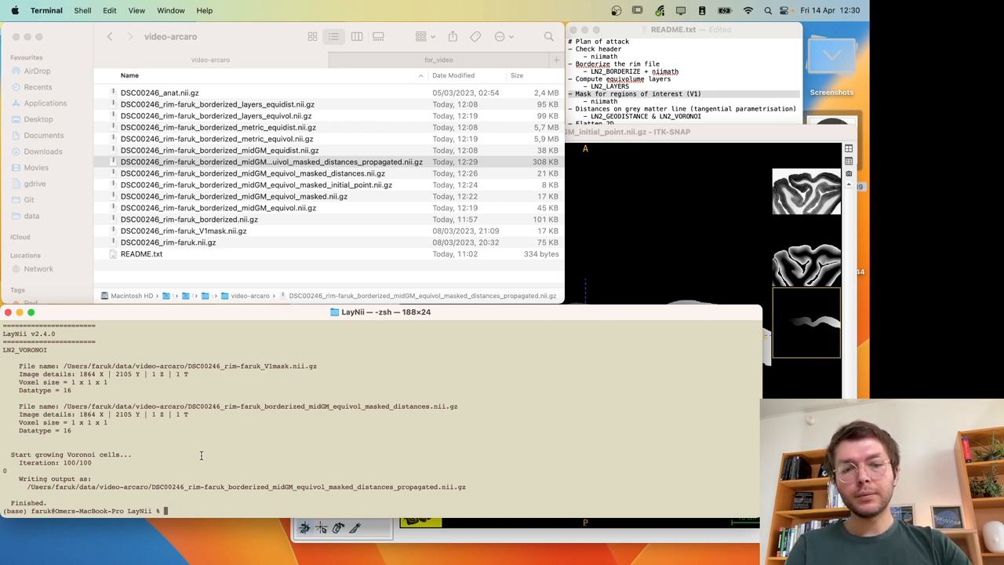
- Build the LN2_PATCH_FLATTEN_2D command with the anatomy as values and propagated distances as tangential coordinates
text(./LN2)
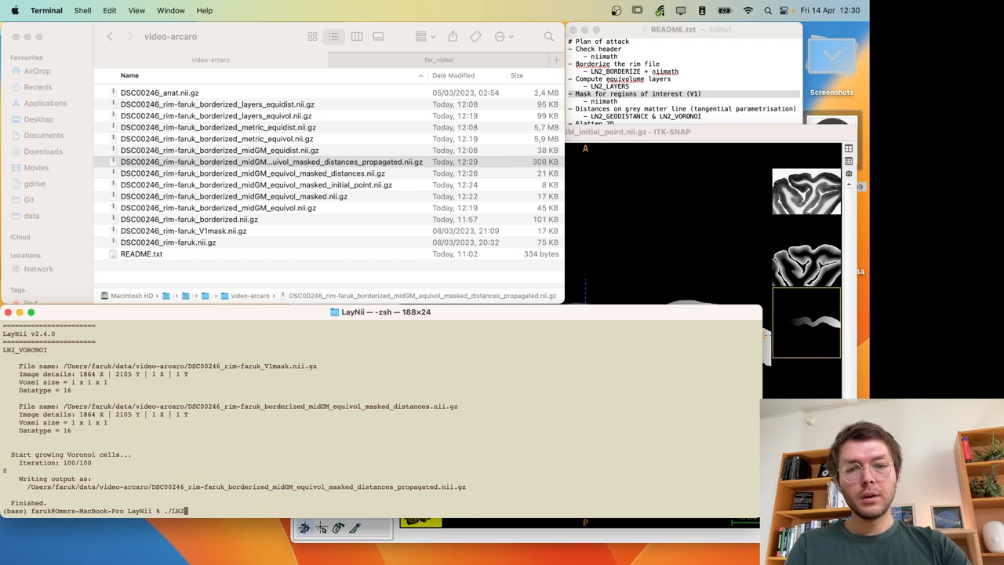
text(PATH)
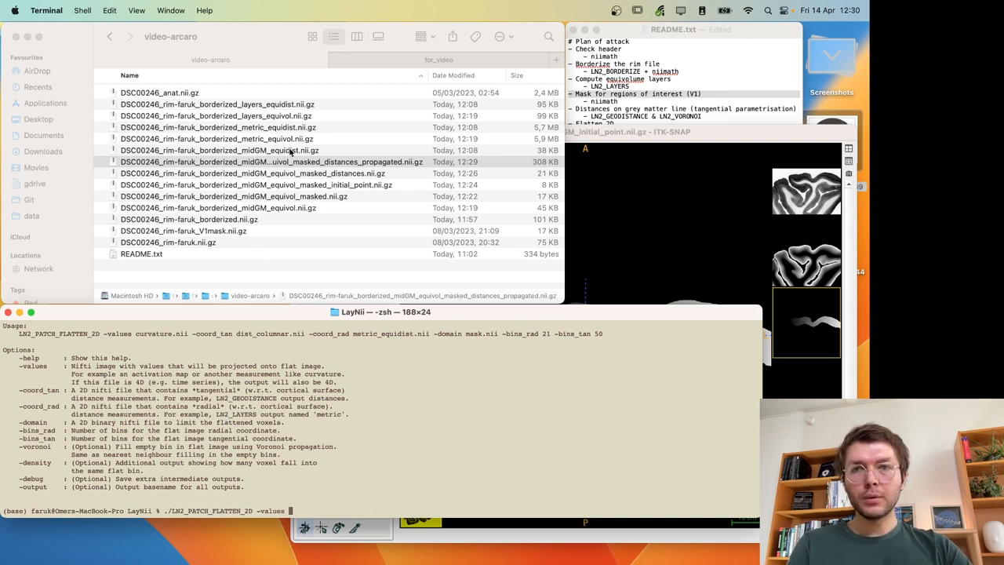
click(273, 161)
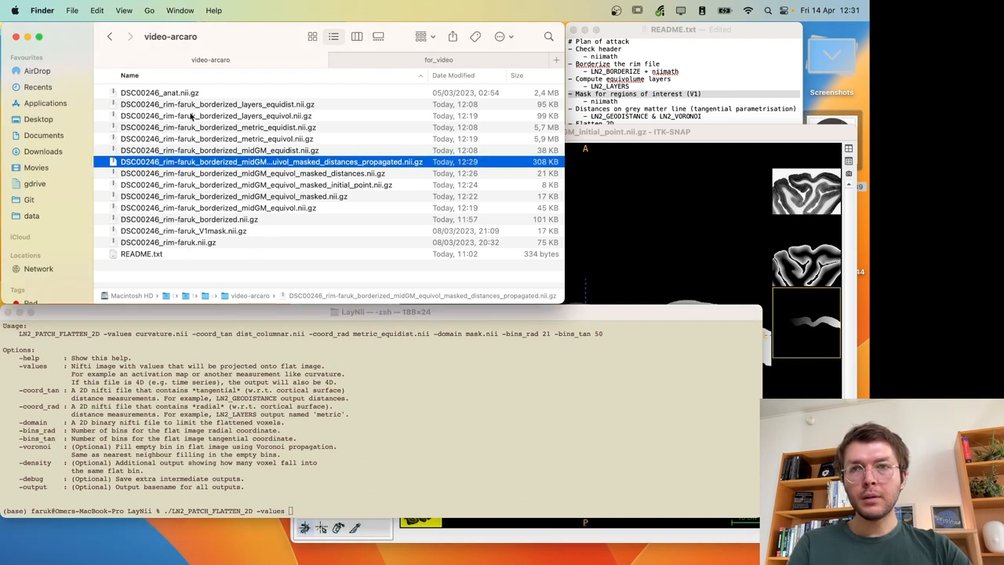
click(160, 93)
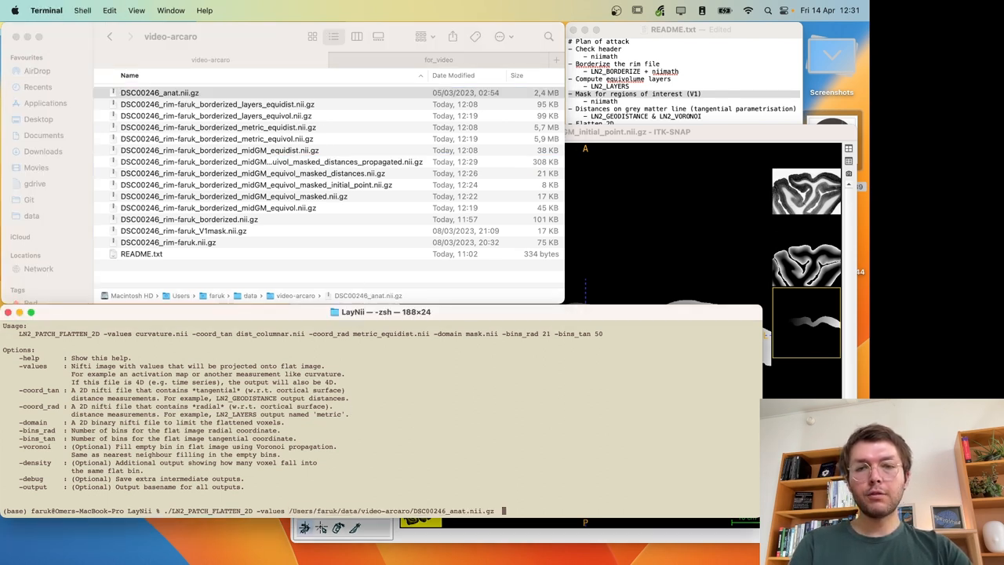
text(-coord_)
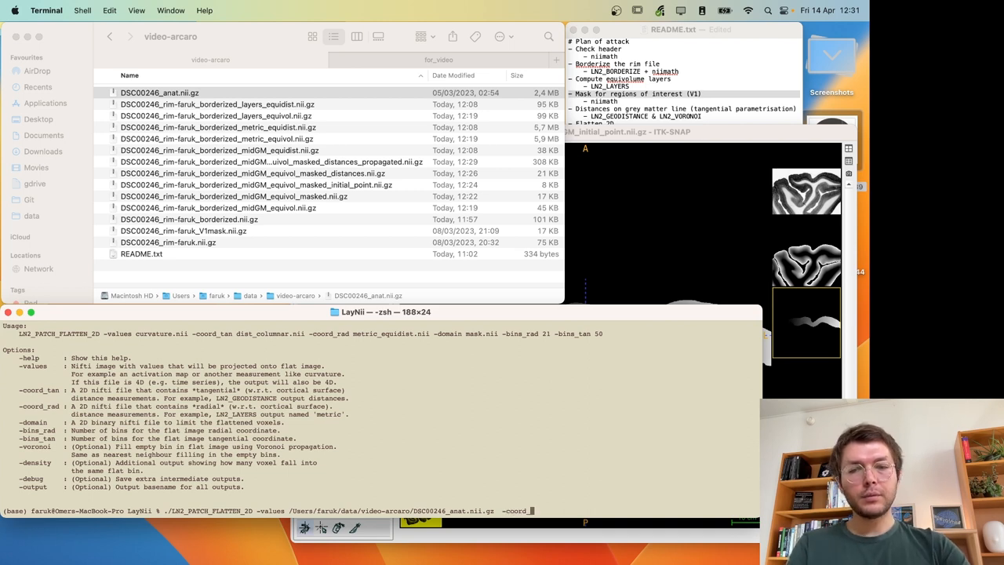
text(tan)
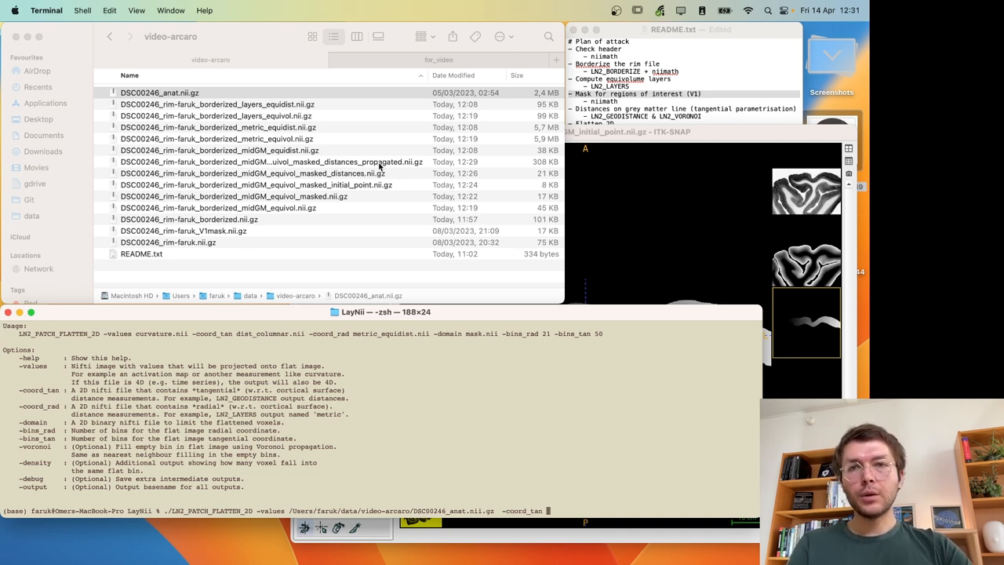
click(269, 162)
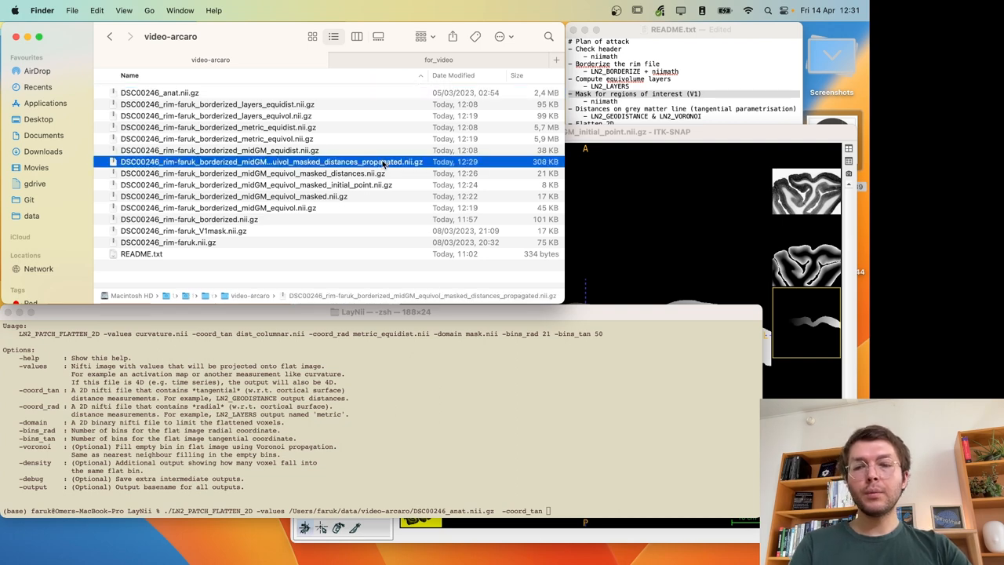
mouse_move(396, 179)
text( /Users/faruk/data/video-arcaro/DSC00246_rim-faruk_borderized_midGM_equivol_masked_distances_propagated.nii.gz  -coord_rad)
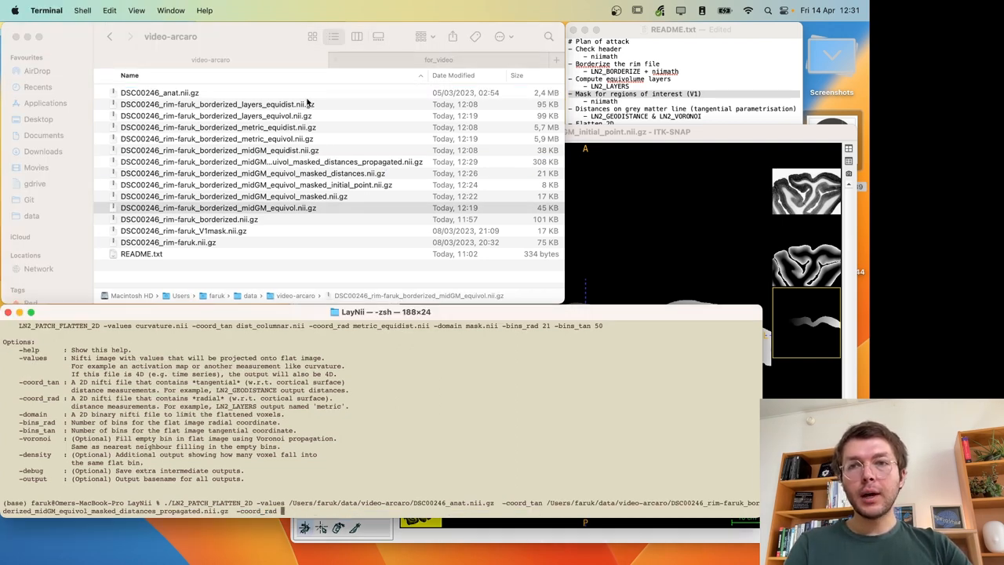
click(217, 138)
text( /Users/faruk/data/video-arcaro/DSC00246_rim-faruk_borderized_metric_equivol.nii.gz  )
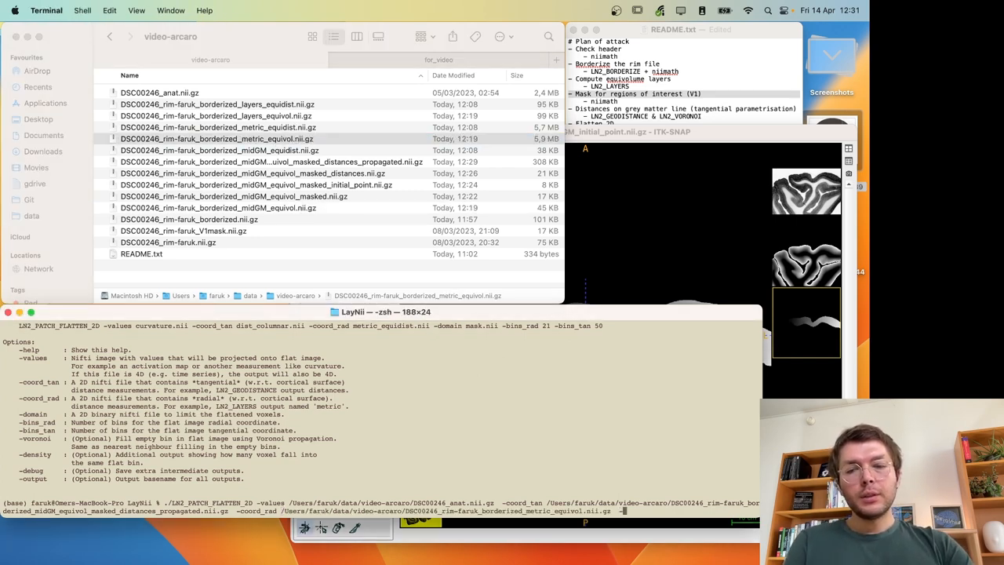
- Add -domain V1mask, -bins_rad 10 and -bins_tan 40 and run it, producing the 10x40 flat anatomy file
text(-domain /Users/faruk/data/video-arcaro/DSC00246_rim-faruk_V1mask.nii.gz)
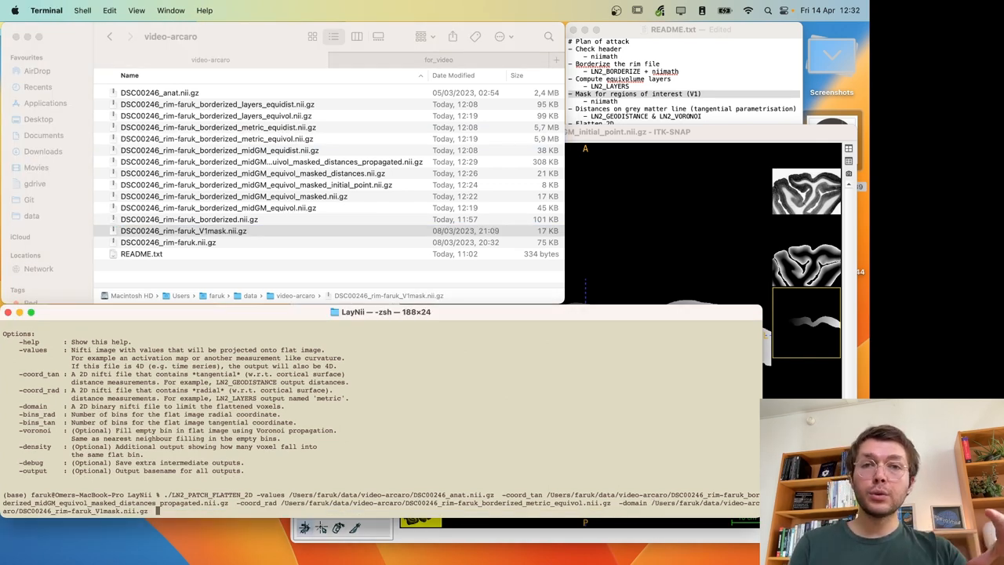
text(-bins_rad)
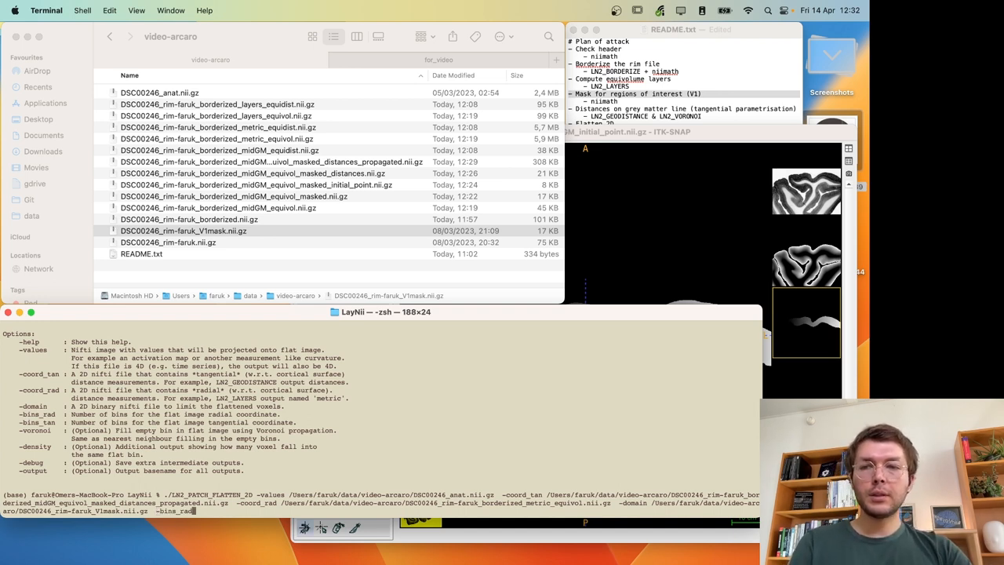
text(10)
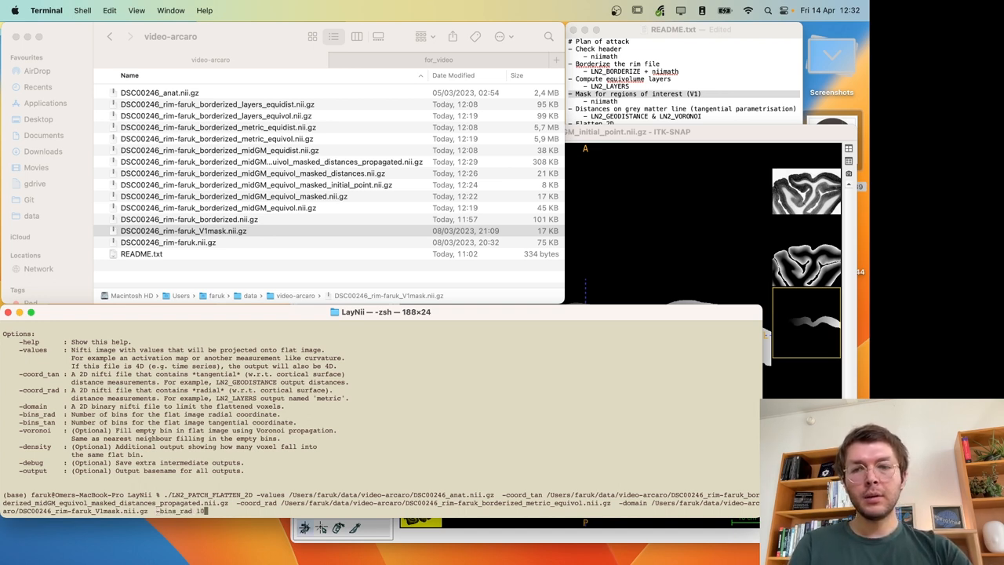
text(-bins_tan)
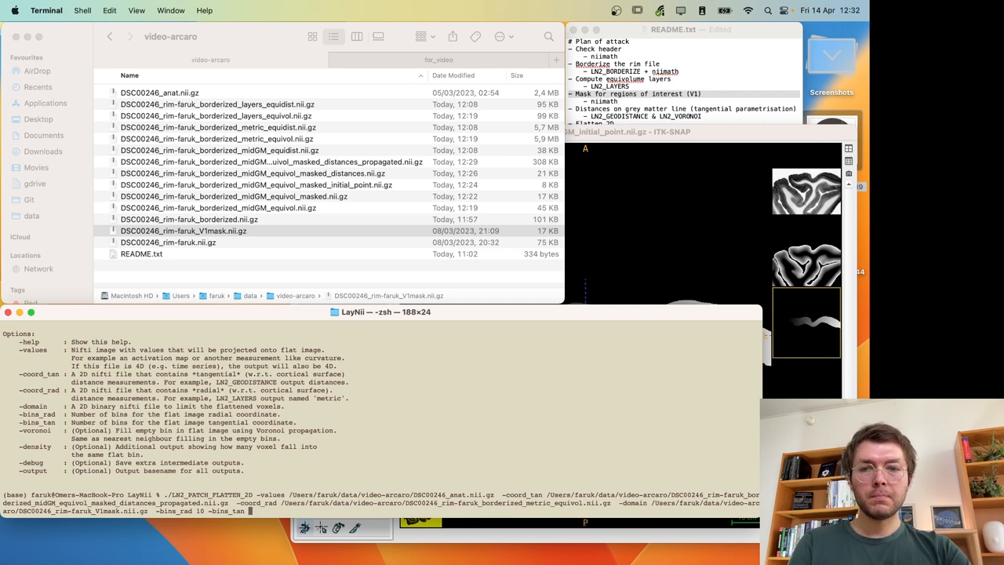
text(0)
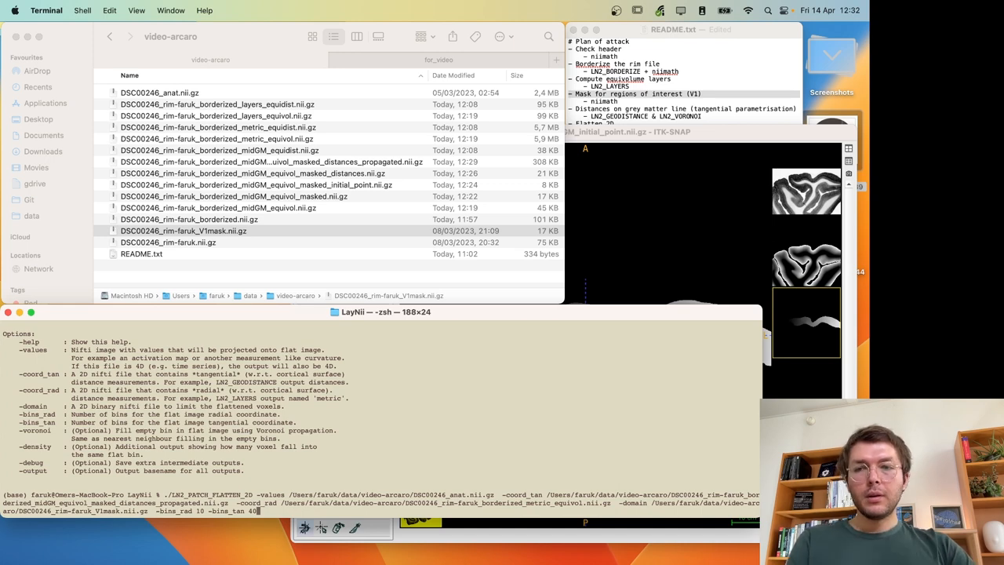
key(Return)
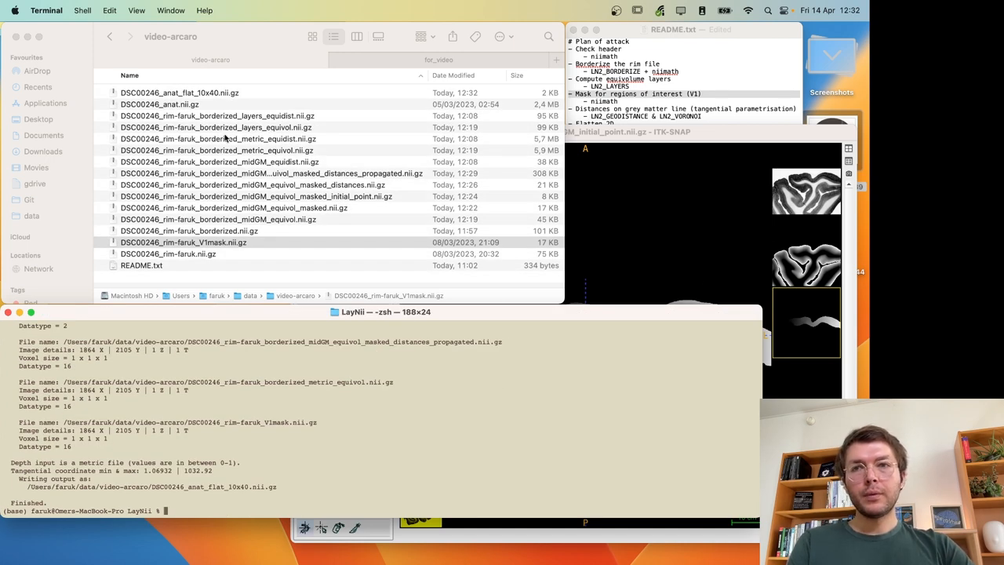
click(178, 92)
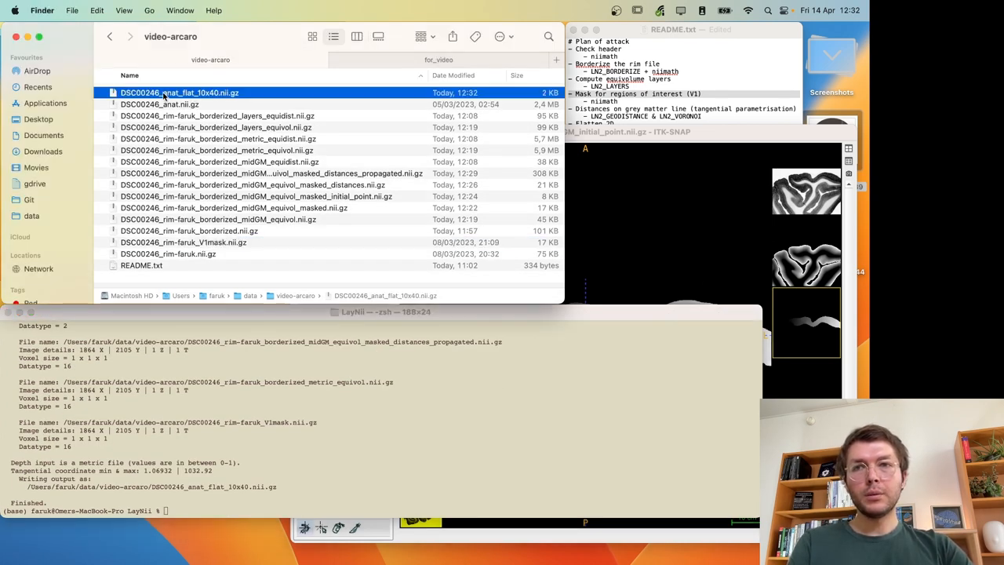
- Load the 10x40 flat file as the main image, then rerun the flattening at 1000 by 4000 bins
double_click(179, 92)
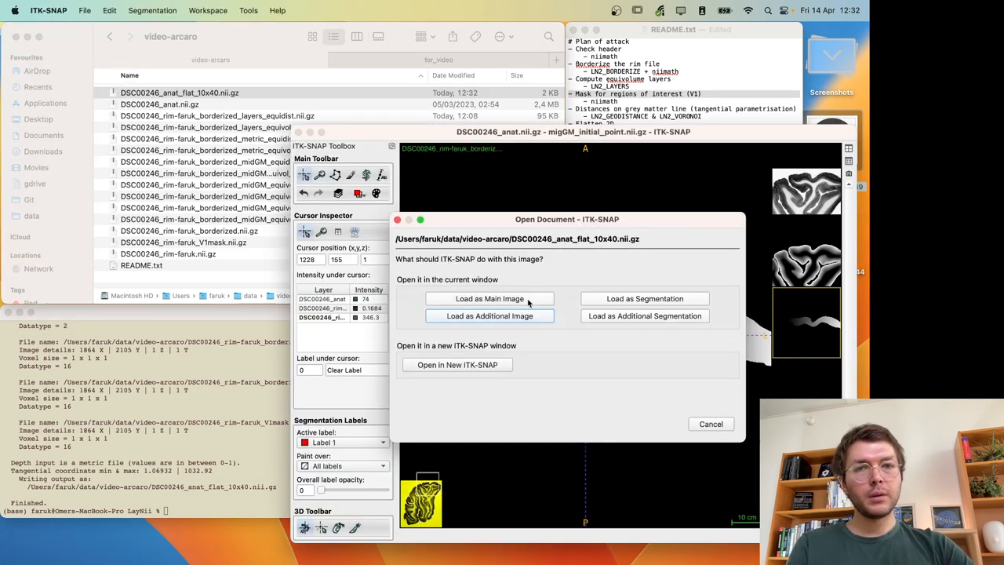
click(489, 298)
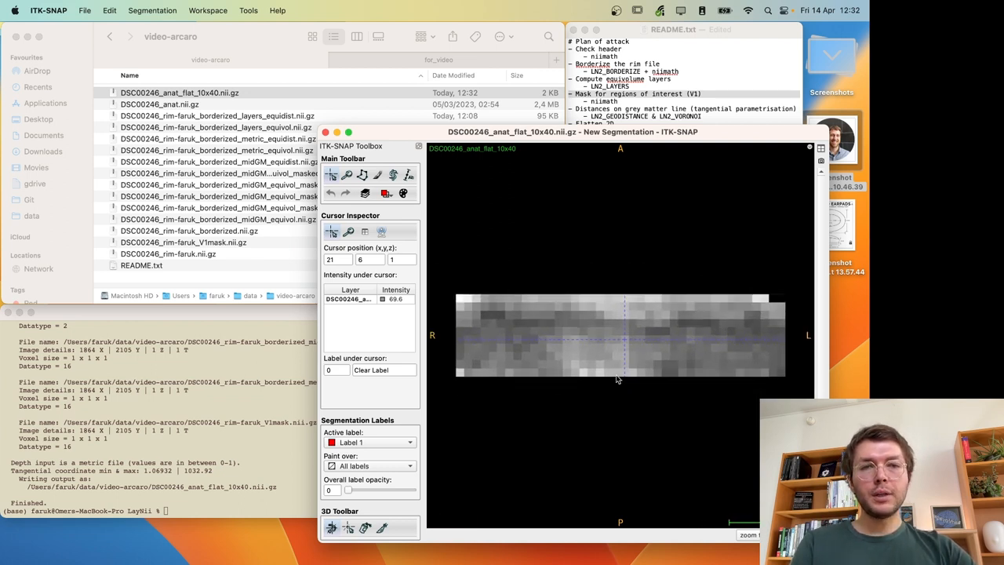
mouse_move(569, 328)
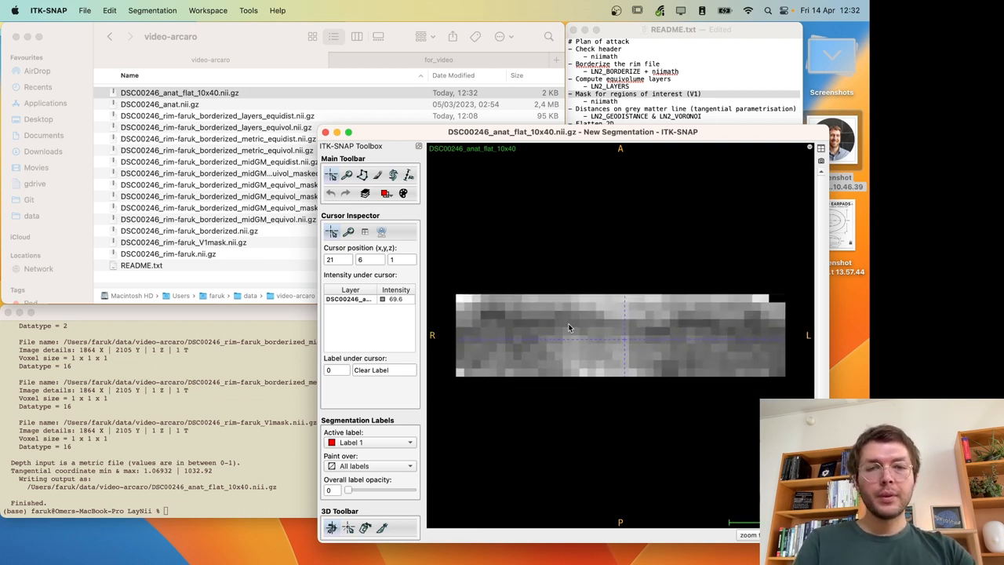
mouse_move(679, 348)
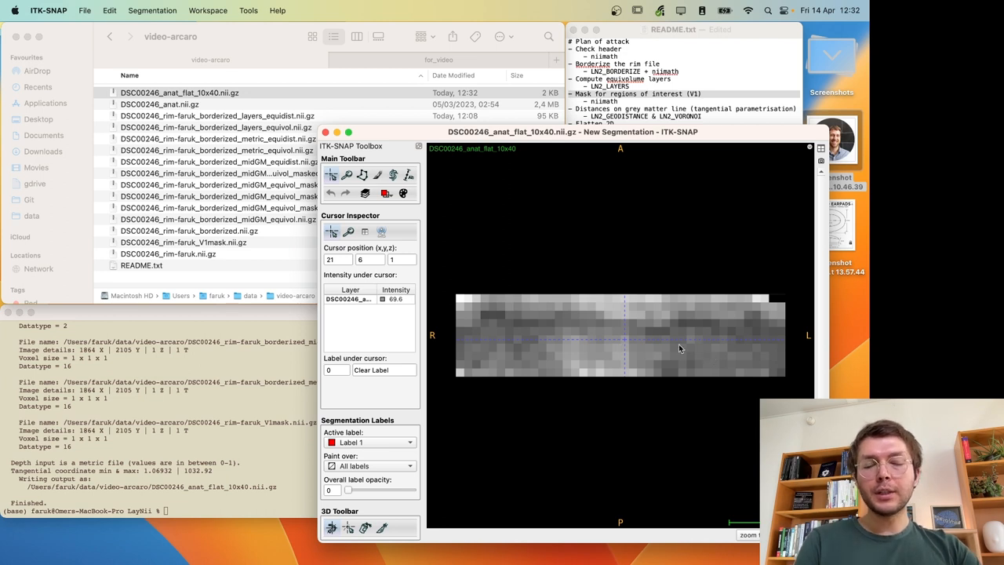
mouse_move(624, 329)
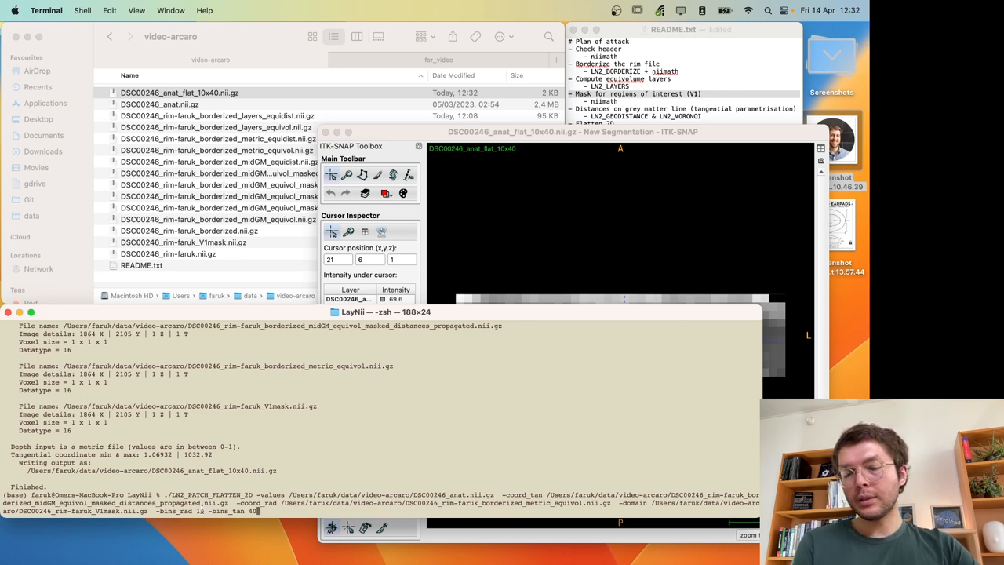
text(0)
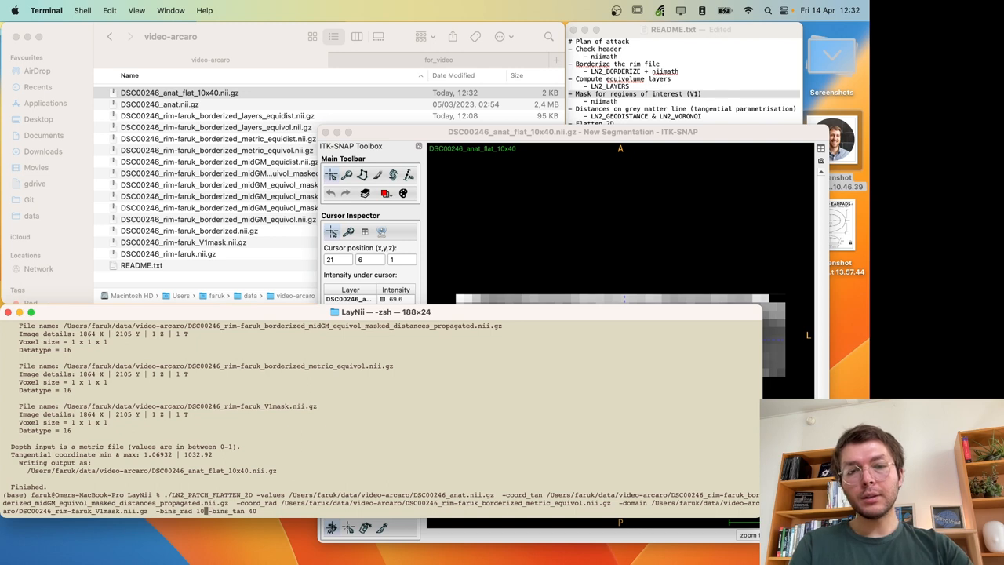
text(00)
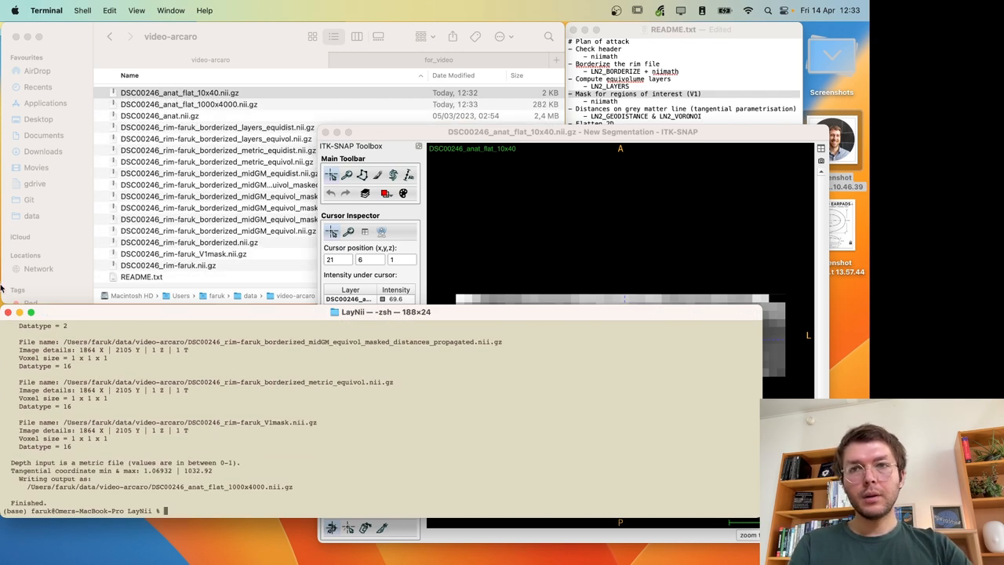
- Load DSC00246_anat_flat_1000x4000.nii.gz in ITK-SNAP as the main image
click(189, 104)
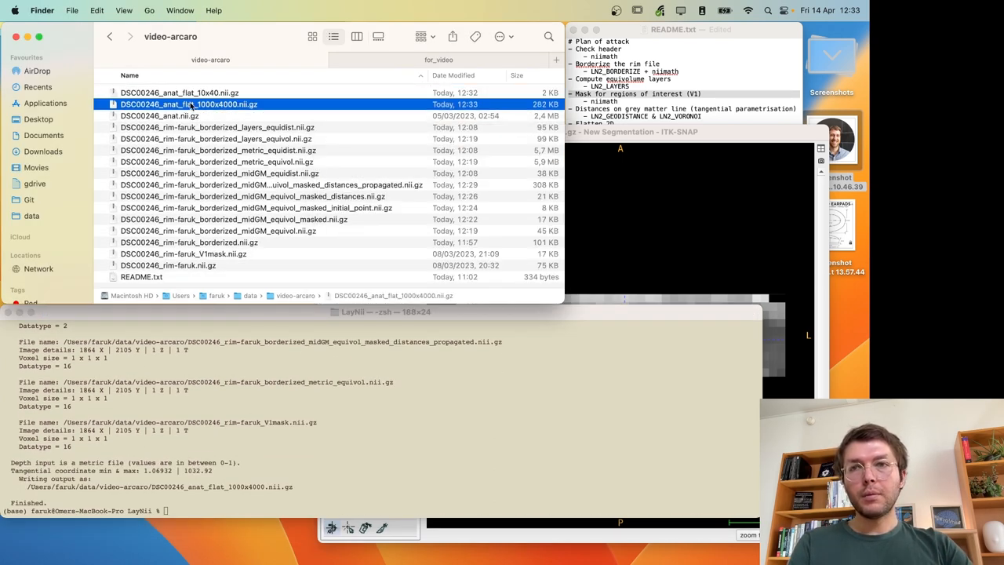
double_click(188, 104)
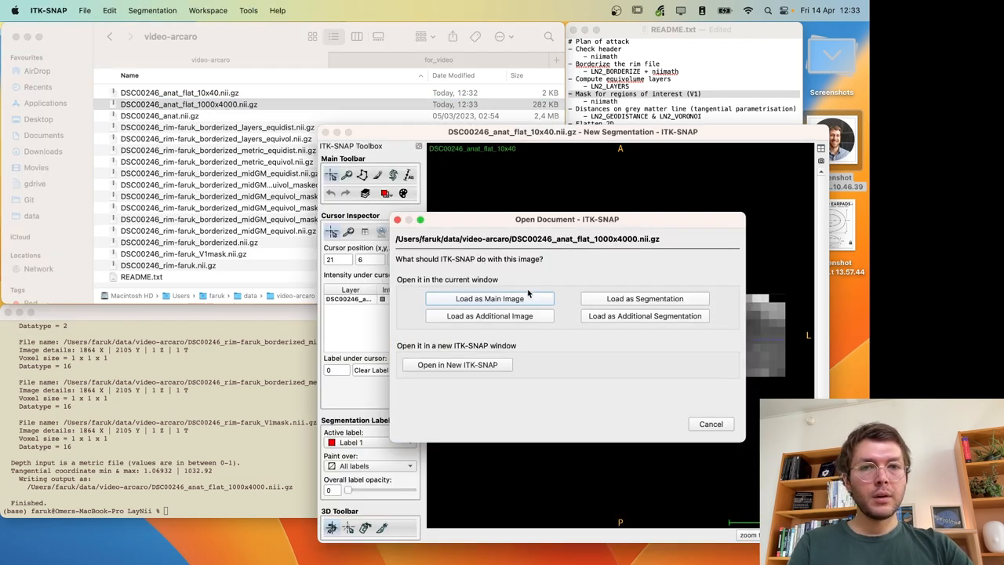
click(489, 298)
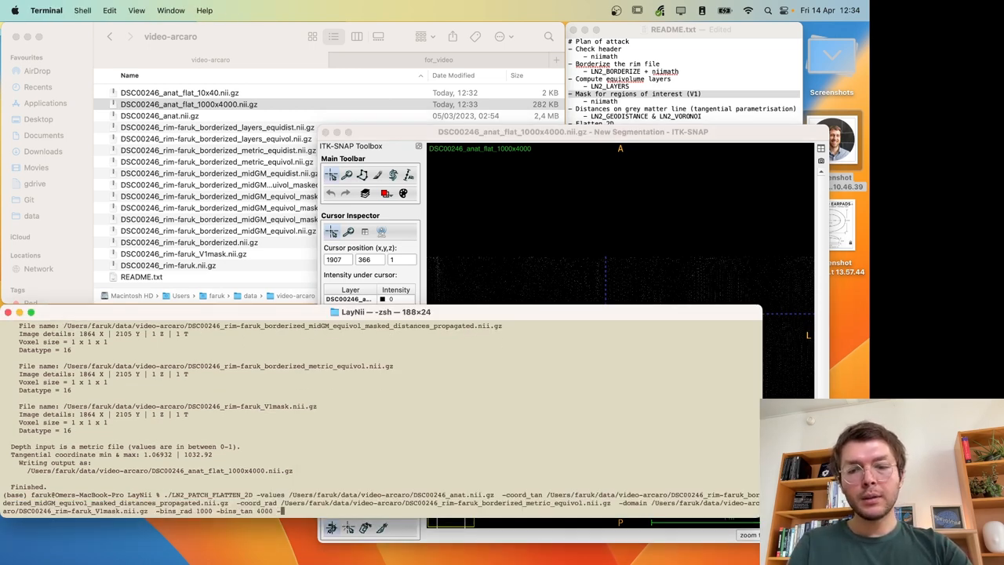
- Rerun the 1000x4000 flattening with -voronoi and add the filled result as an extra layer
text(-voronoi)
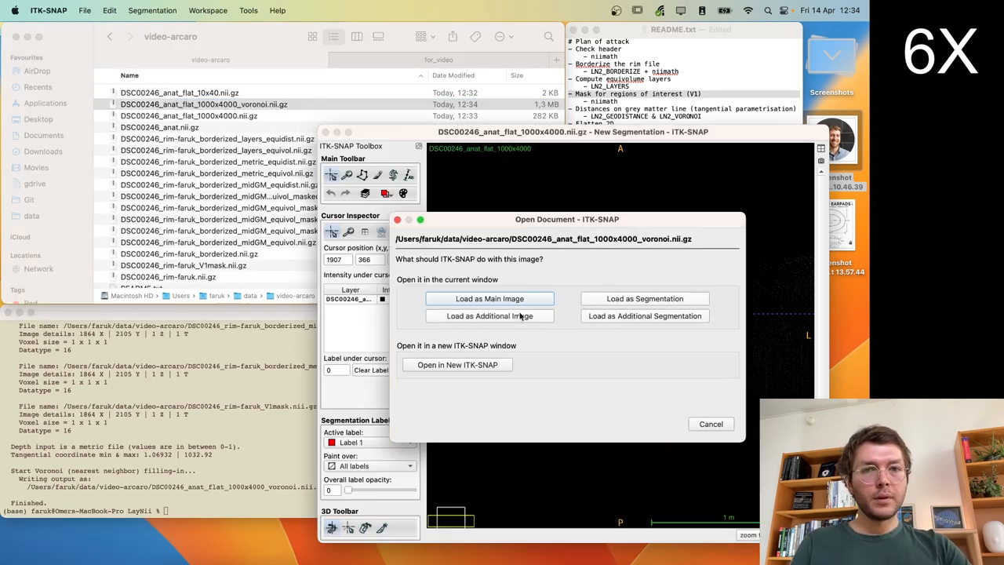
click(489, 315)
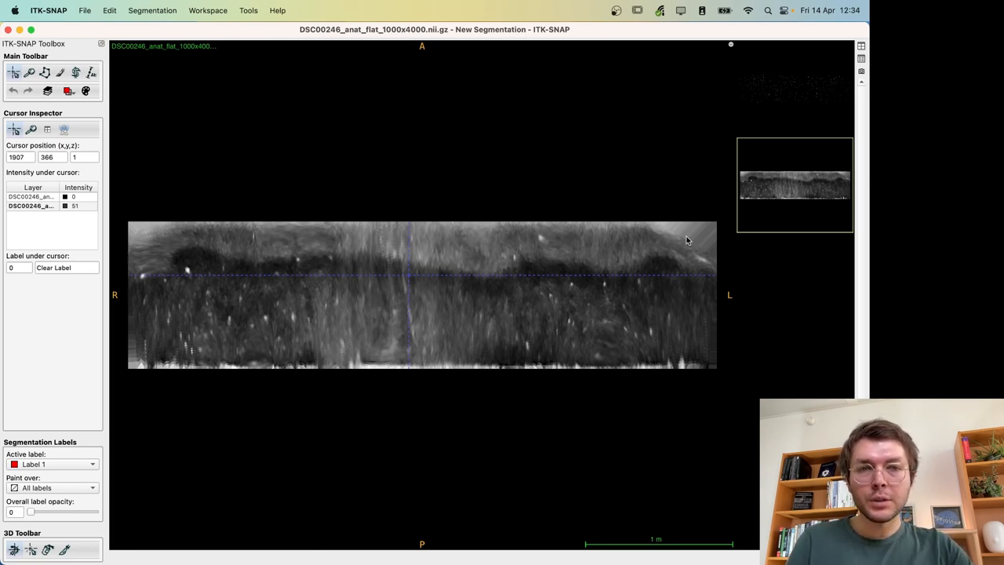
mouse_move(605, 235)
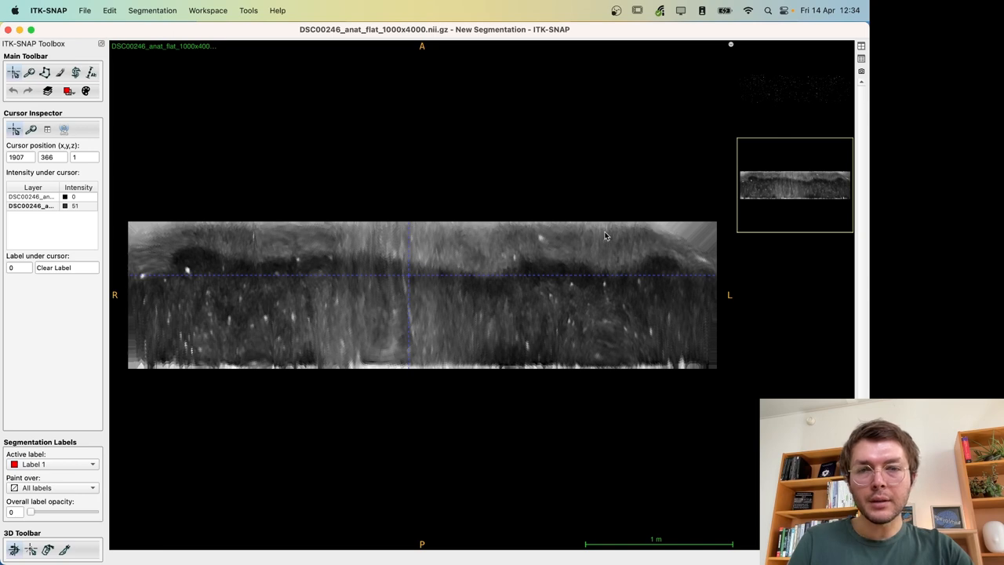
mouse_move(693, 241)
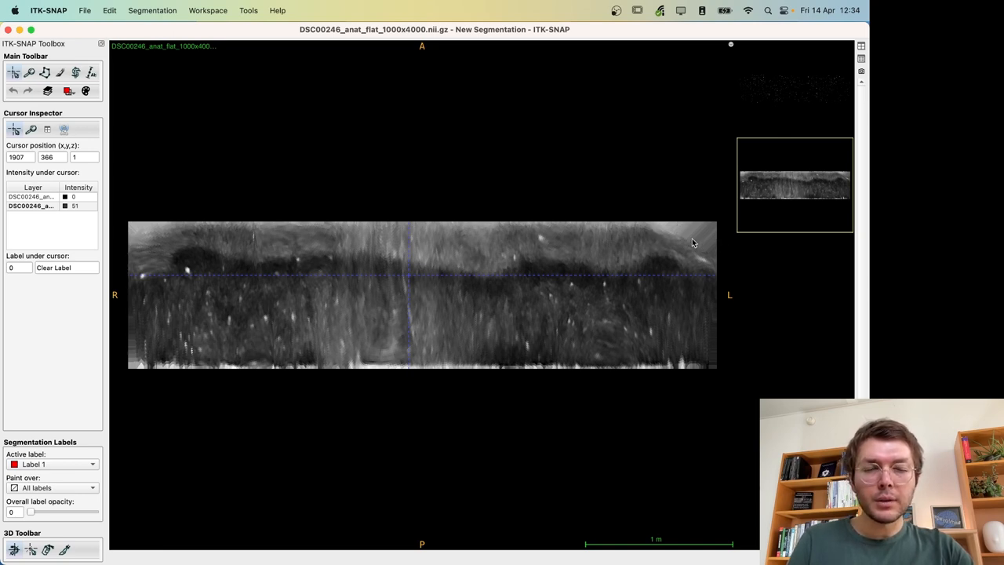
mouse_move(487, 304)
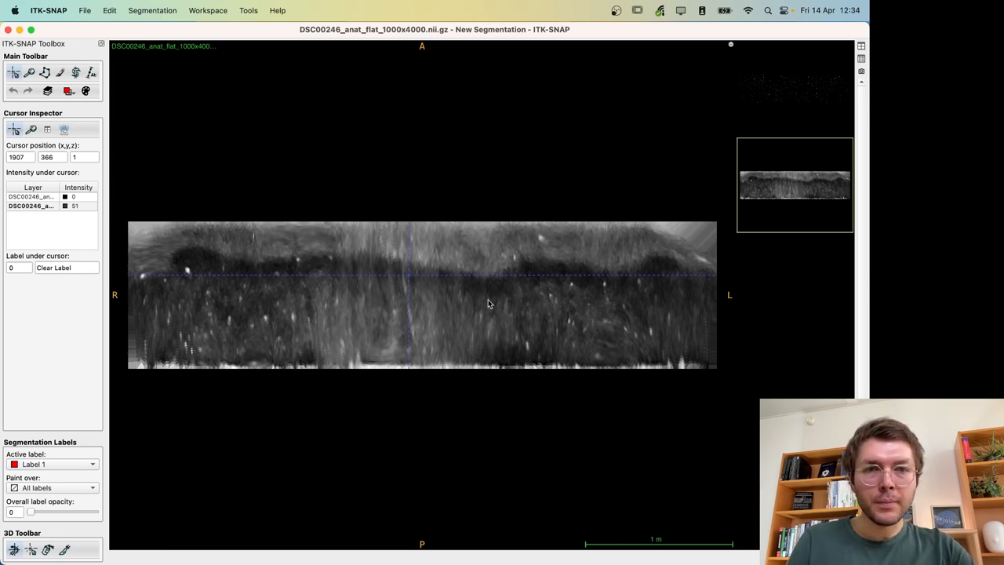
mouse_move(570, 288)
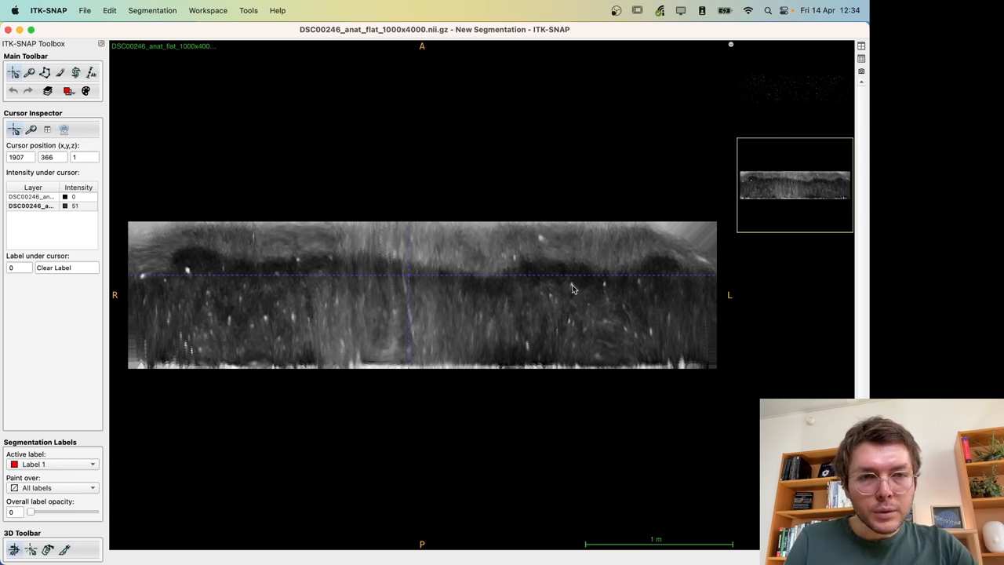
mouse_move(423, 289)
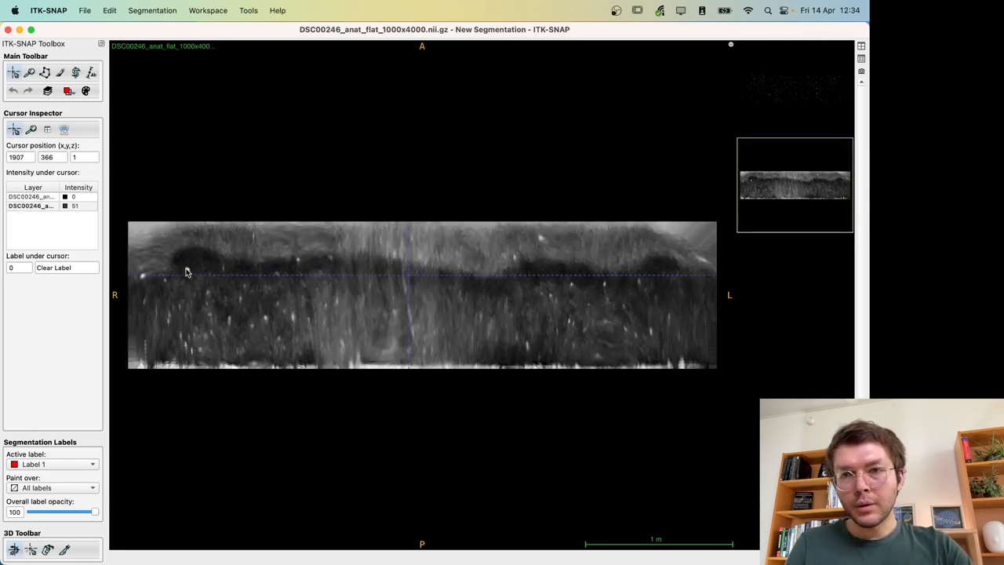
- Scroll the view to inspect the gap-free Voronoi-filled flat strip
scroll(up, 3)
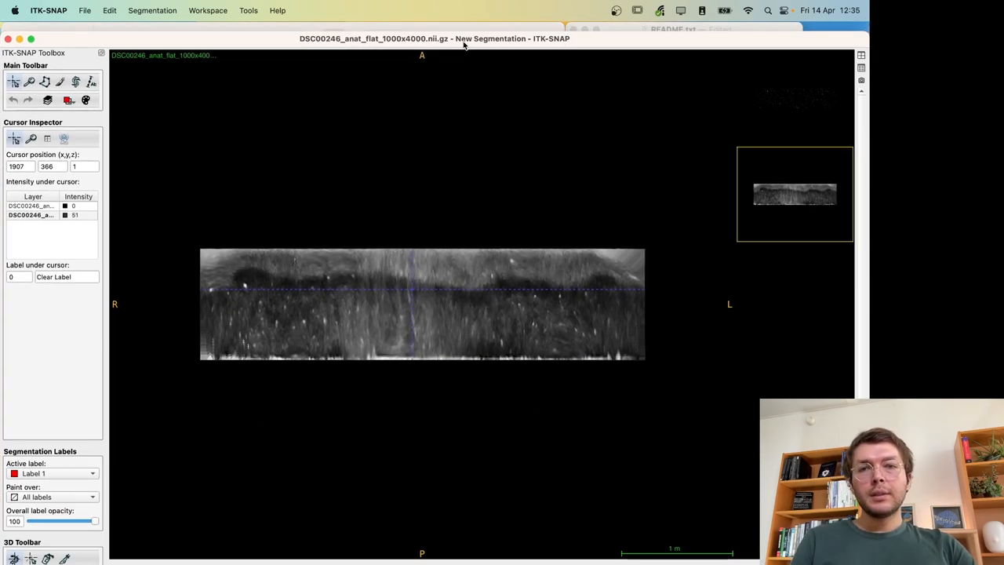
mouse_move(407, 287)
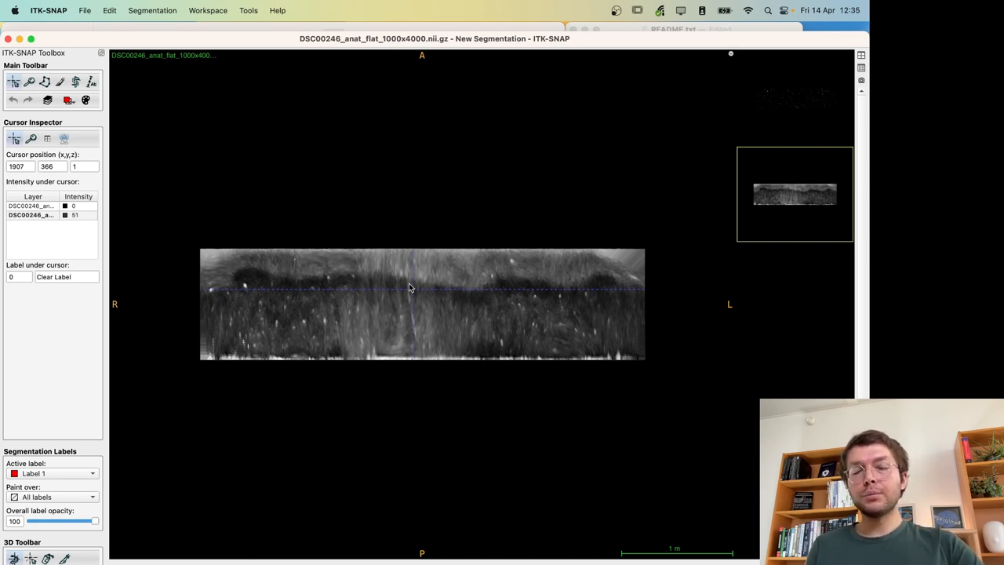
mouse_move(358, 50)
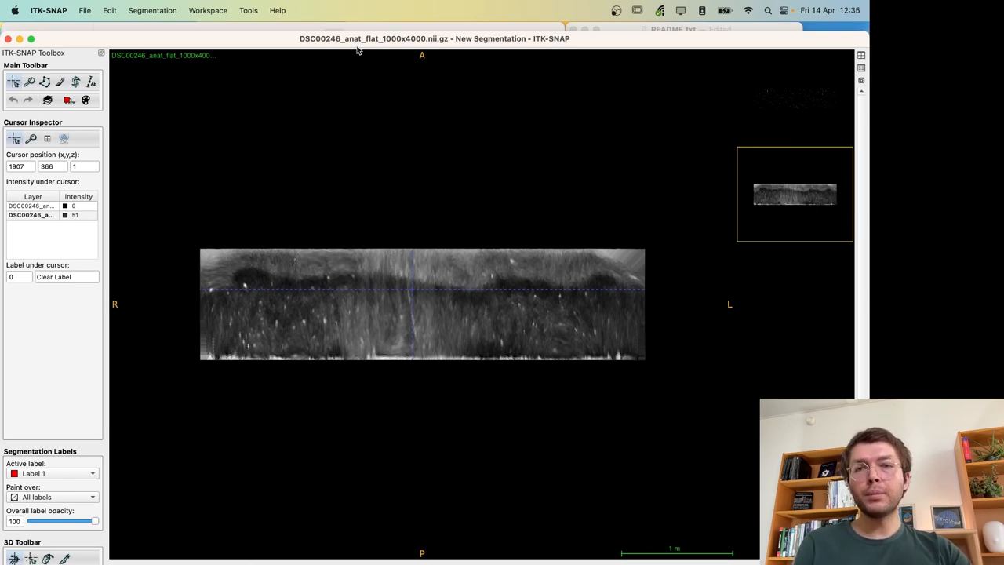
mouse_move(252, 40)
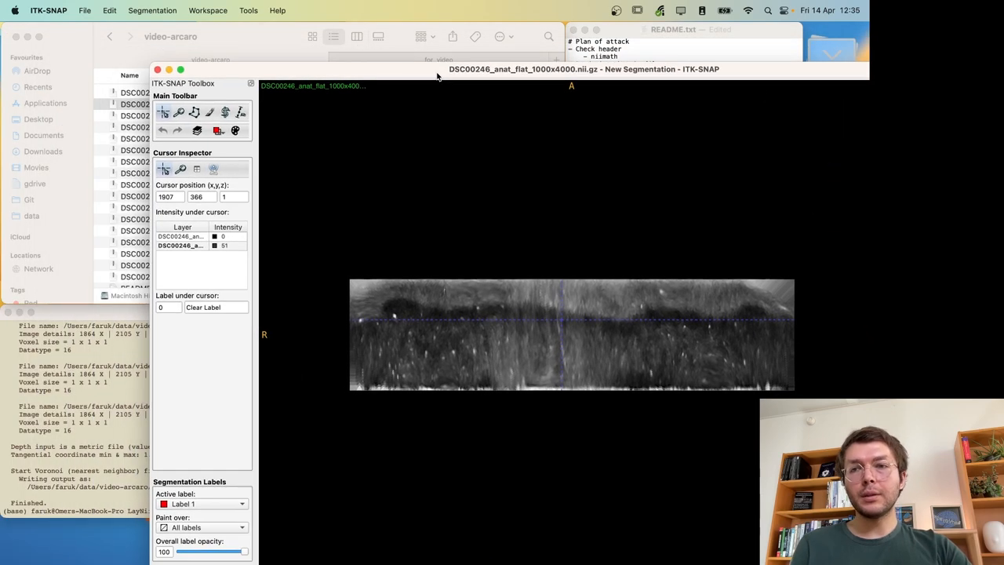
- Rename the existing Voronoi-filled flat output to the _equivol version in Finder
click(384, 310)
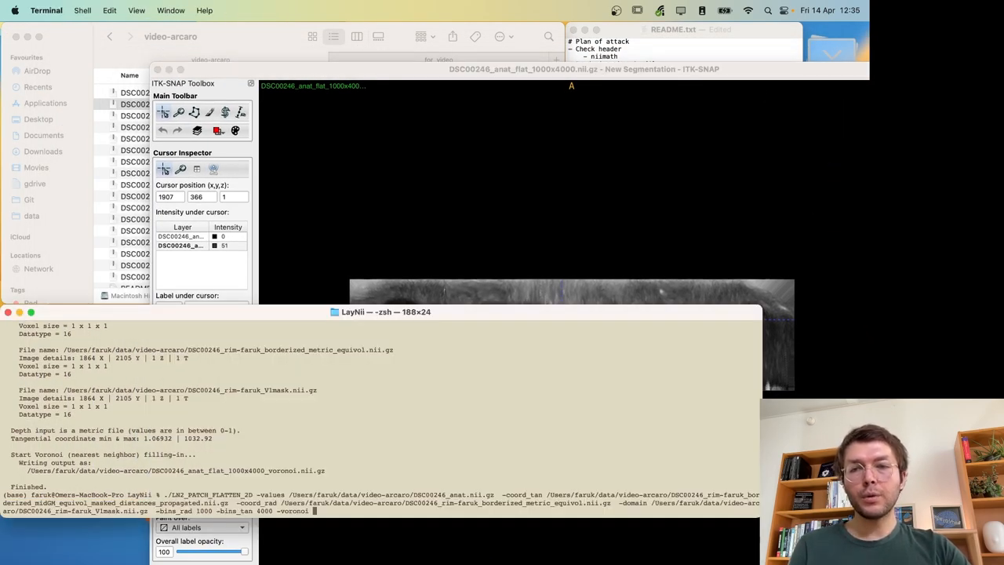
click(204, 103)
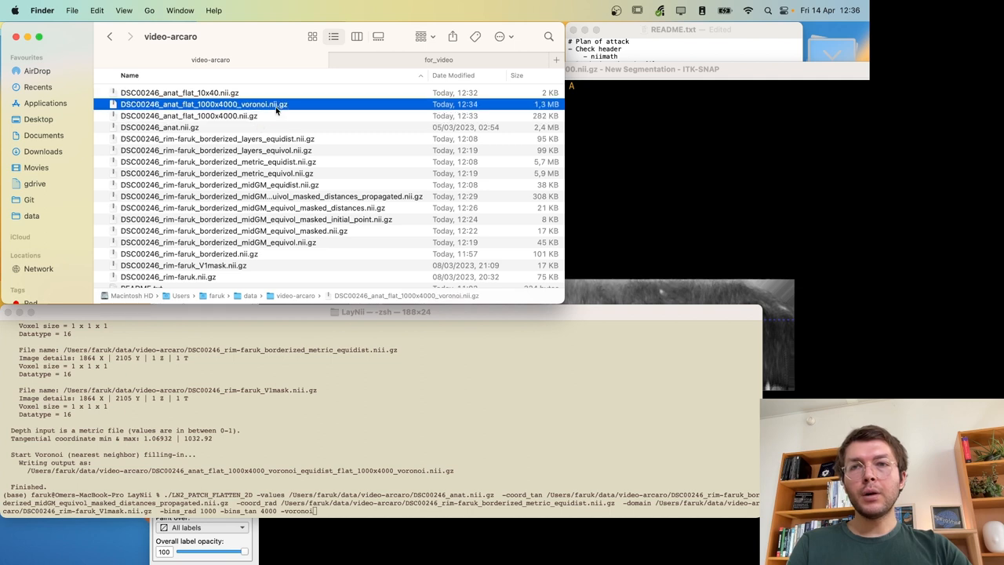
right_click(204, 103)
text(_equivol)
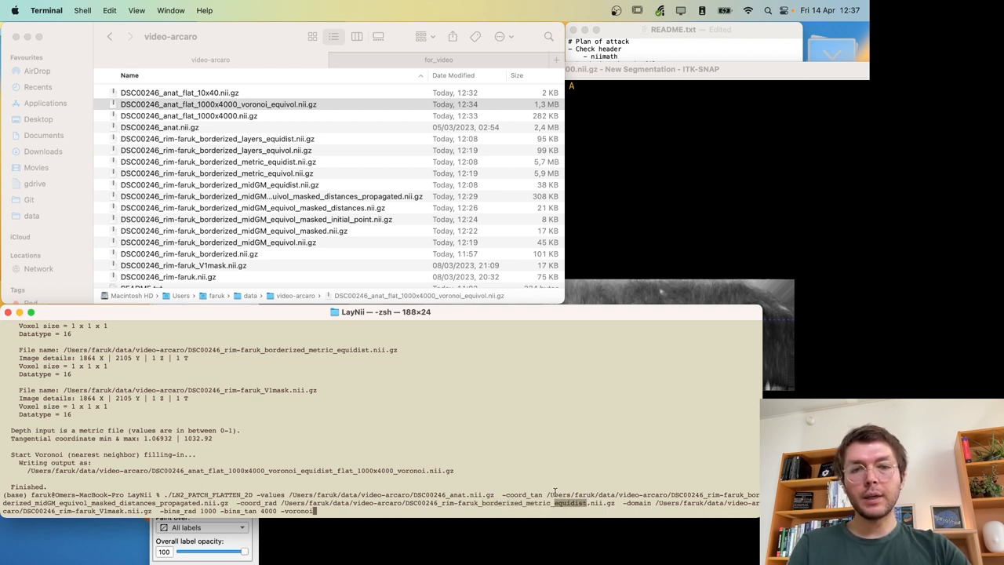
- Rerun the 1000x4000 flattening with the equidist metric and name the new output _equidist
click(218, 116)
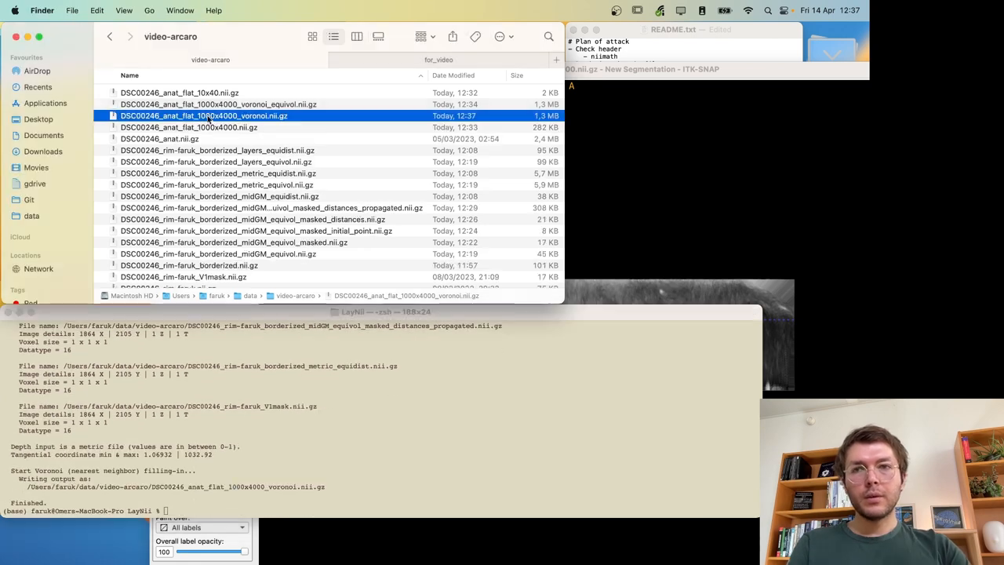
right_click(204, 116)
text(_equidist)
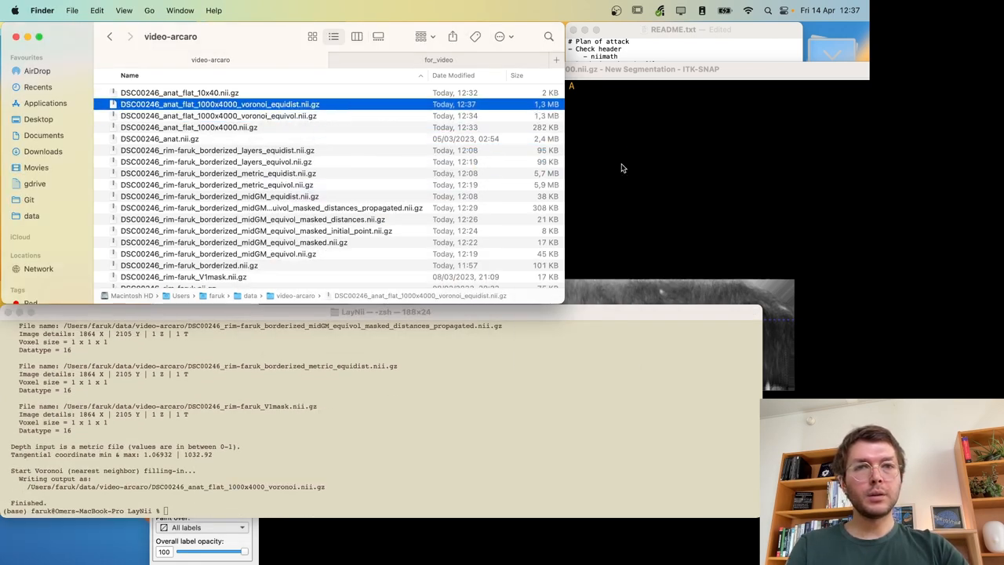
double_click(219, 103)
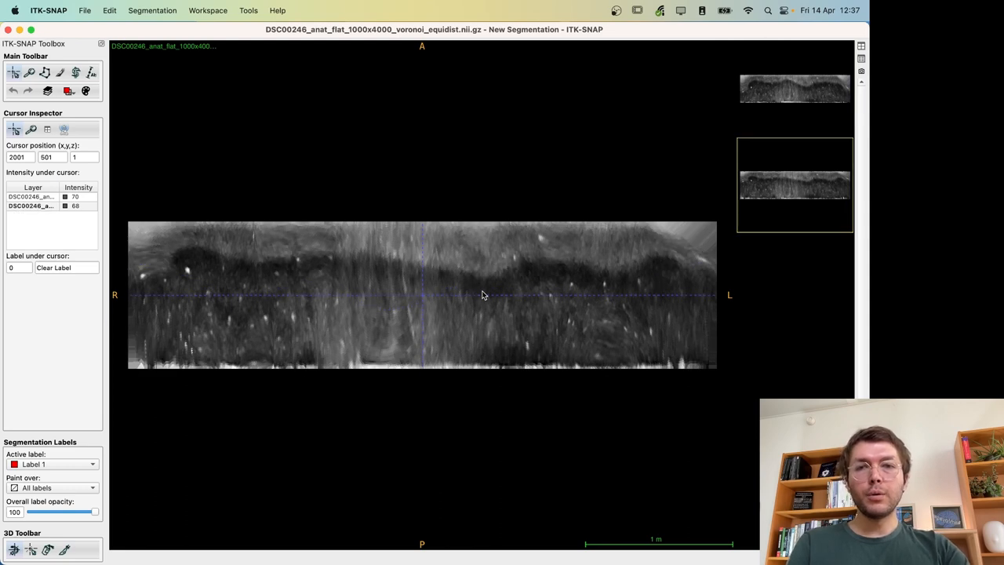
- Load the voronoi_equidist flat V1 image as the main image in ITK-SNAP and inspect it
click(793, 88)
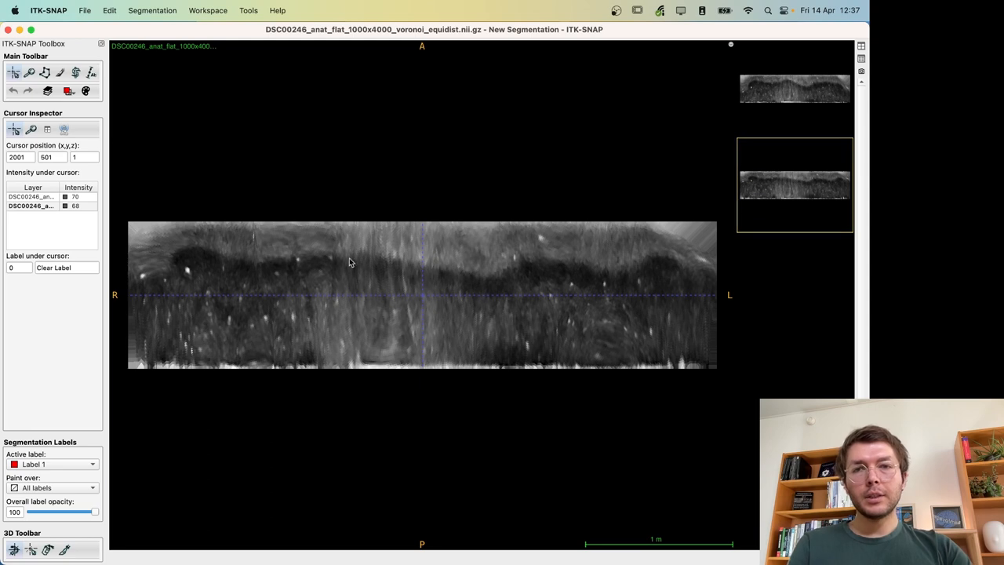
mouse_move(405, 276)
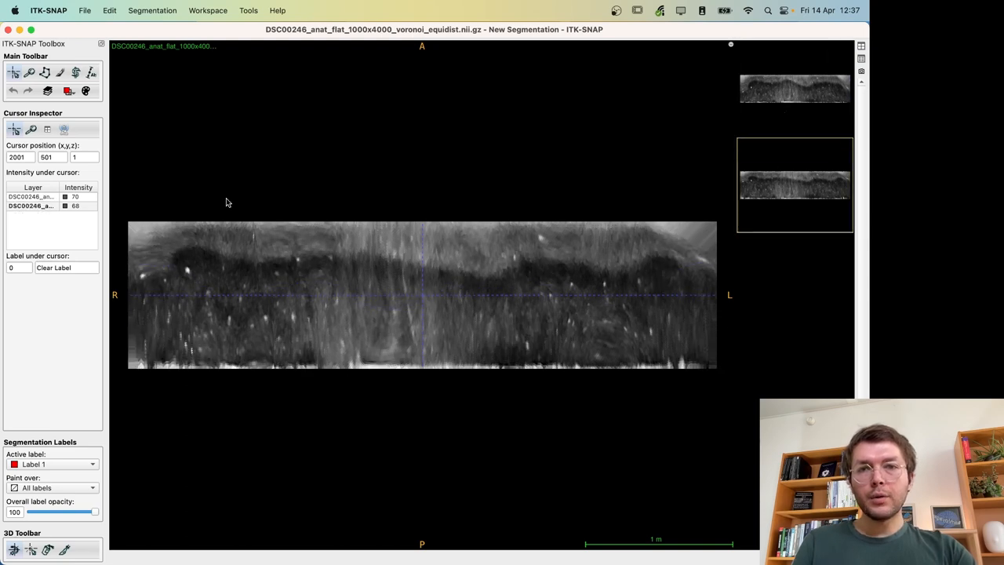
mouse_move(264, 301)
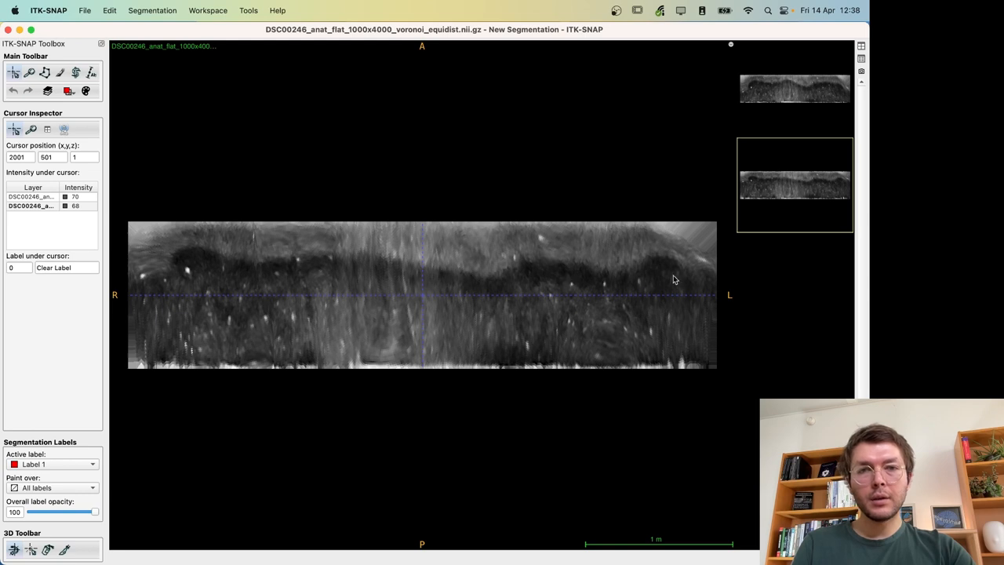
mouse_move(493, 316)
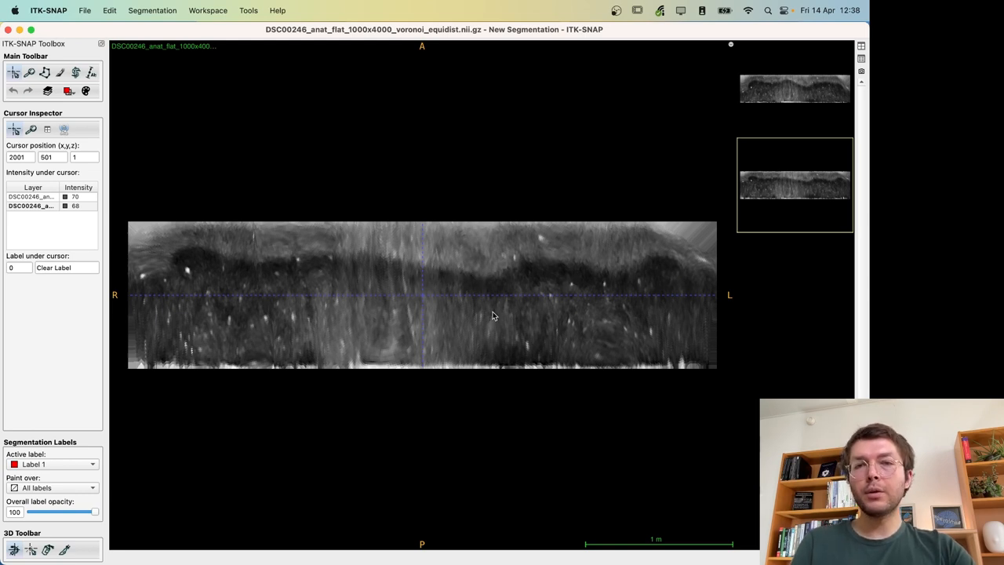
mouse_move(483, 264)
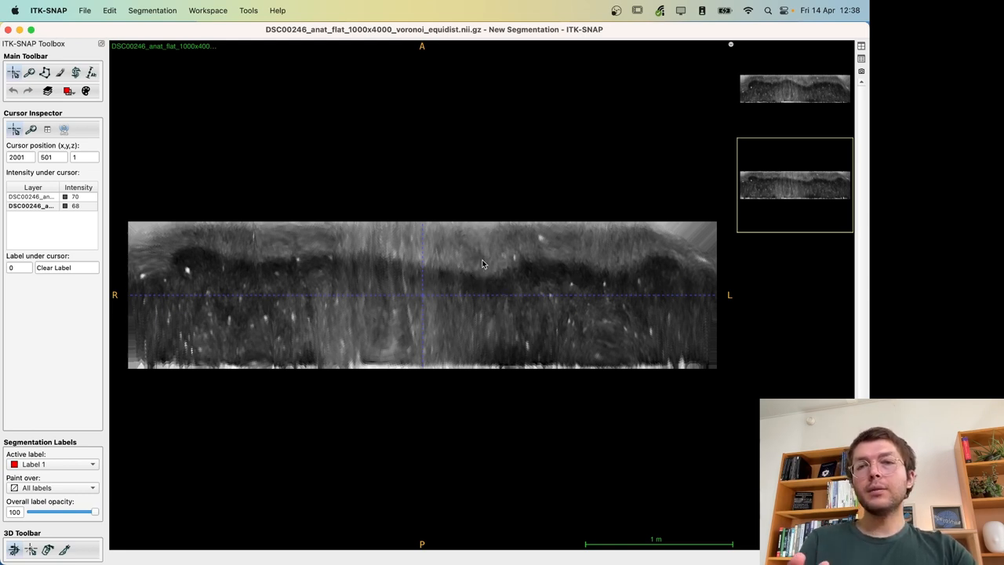
mouse_move(508, 293)
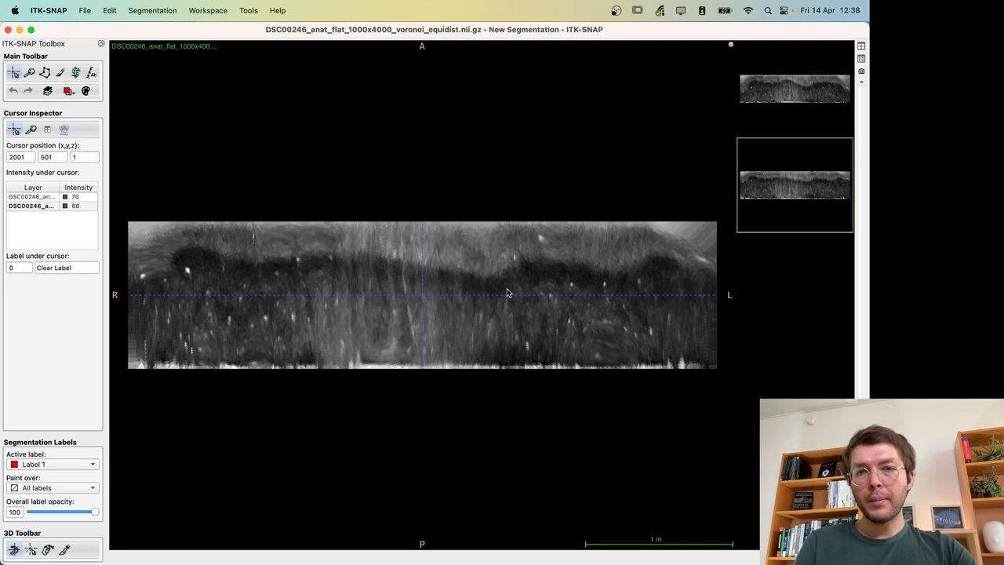
mouse_move(494, 306)
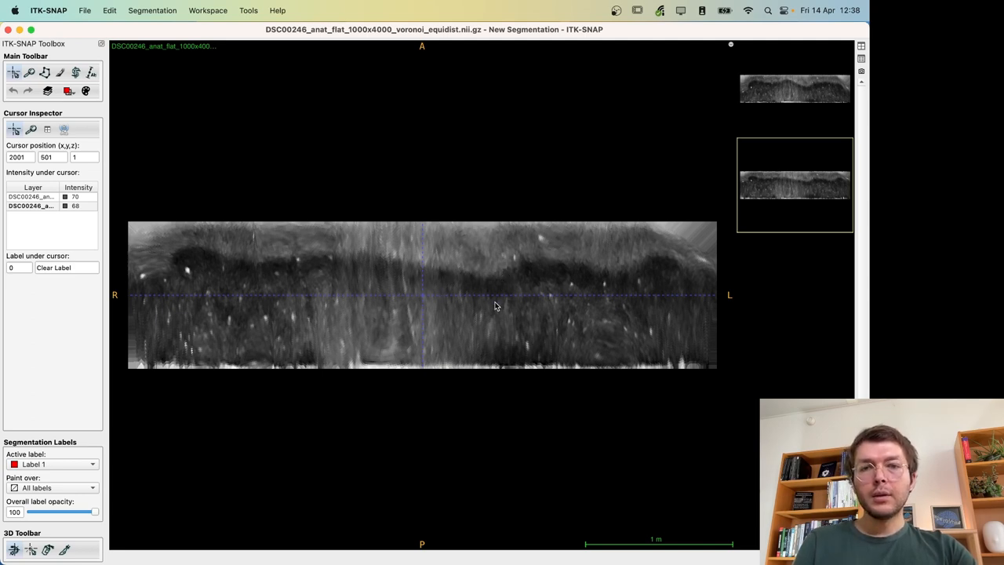
mouse_move(505, 316)
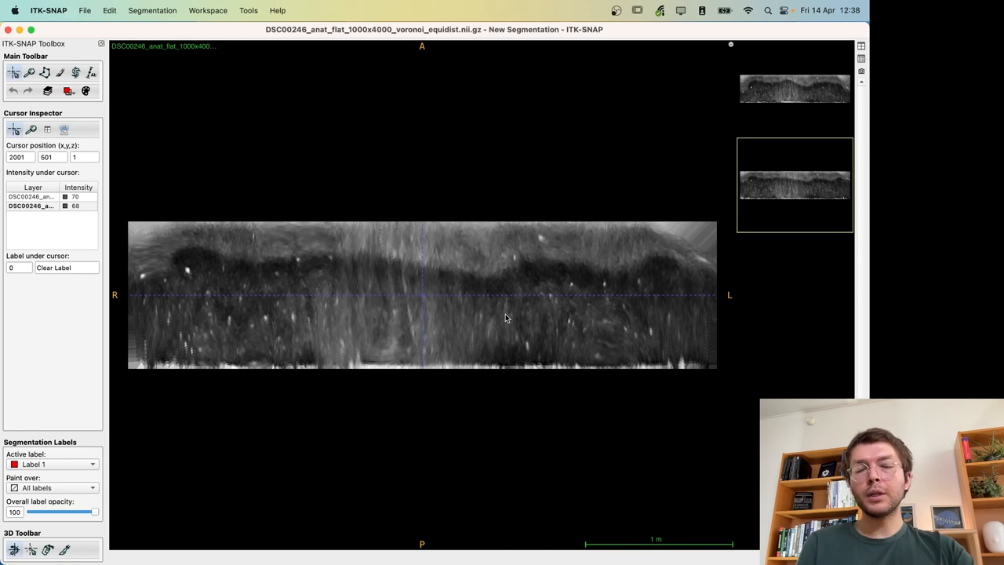
mouse_move(674, 209)
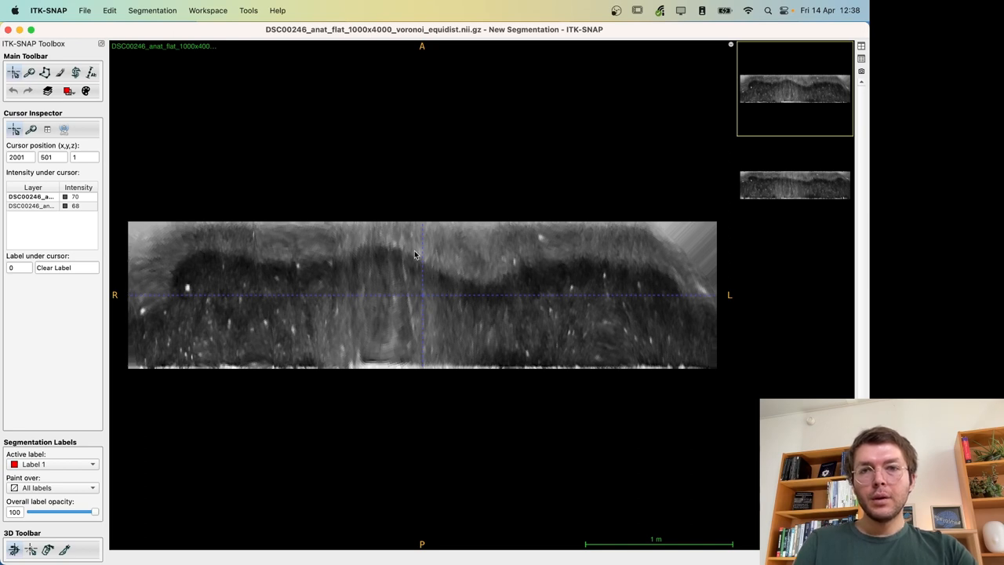
mouse_move(327, 269)
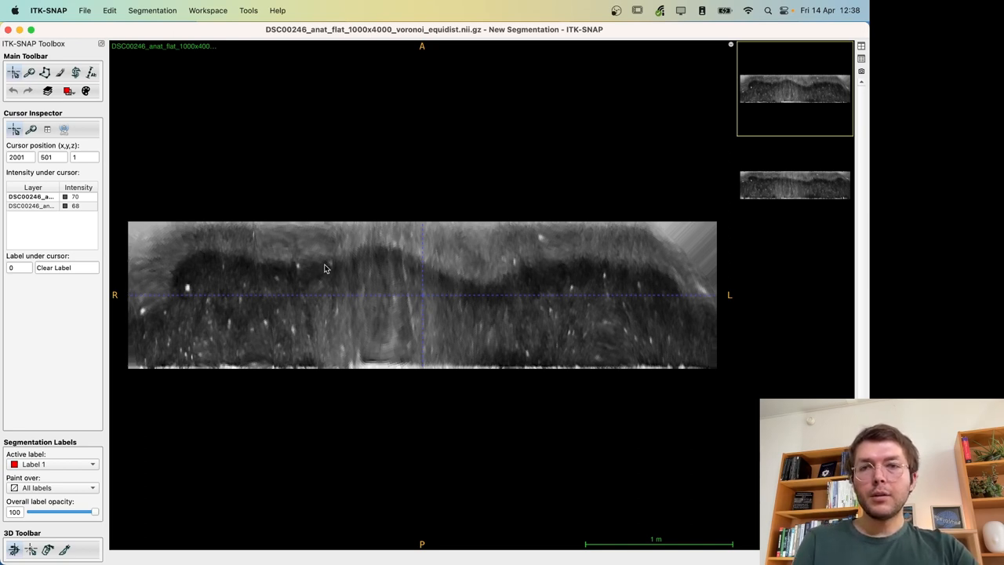
mouse_move(714, 298)
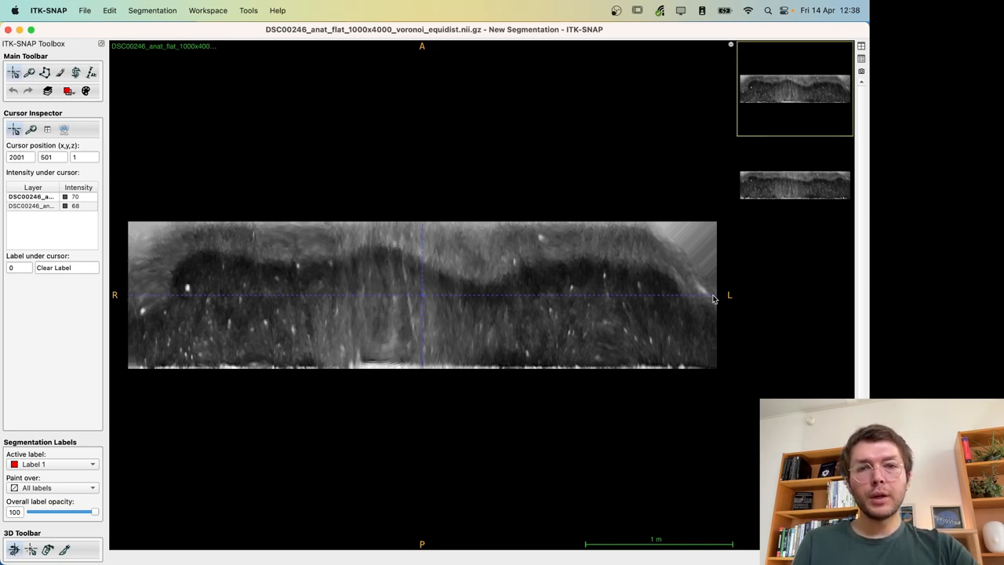
mouse_move(187, 290)
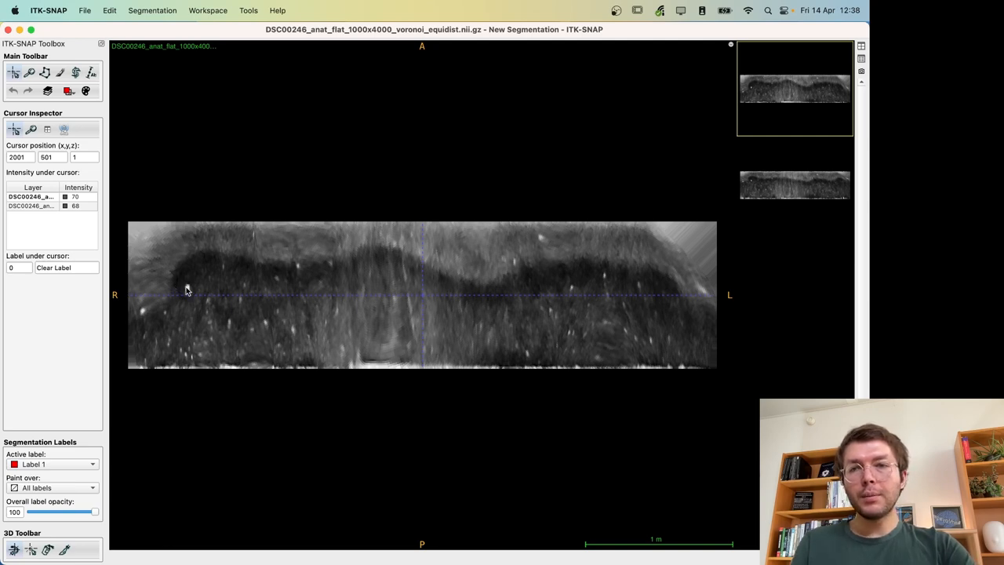
mouse_move(406, 297)
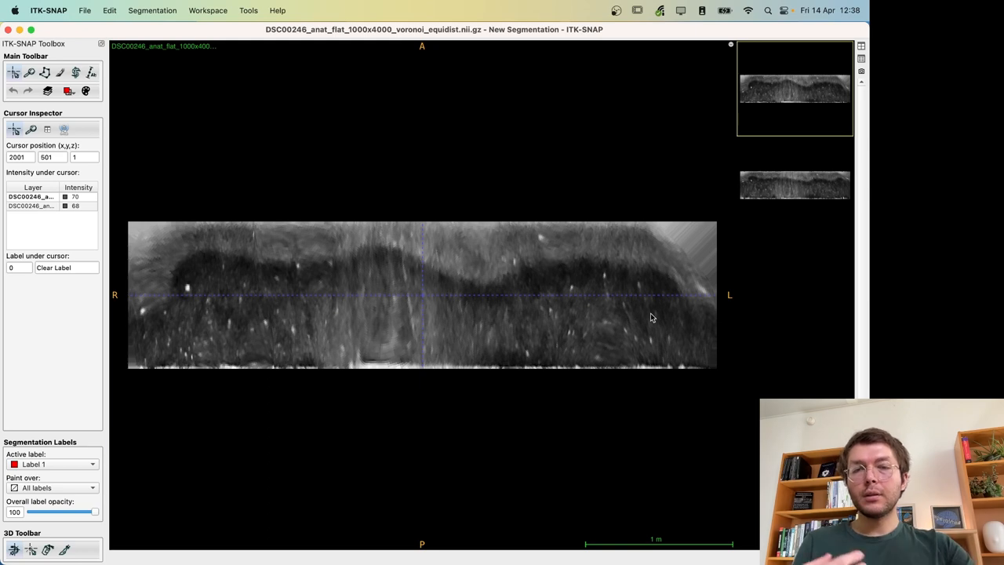
mouse_move(612, 317)
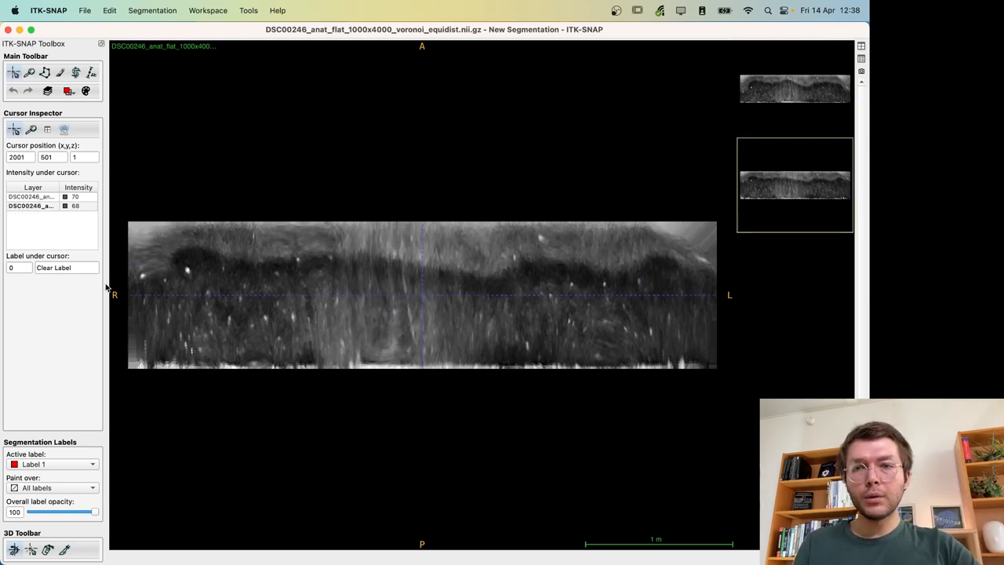
mouse_move(295, 272)
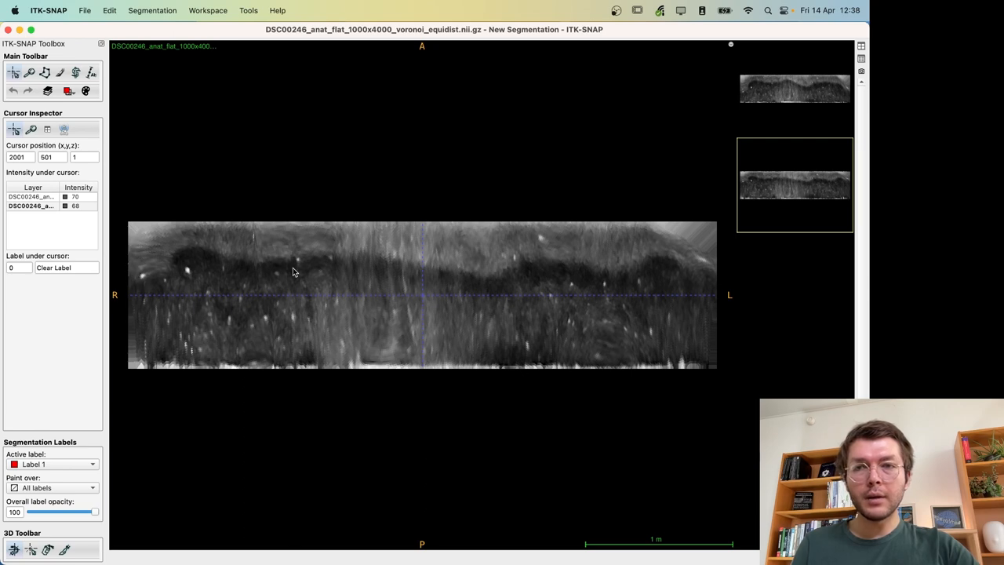
mouse_move(768, 273)
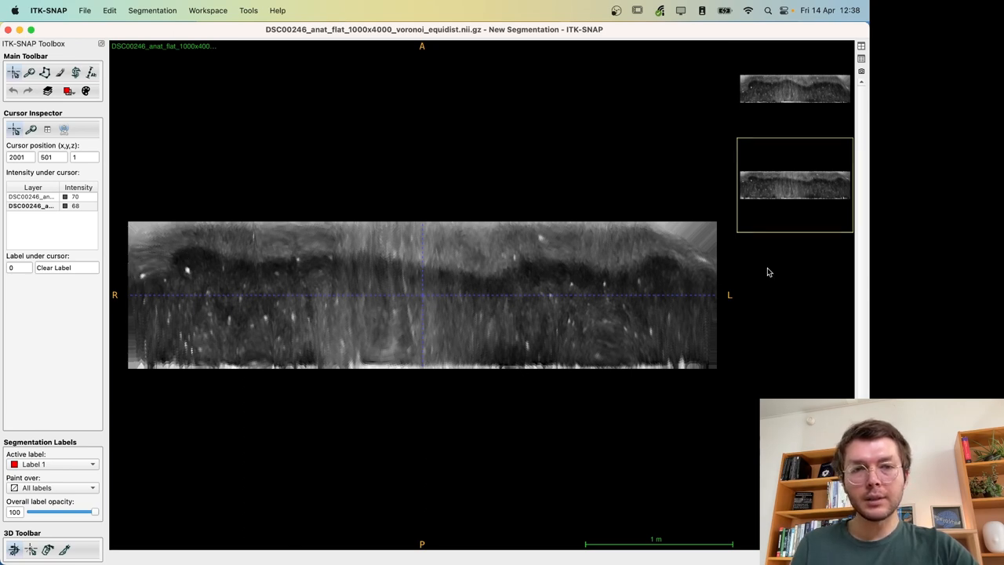
mouse_move(128, 285)
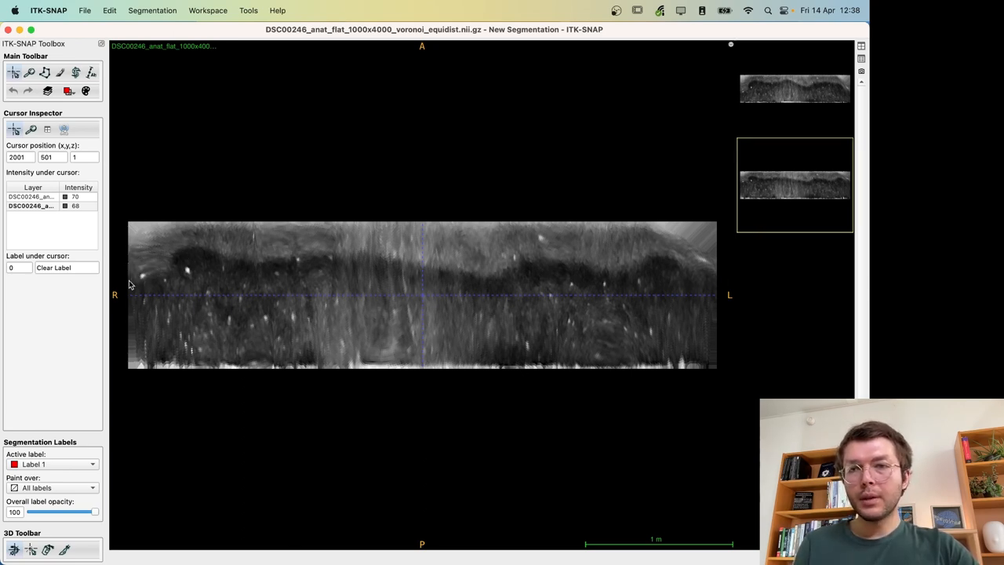
mouse_move(126, 250)
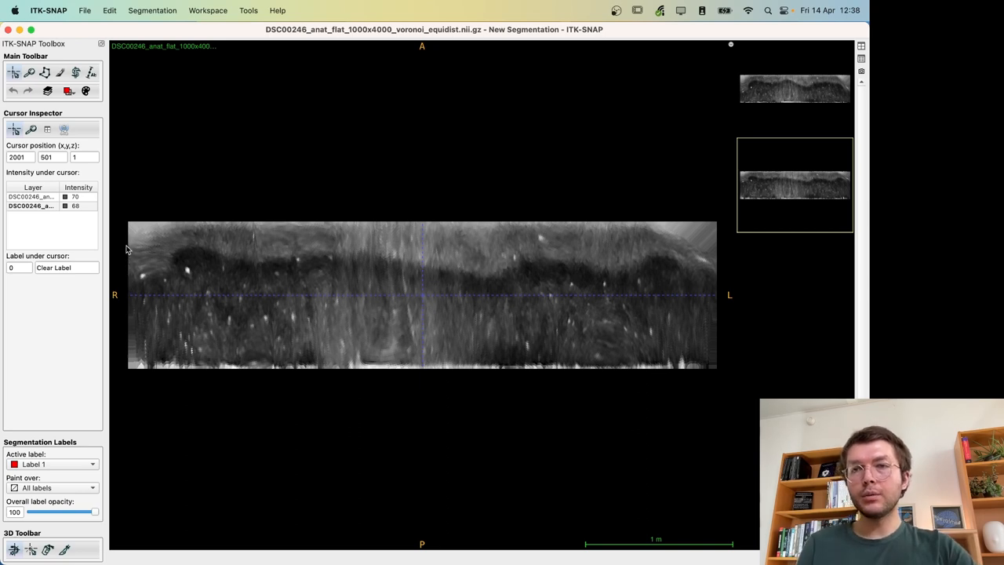
mouse_move(618, 269)
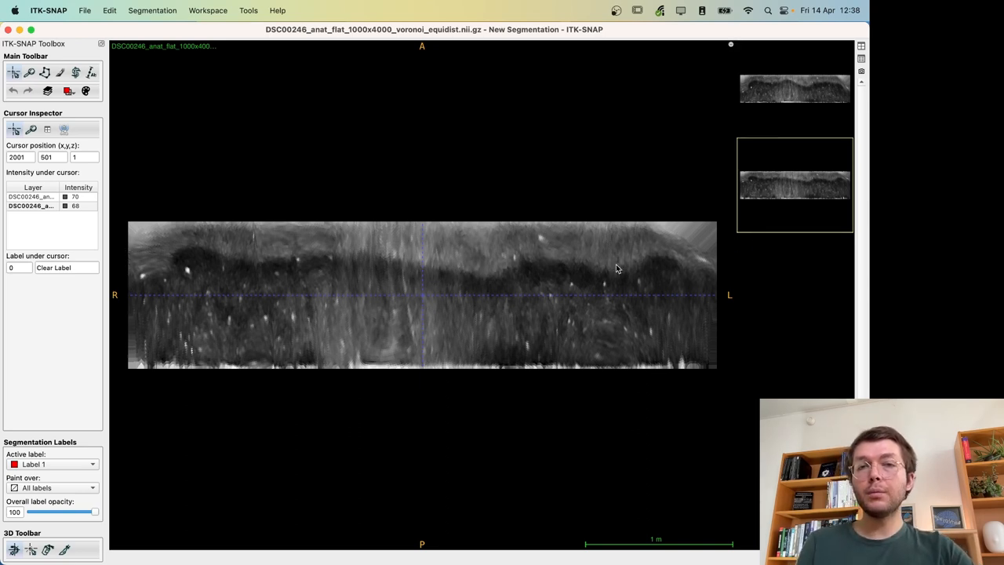
mouse_move(818, 146)
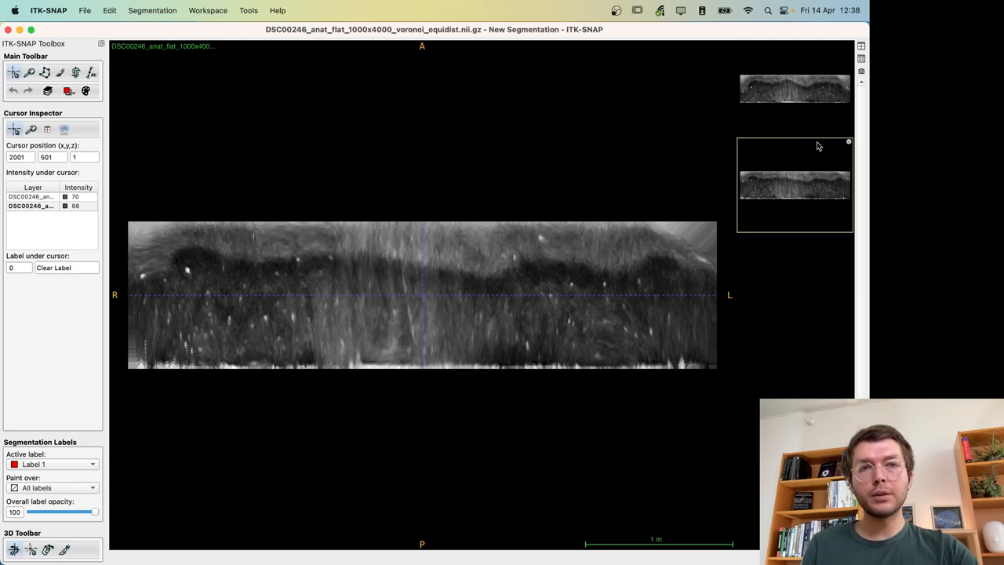
mouse_move(769, 152)
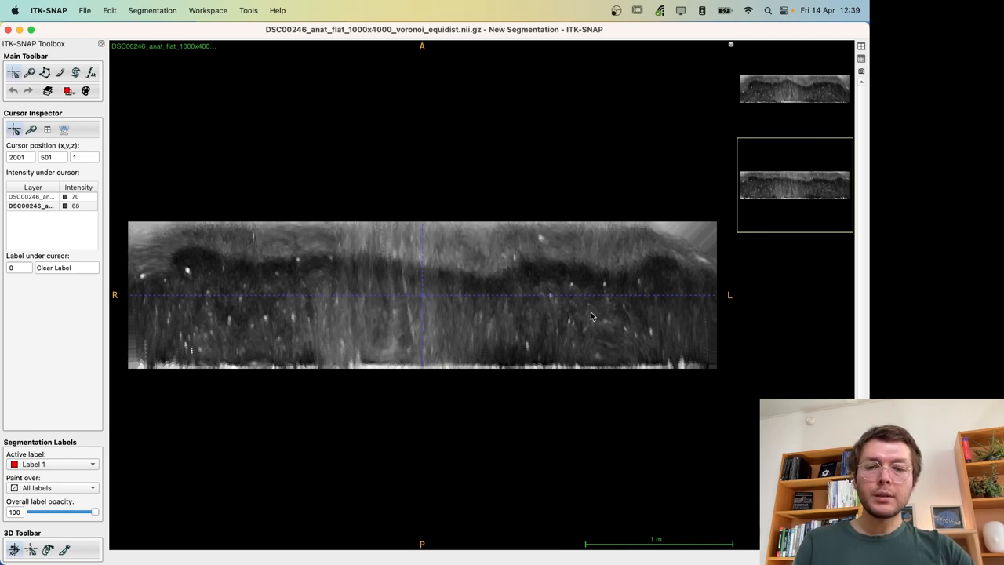
mouse_move(580, 339)
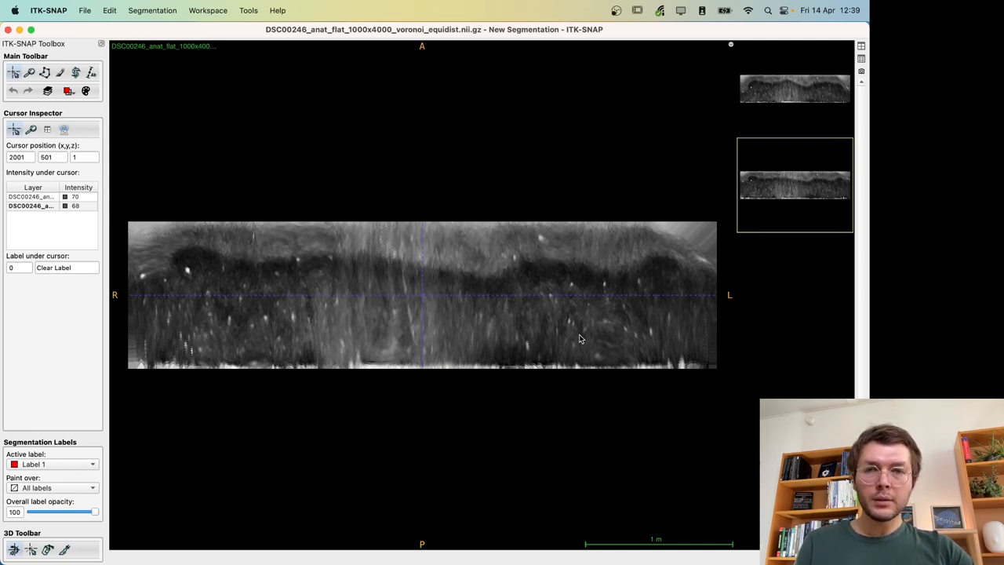